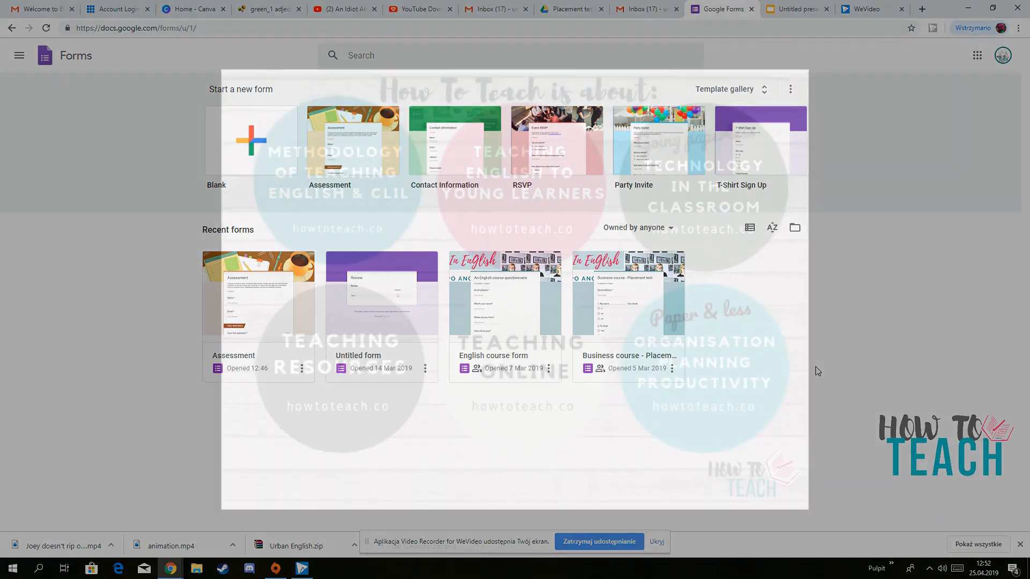
{"action": "mouse_move", "coordinate": [647, 9]}
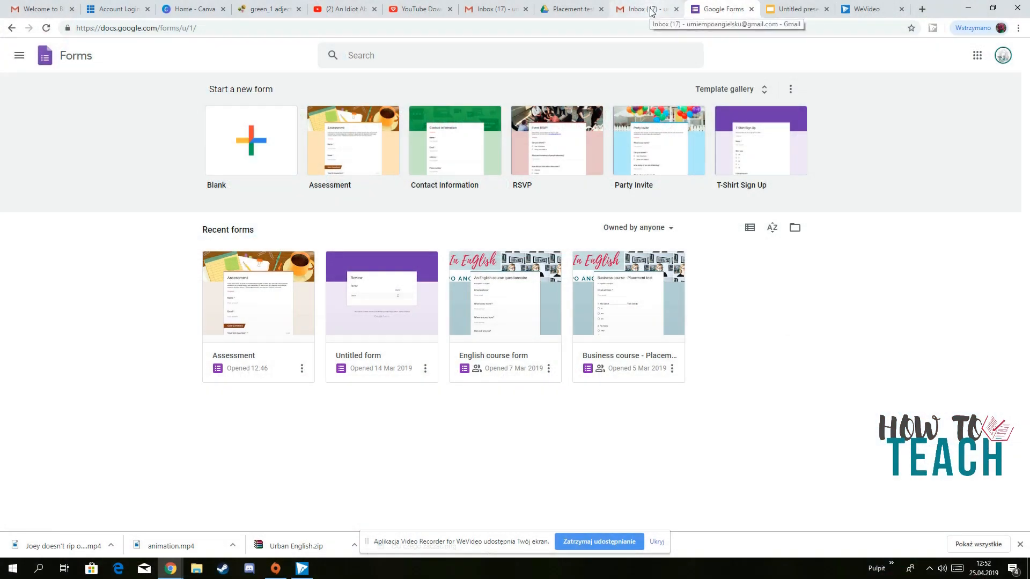
- Switch from the Forms home page to the Gmail inbox
{"action": "left_click", "coordinate": [644, 9]}
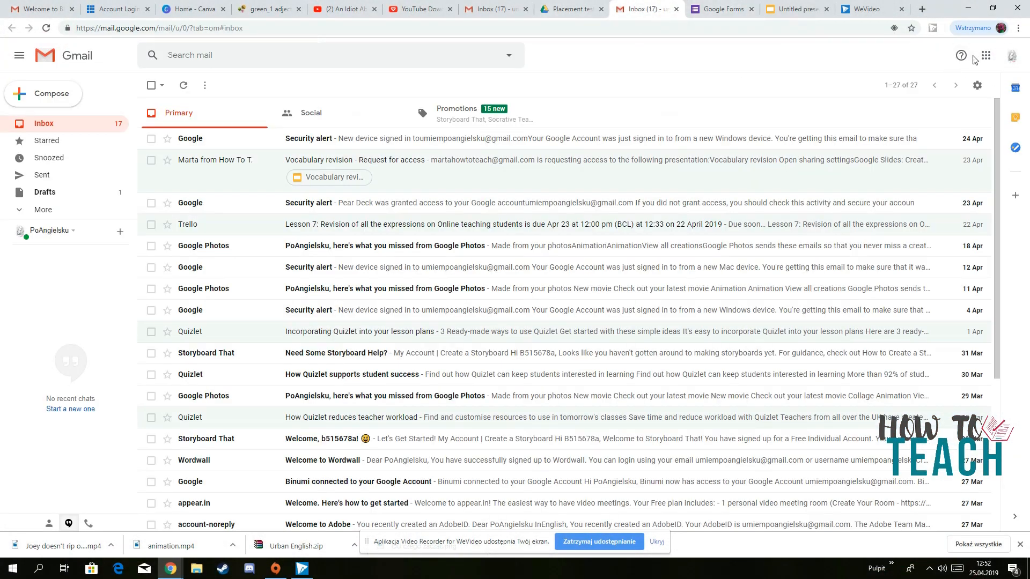
- Go to My Drive and expand the New menu of items to create
{"action": "left_click", "coordinate": [663, 9]}
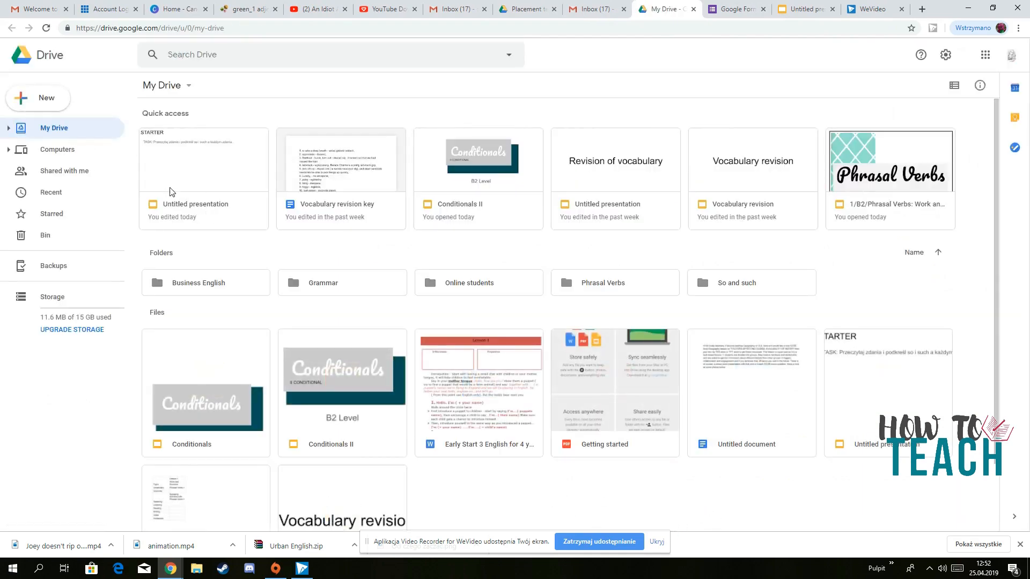
{"action": "left_click", "coordinate": [37, 97]}
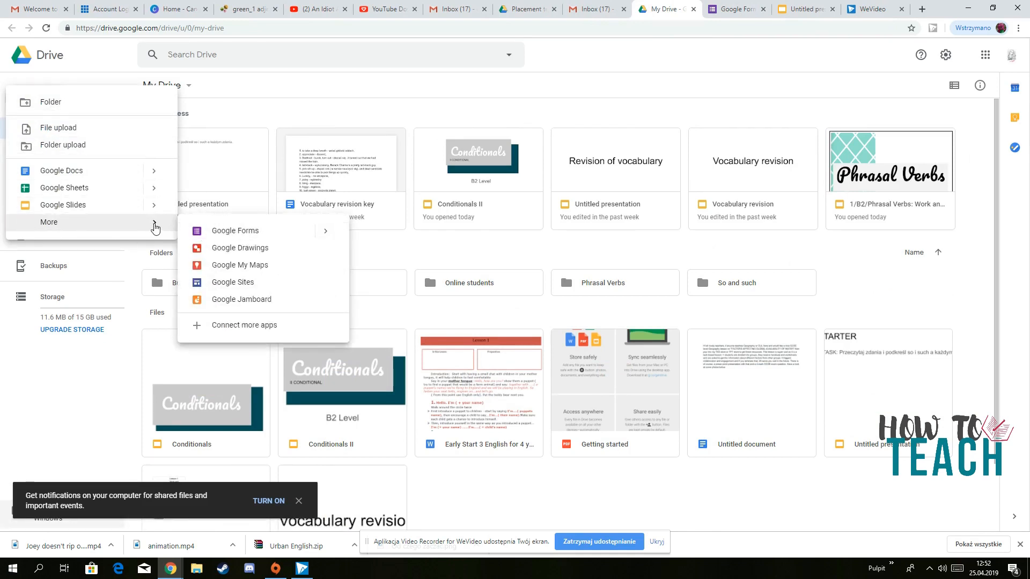
{"action": "mouse_move", "coordinate": [235, 231]}
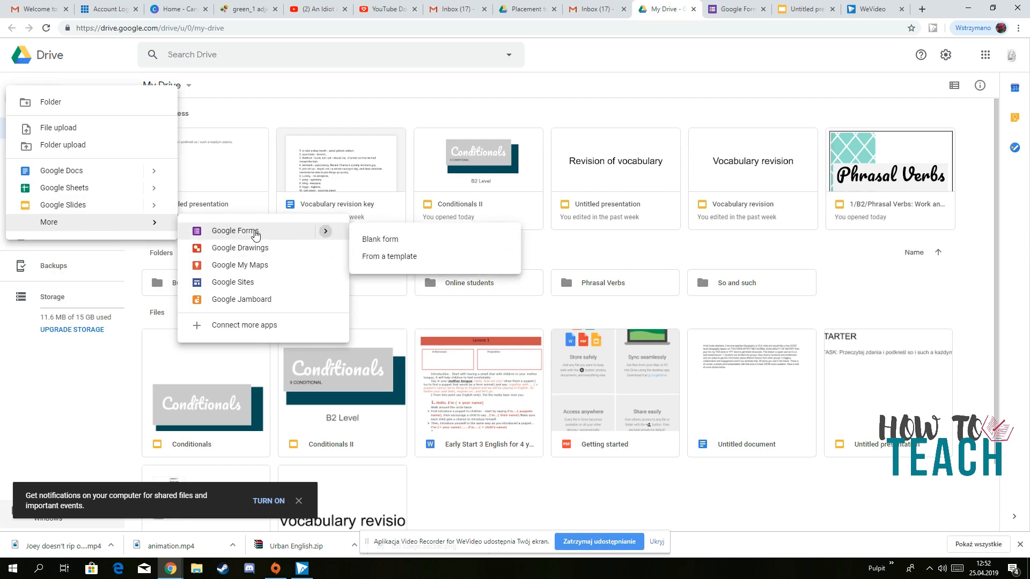
- Create a new blank untitled form from the Google Forms submenu
{"action": "left_click", "coordinate": [379, 238]}
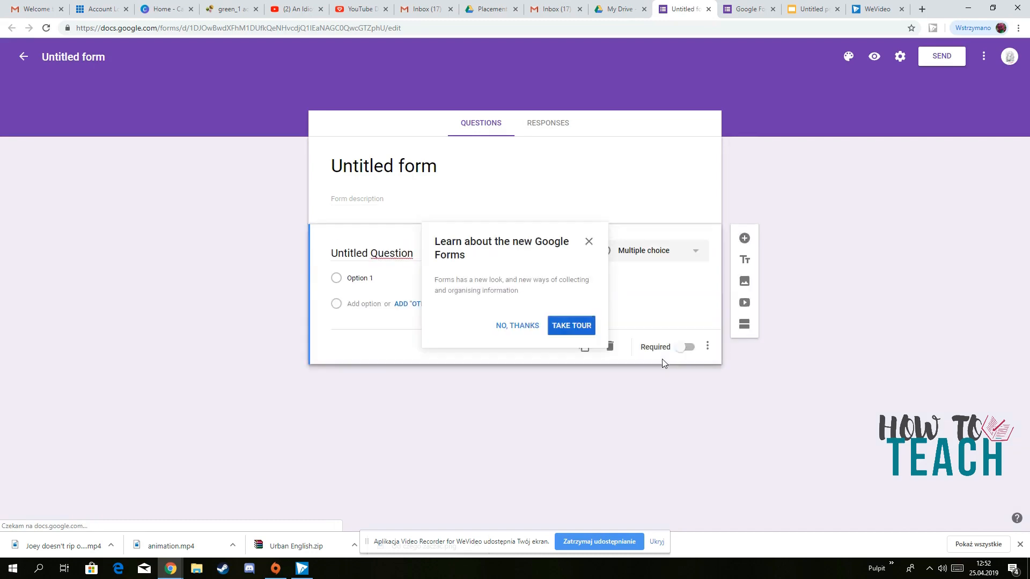
{"action": "mouse_move", "coordinate": [396, 190]}
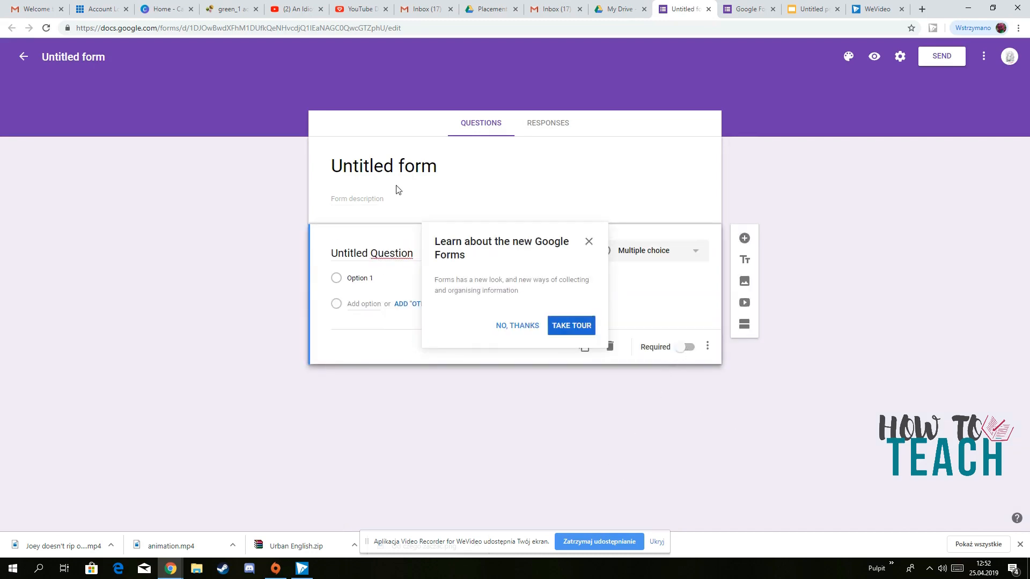
{"action": "mouse_move", "coordinate": [851, 315]}
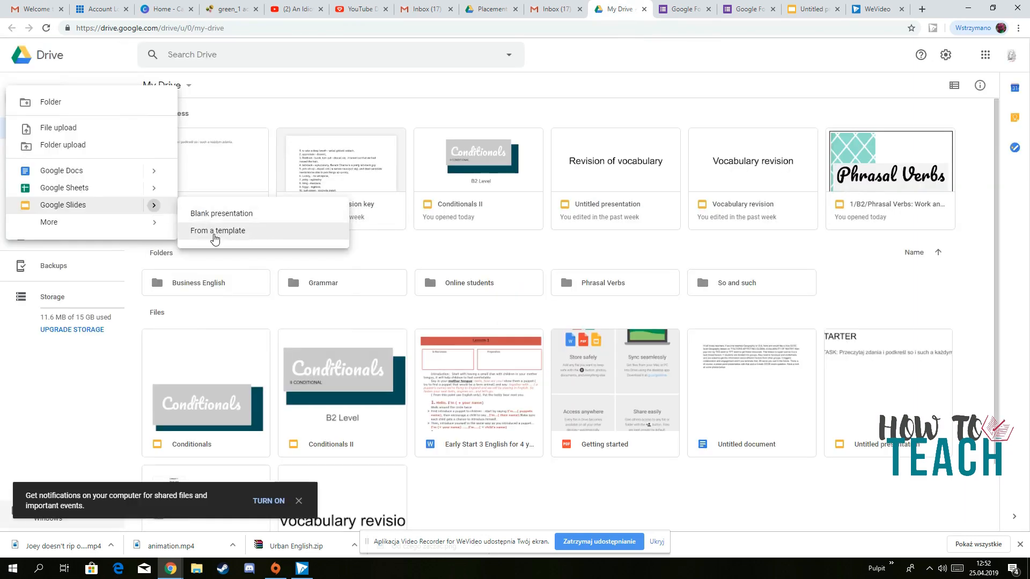
- Open the Forms template gallery via New > More and scroll to the Education templates
{"action": "left_click", "coordinate": [48, 221]}
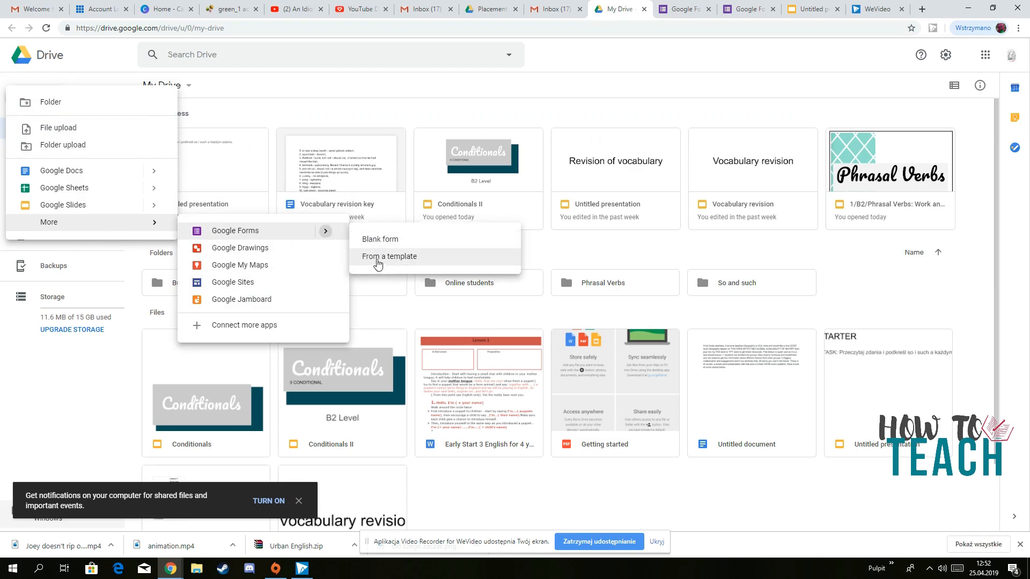
{"action": "left_click", "coordinate": [390, 256]}
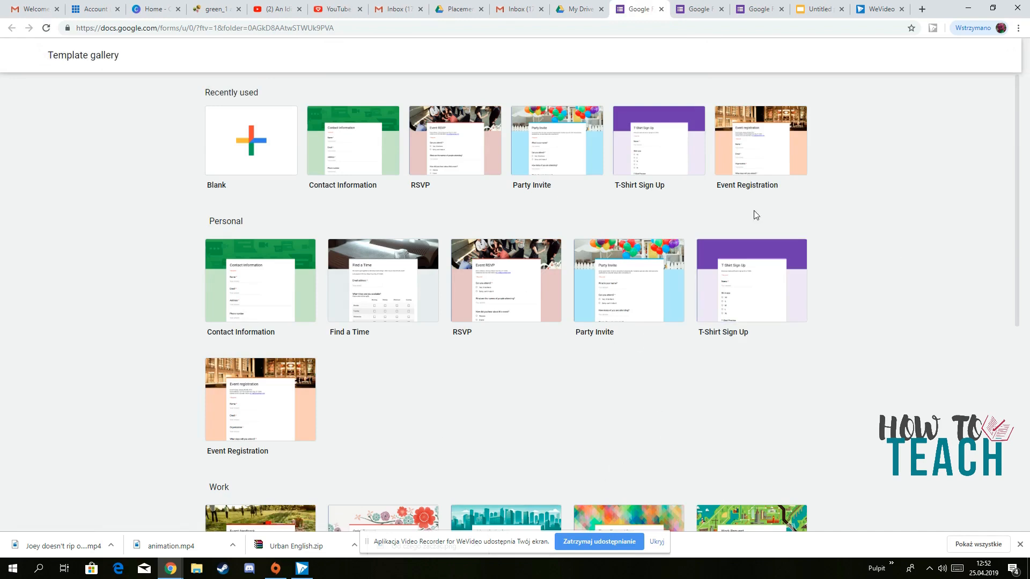
{"action": "scroll", "scroll_direction": "down", "scroll_amount": 3}
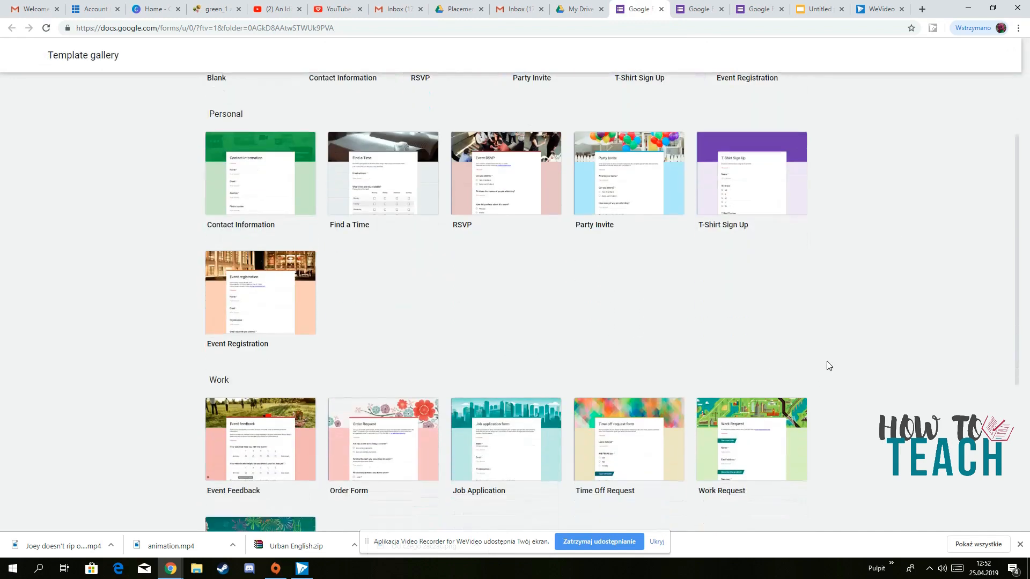
{"action": "scroll", "scroll_direction": "down", "scroll_amount": 3}
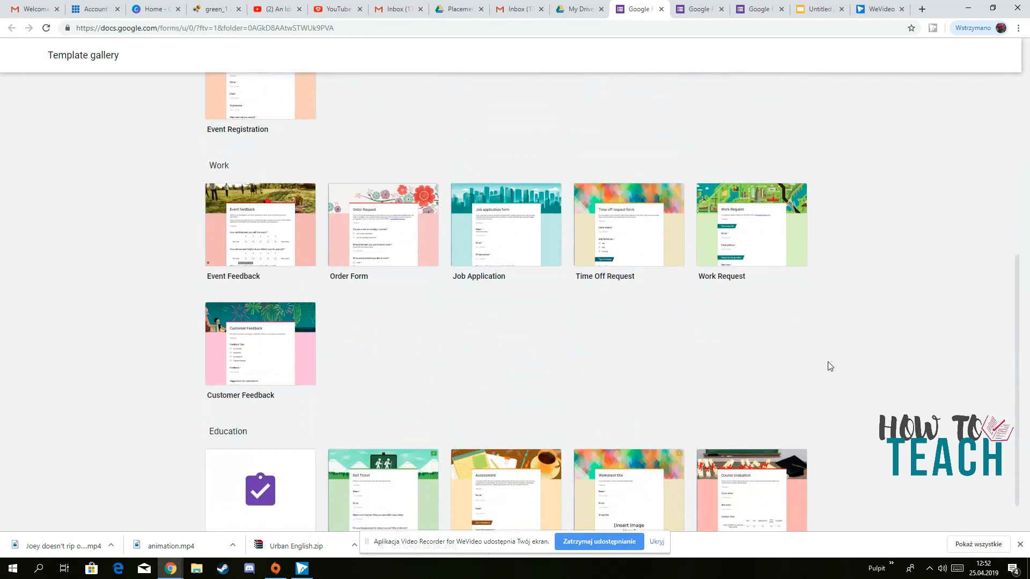
{"action": "scroll", "scroll_direction": "down", "scroll_amount": 3}
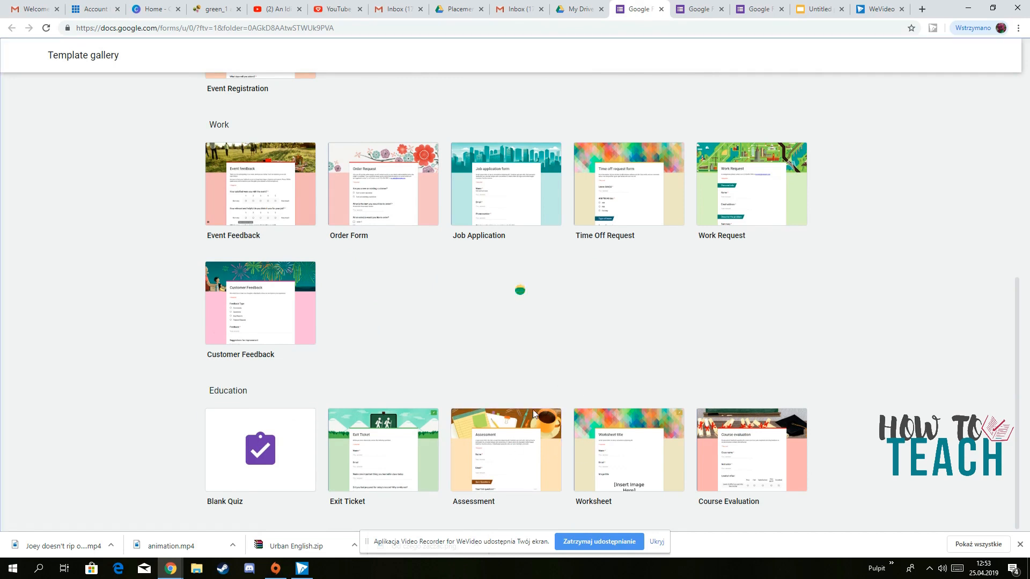
- Create a form from the Assessment template and retitle it 'Placement test'
{"action": "left_click", "coordinate": [505, 450]}
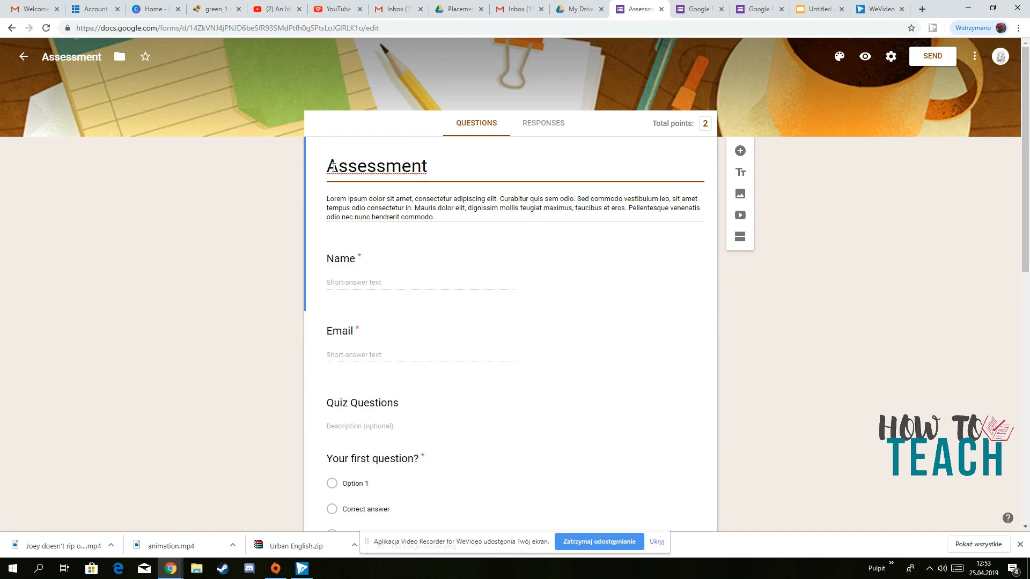
{"action": "left_click_drag", "start_coordinate": [327, 198], "coordinate": [434, 216]}
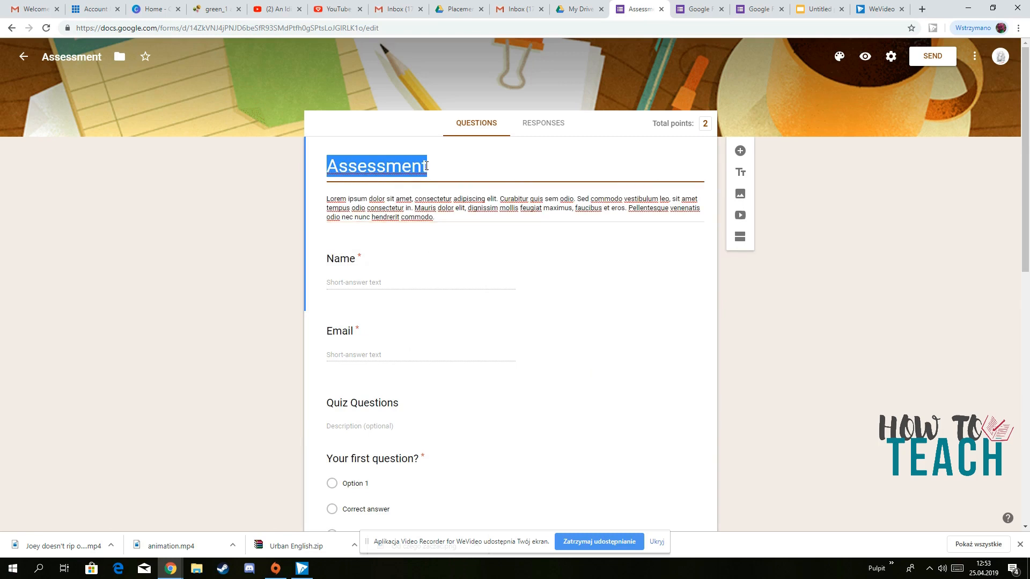
{"action": "type", "text": "Pla"}
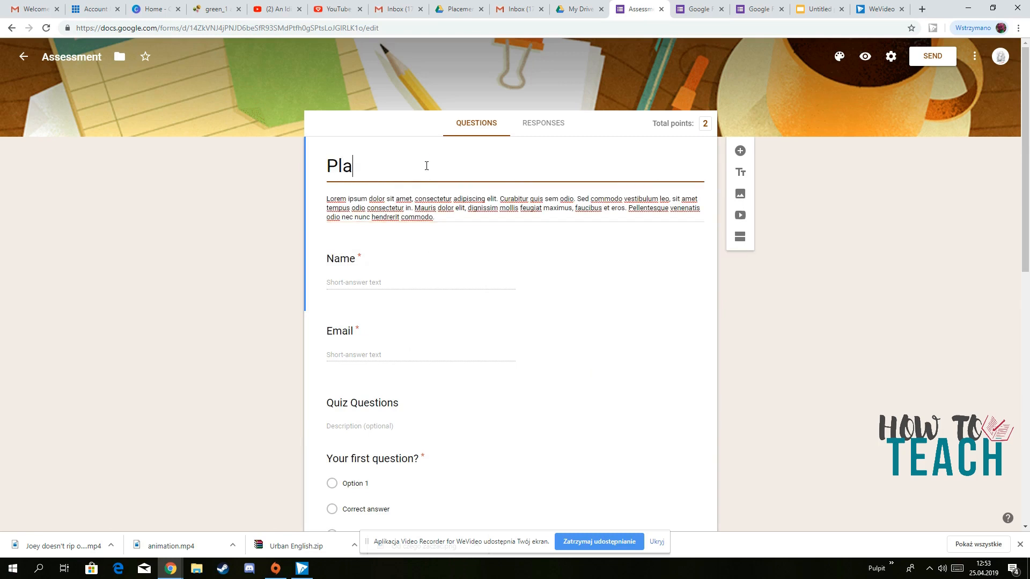
{"action": "type", "text": "ce"}
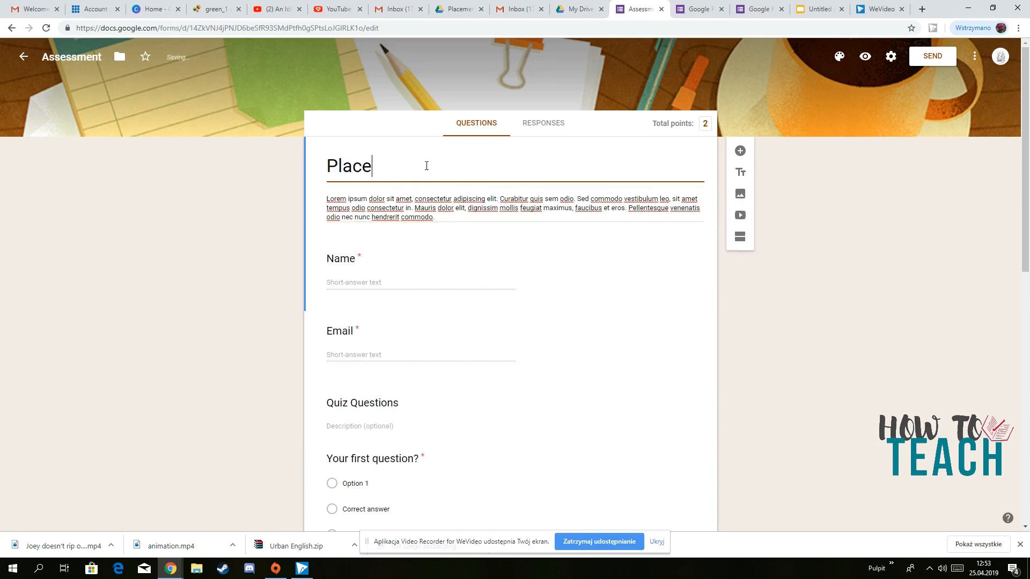
{"action": "type", "text": "ment test"}
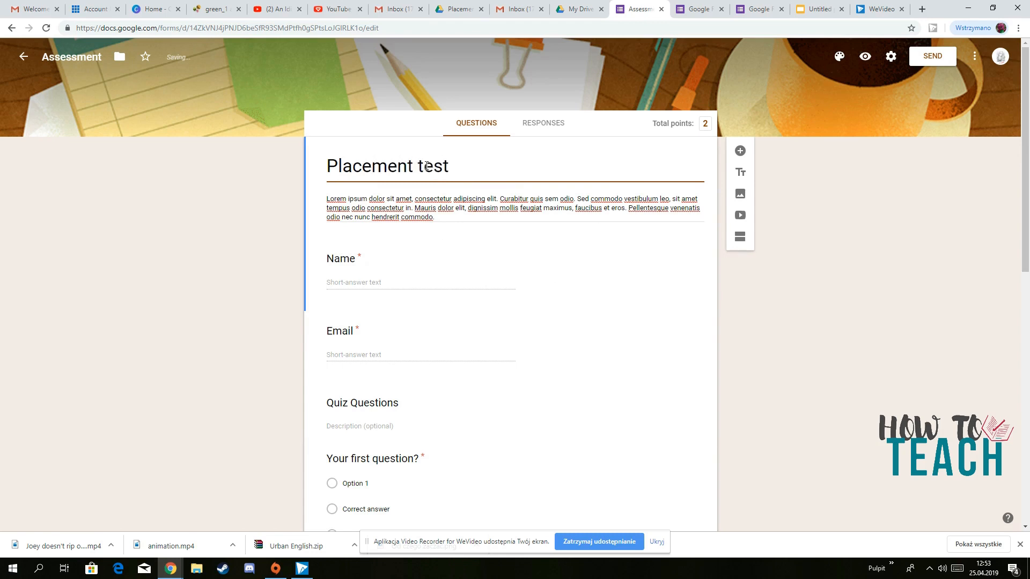
{"action": "left_click", "coordinate": [340, 332]}
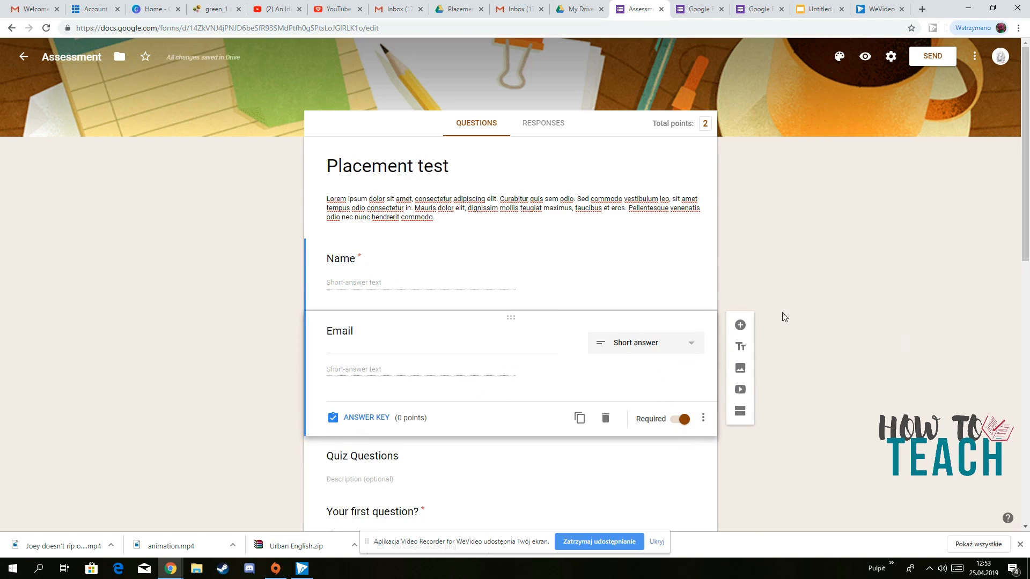
{"action": "mouse_move", "coordinate": [815, 253]}
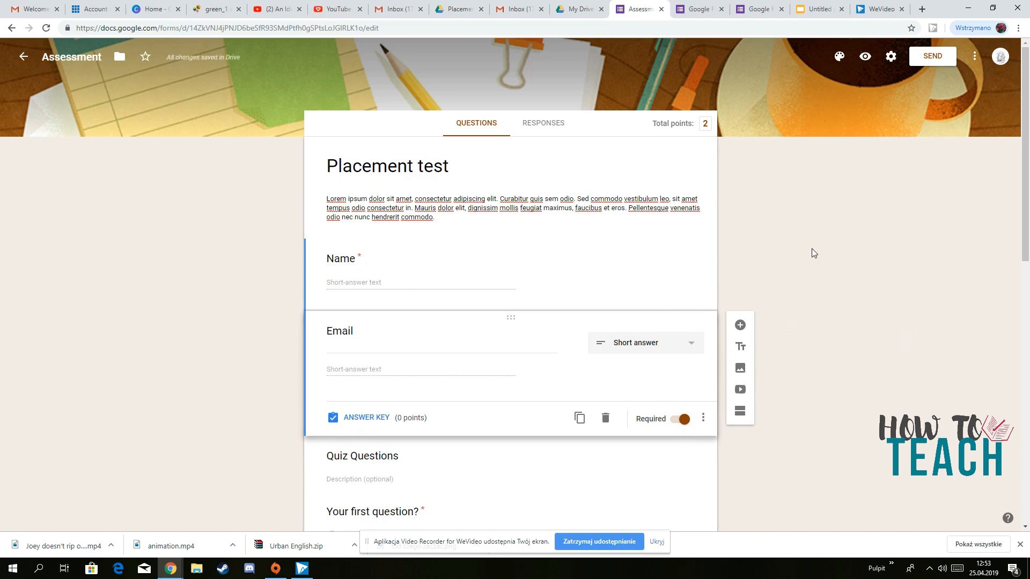
{"action": "mouse_move", "coordinate": [817, 253]}
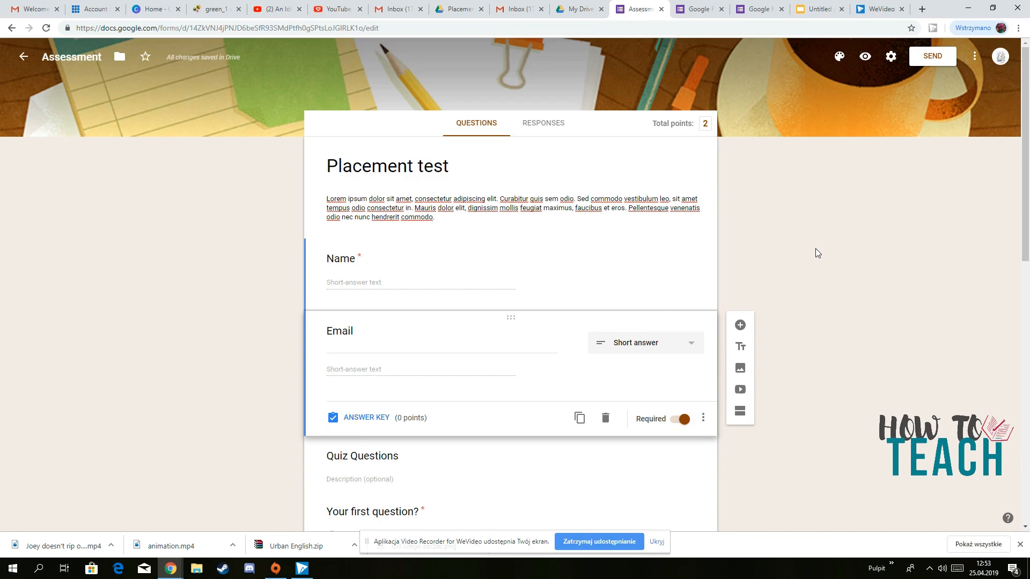
{"action": "mouse_move", "coordinate": [438, 286]}
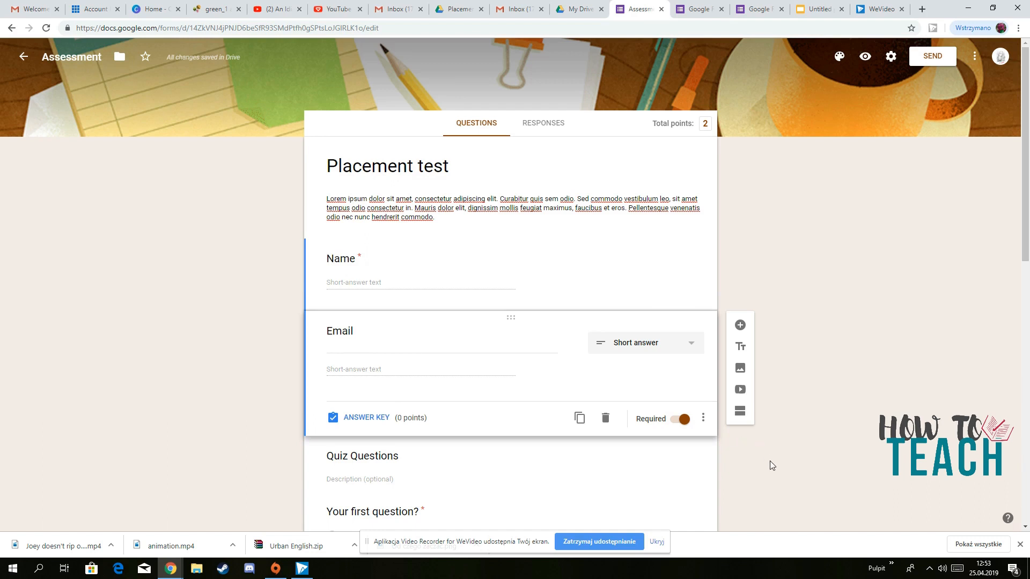
{"action": "mouse_move", "coordinate": [769, 463]}
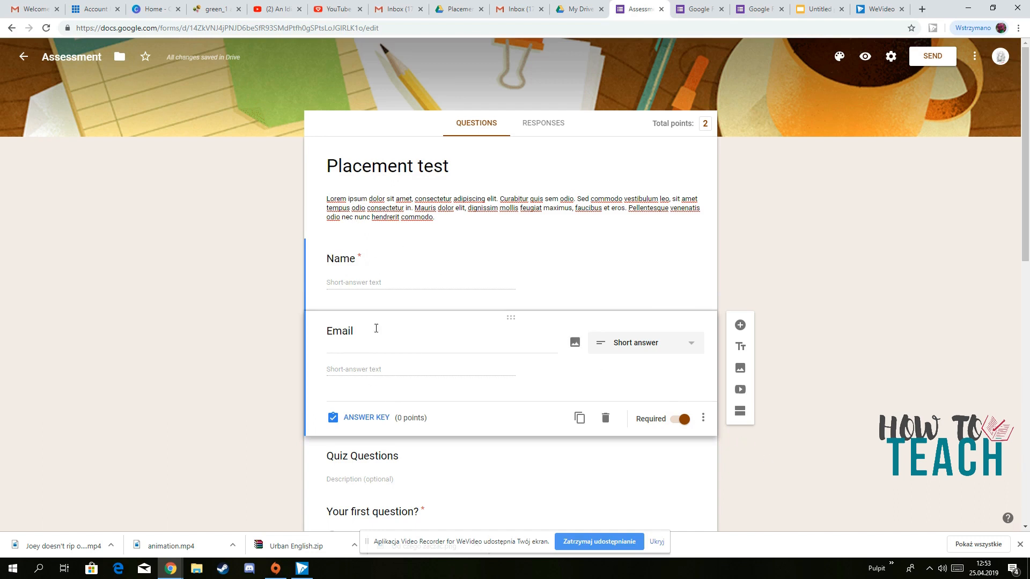
{"action": "mouse_move", "coordinate": [363, 294]}
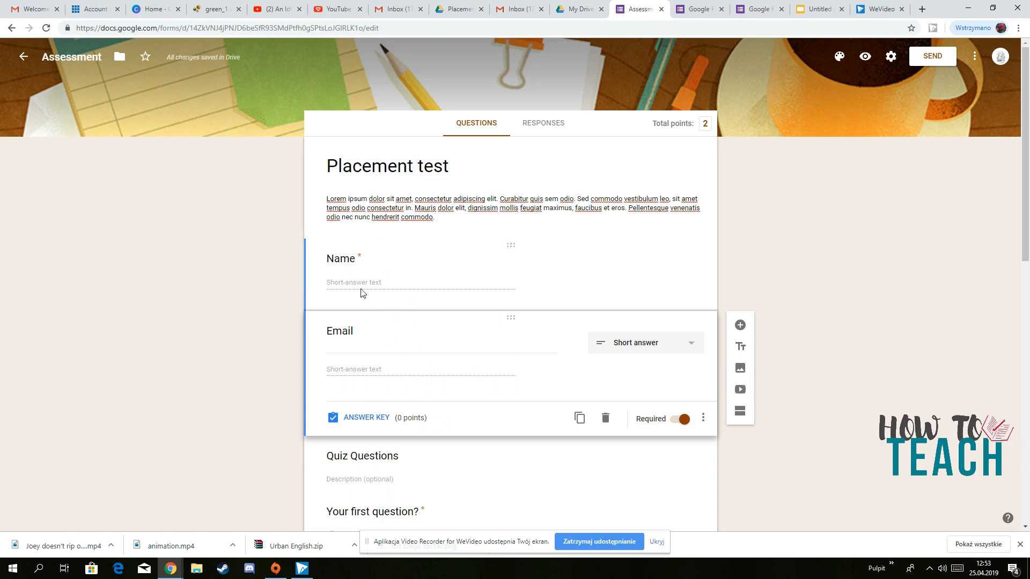
{"action": "mouse_move", "coordinate": [484, 374]}
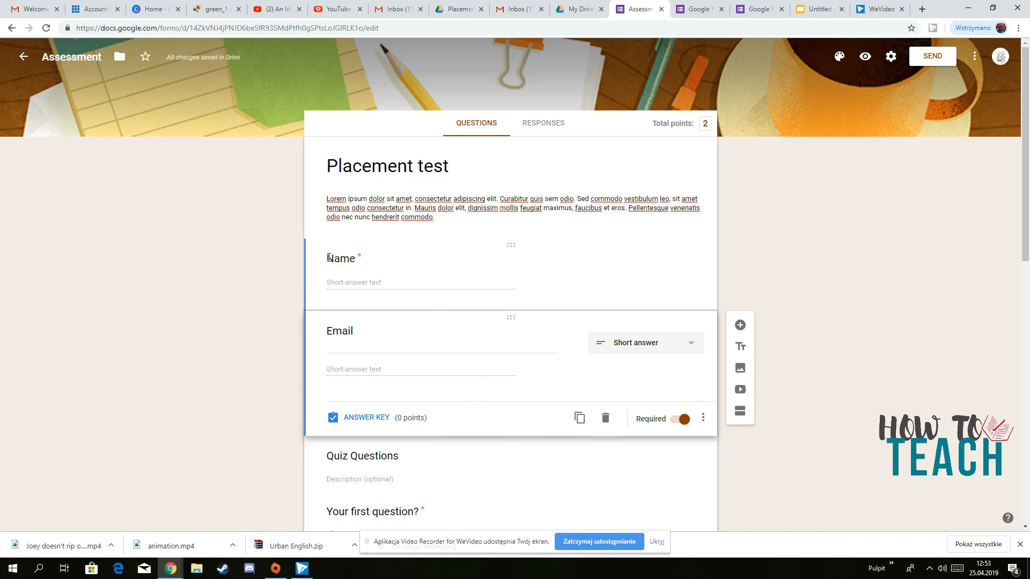
{"action": "mouse_move", "coordinate": [387, 332]}
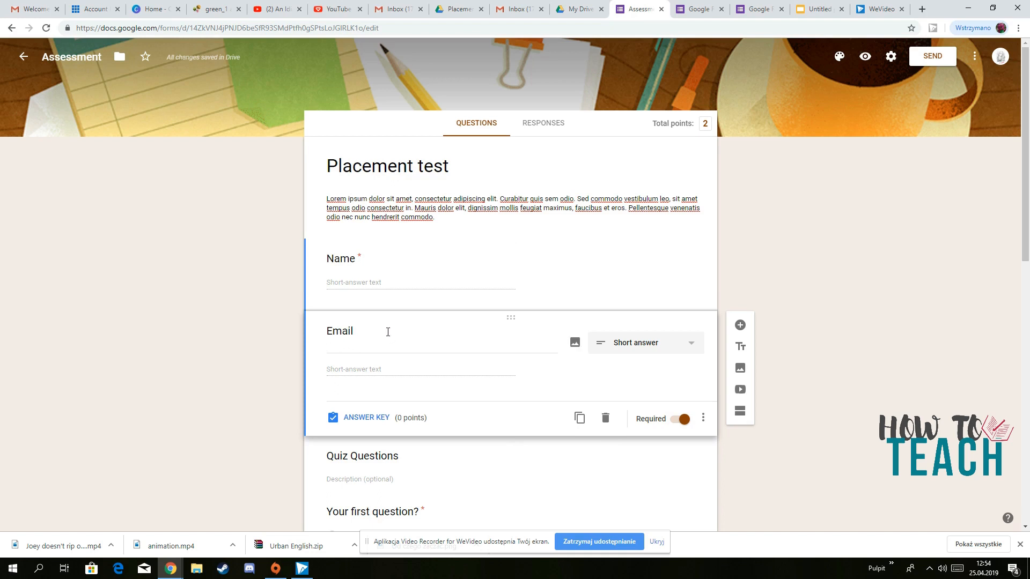
{"action": "mouse_move", "coordinate": [393, 341]}
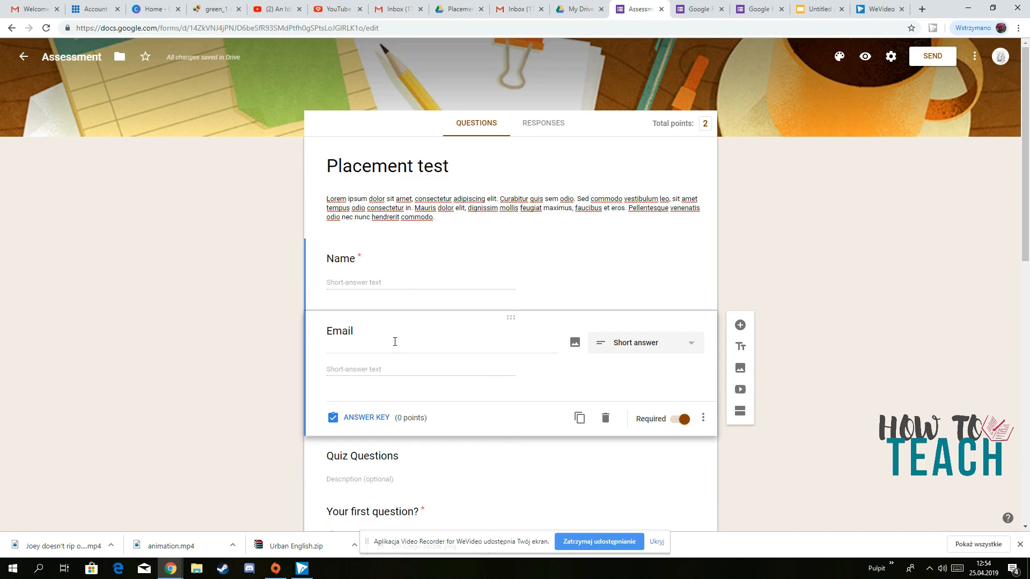
{"action": "mouse_move", "coordinate": [727, 245]}
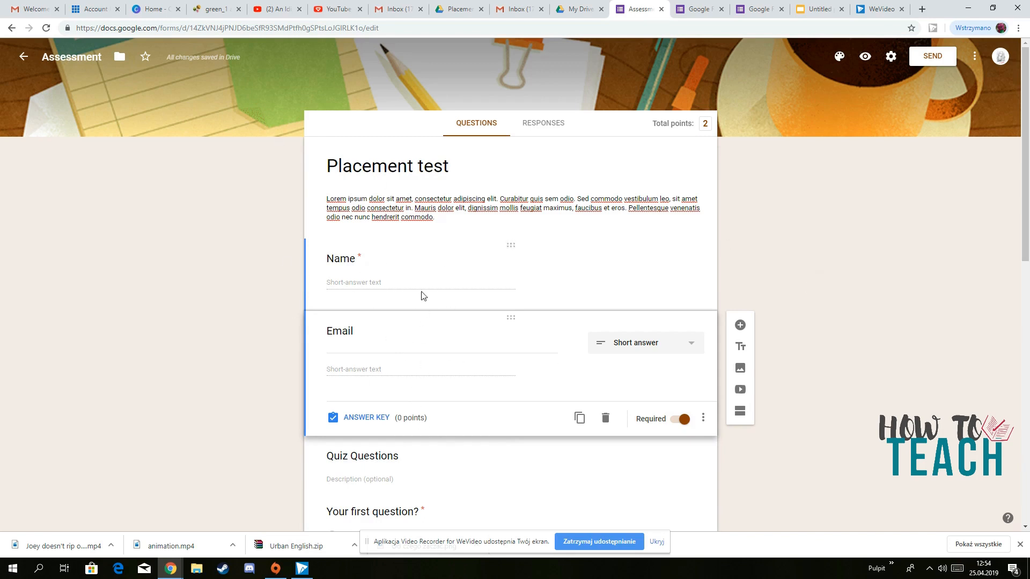
{"action": "mouse_move", "coordinate": [787, 344]}
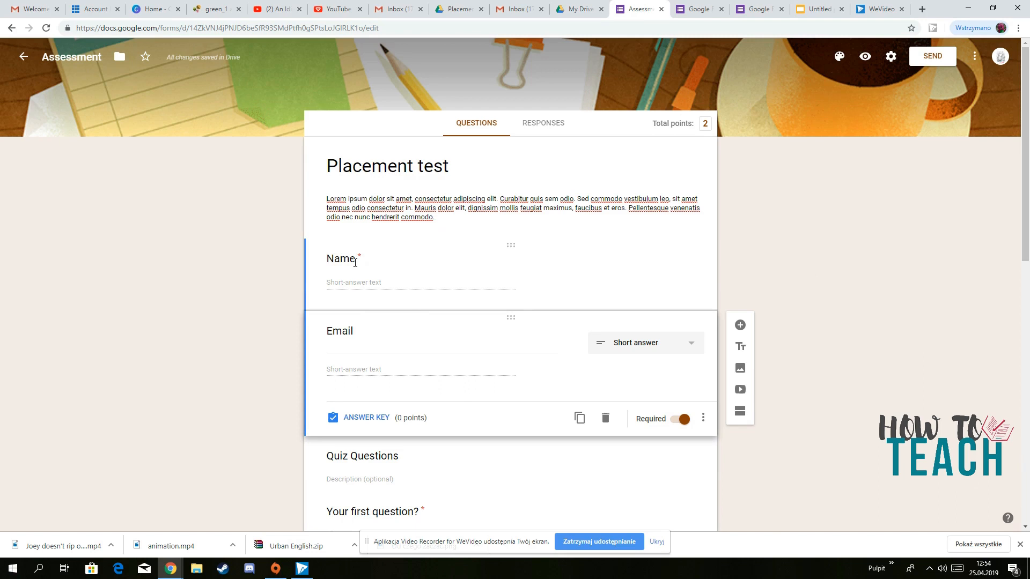
{"action": "scroll", "scroll_direction": "down", "scroll_amount": 3}
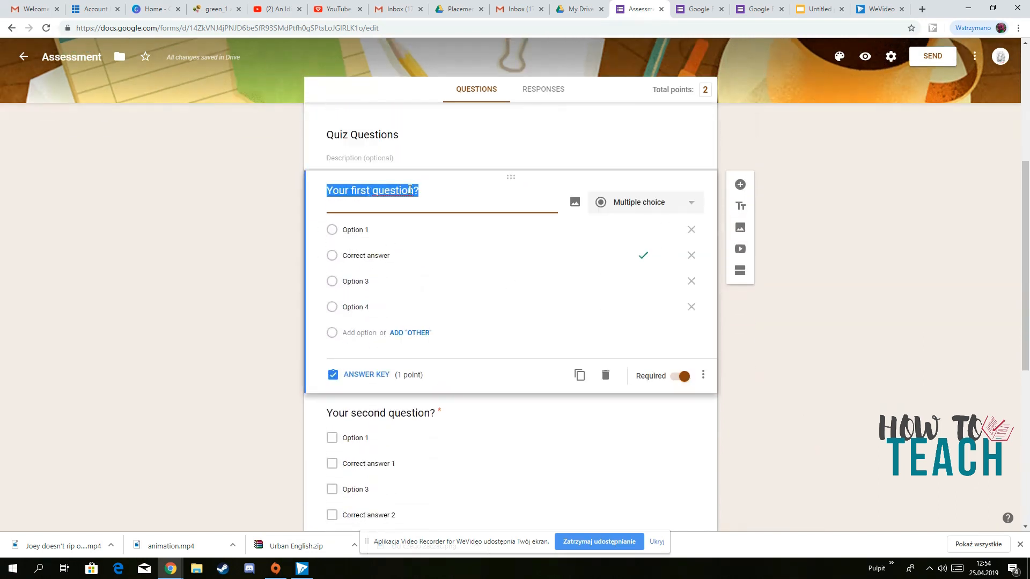
{"action": "left_click", "coordinate": [355, 230]}
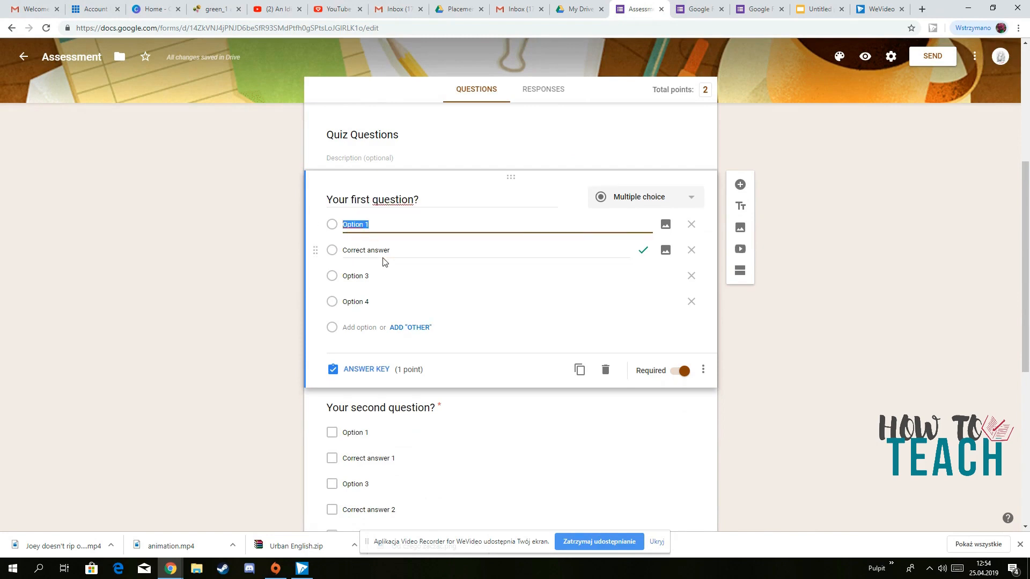
{"action": "left_click", "coordinate": [366, 250]}
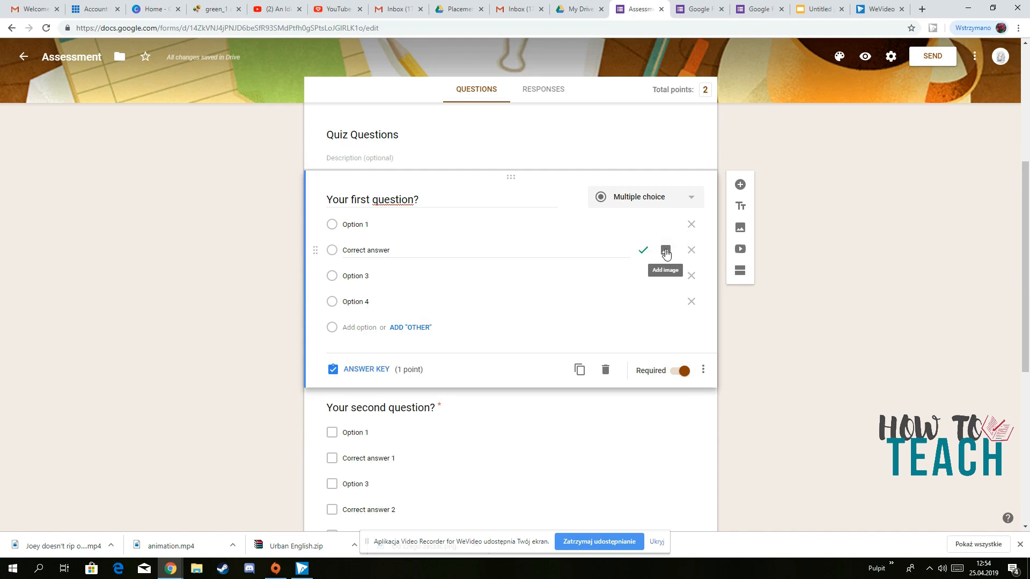
{"action": "left_click", "coordinate": [665, 250]}
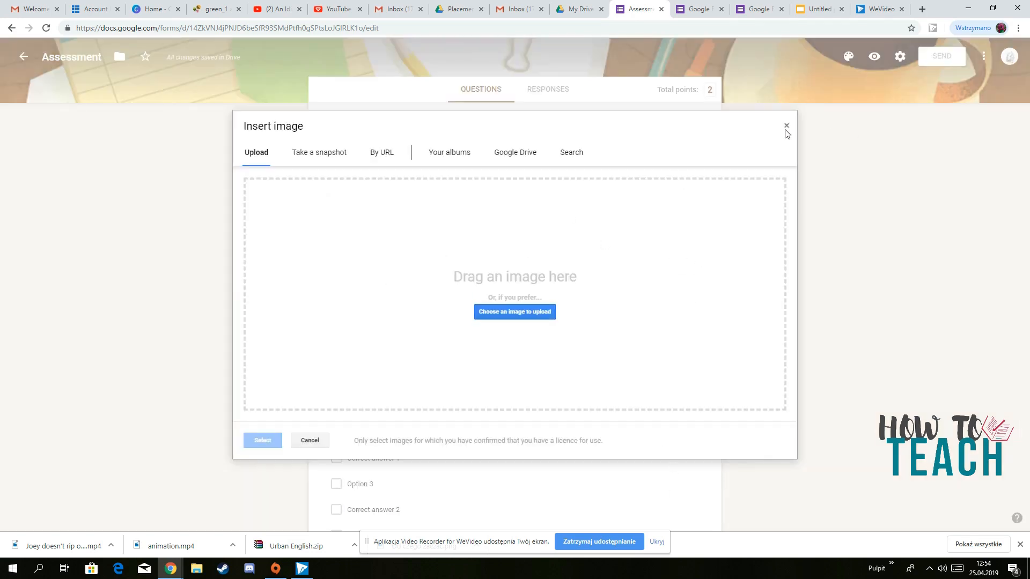
{"action": "left_click", "coordinate": [786, 126]}
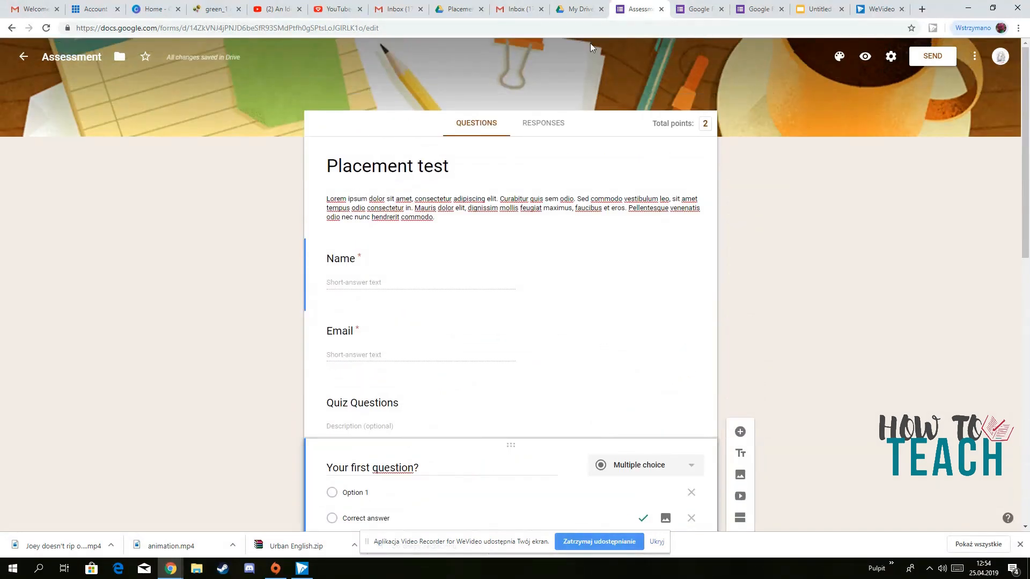
- Set a teal theme colour and the colourful yarn photo as the form's header image
{"action": "left_click", "coordinate": [839, 57]}
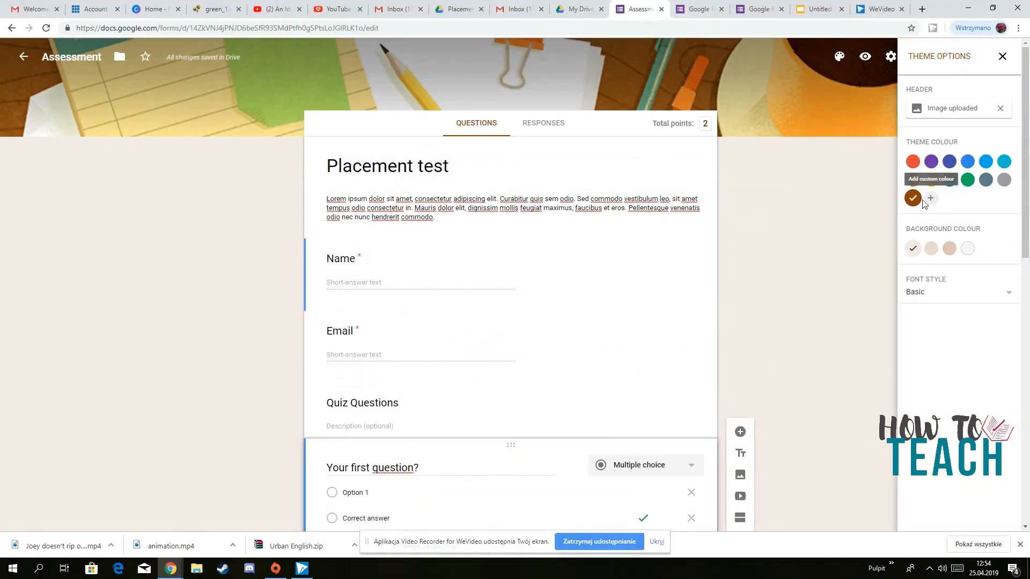
{"action": "mouse_move", "coordinate": [949, 161]}
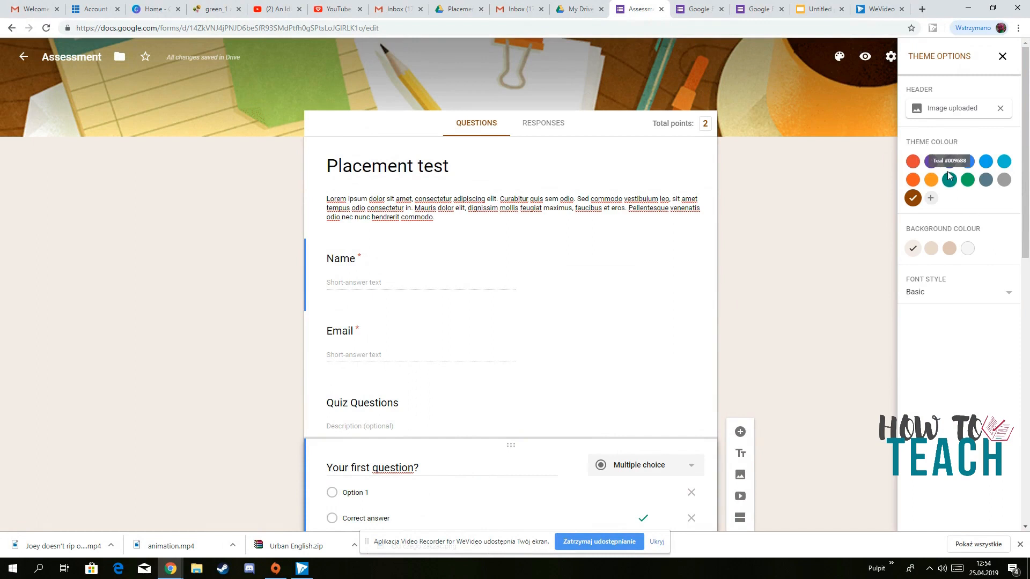
{"action": "left_click", "coordinate": [948, 179]}
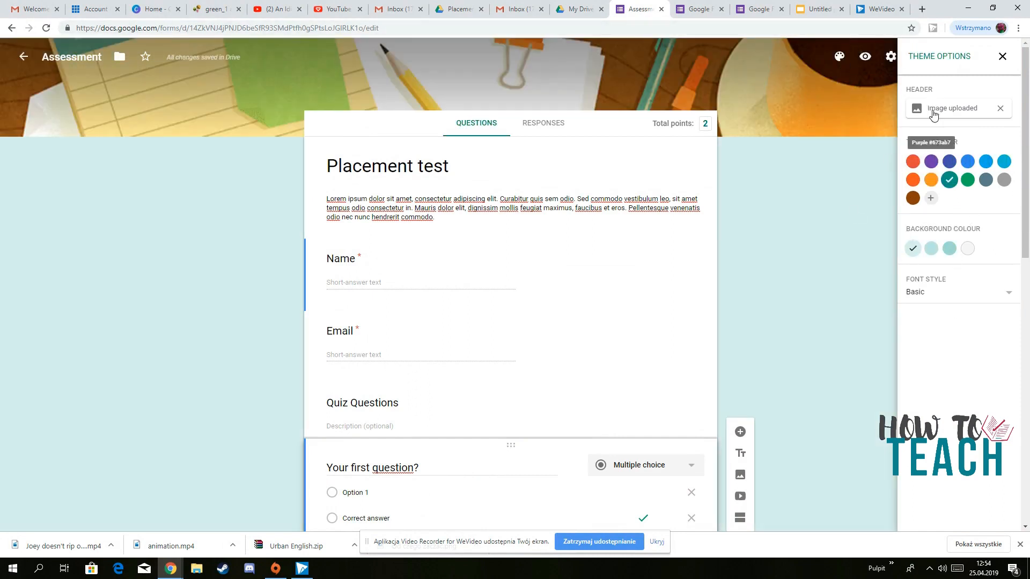
{"action": "left_click", "coordinate": [951, 107]}
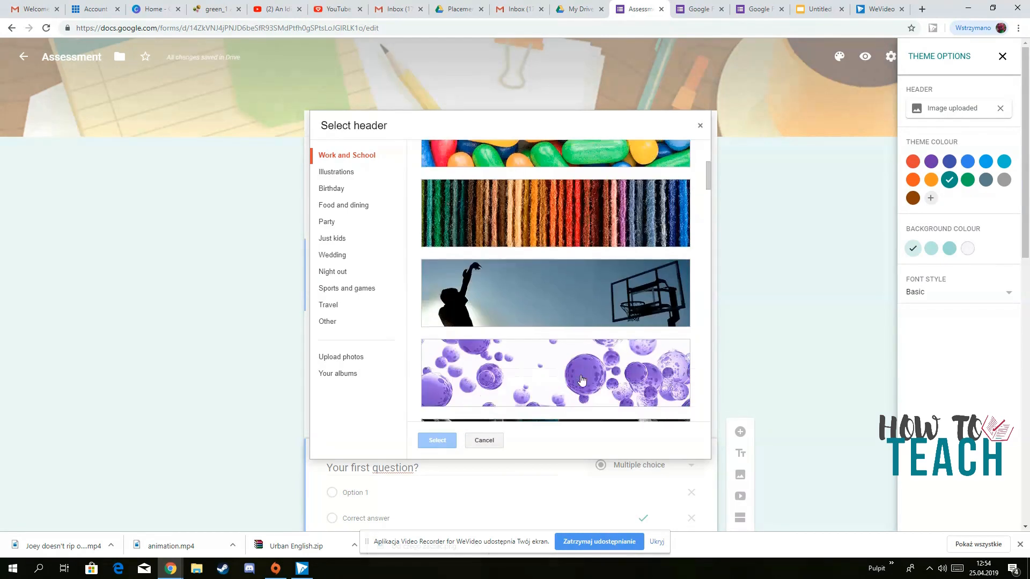
{"action": "left_click", "coordinate": [555, 212]}
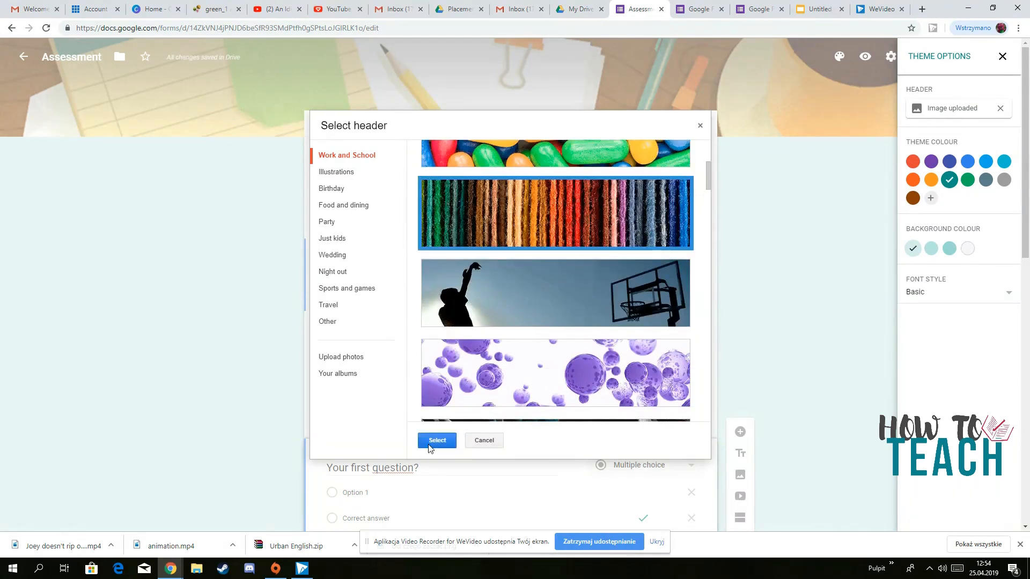
{"action": "left_click", "coordinate": [437, 440]}
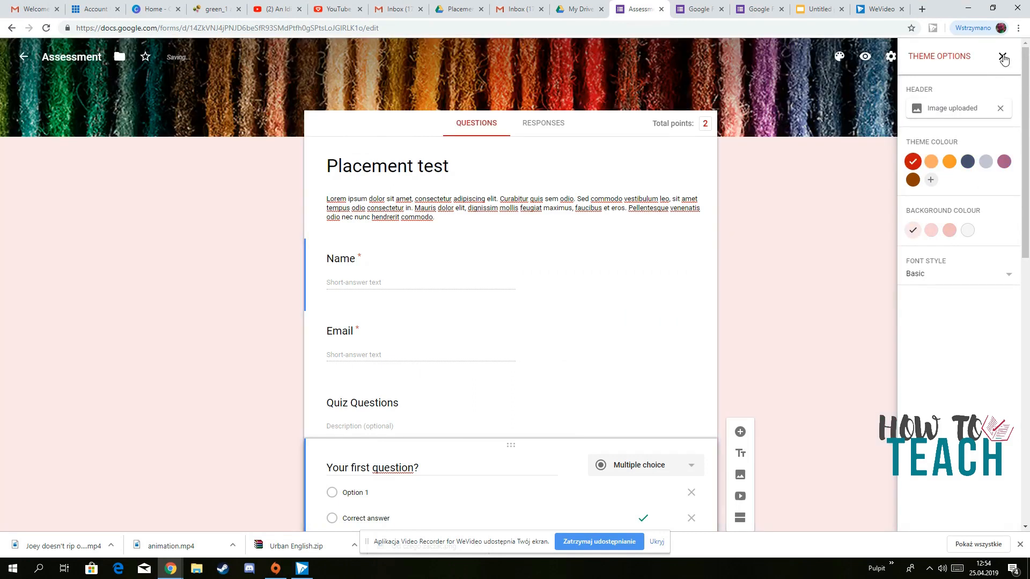
{"action": "left_click", "coordinate": [1004, 58]}
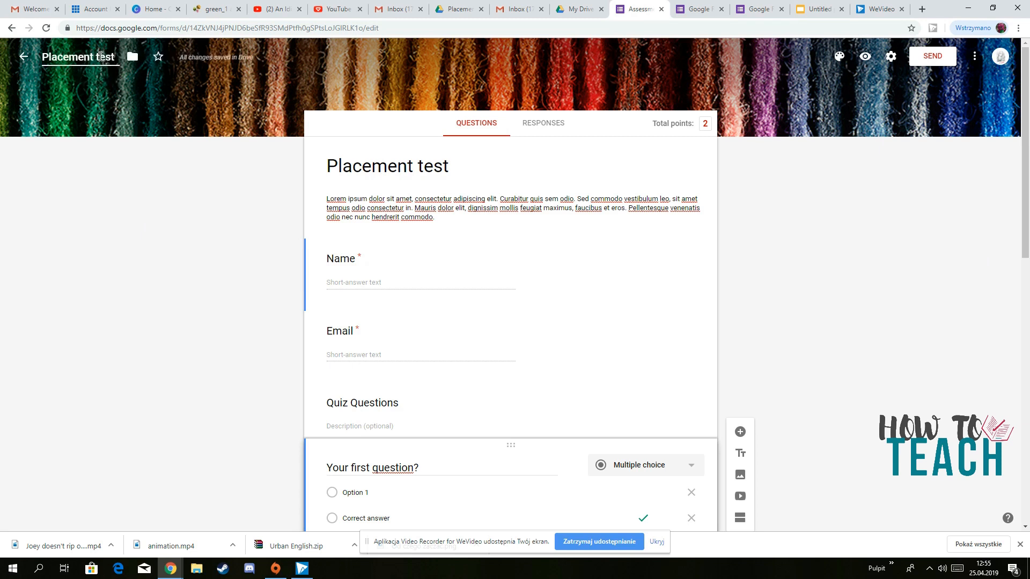
- Scroll down the Placement test form to the unwanted item
{"action": "scroll", "scroll_direction": "down", "scroll_amount": 3}
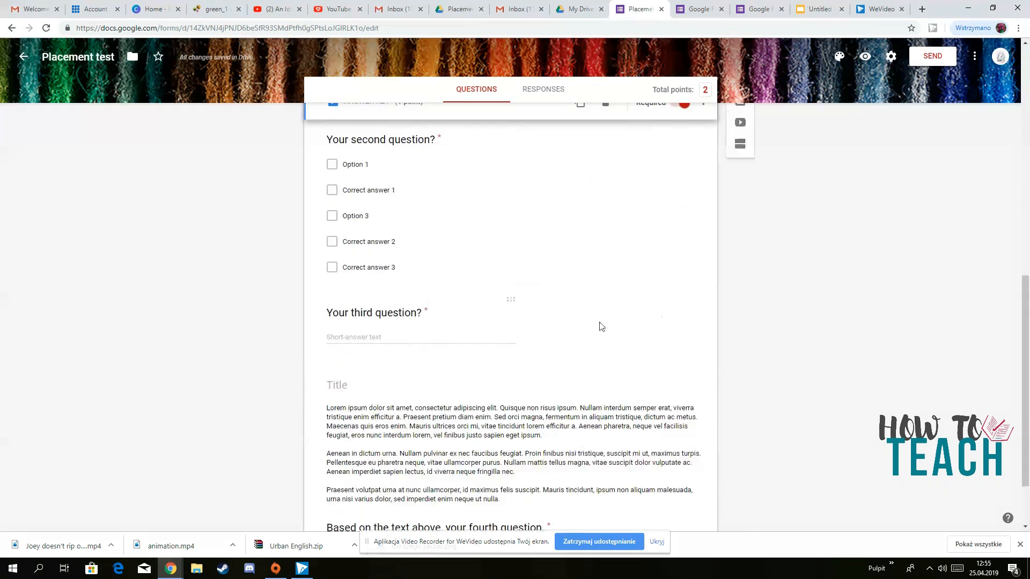
{"action": "scroll", "scroll_direction": "down", "scroll_amount": 3}
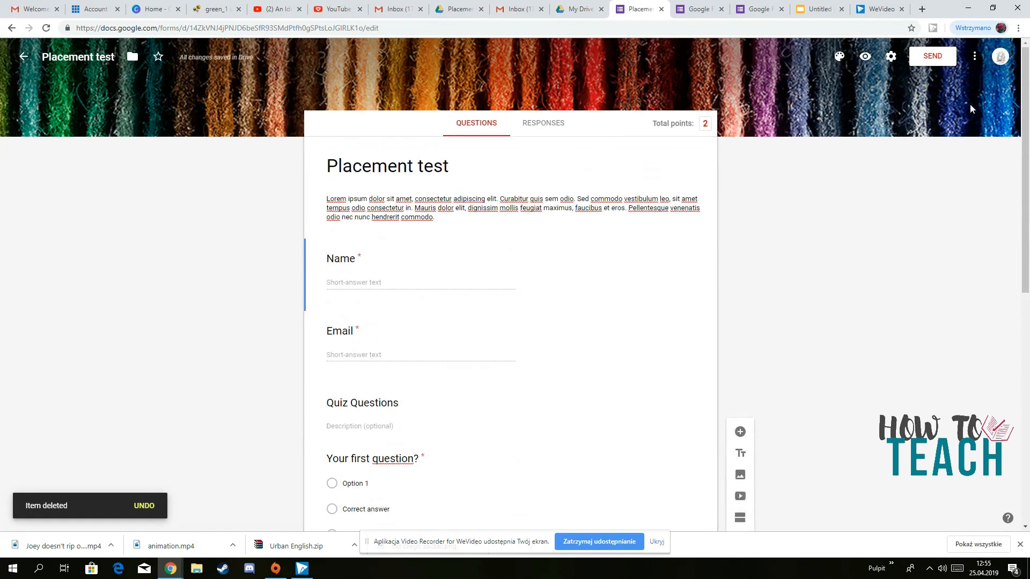
- View the Placement test's shareable link in the Send dialog, then leave it
{"action": "left_click", "coordinate": [931, 55]}
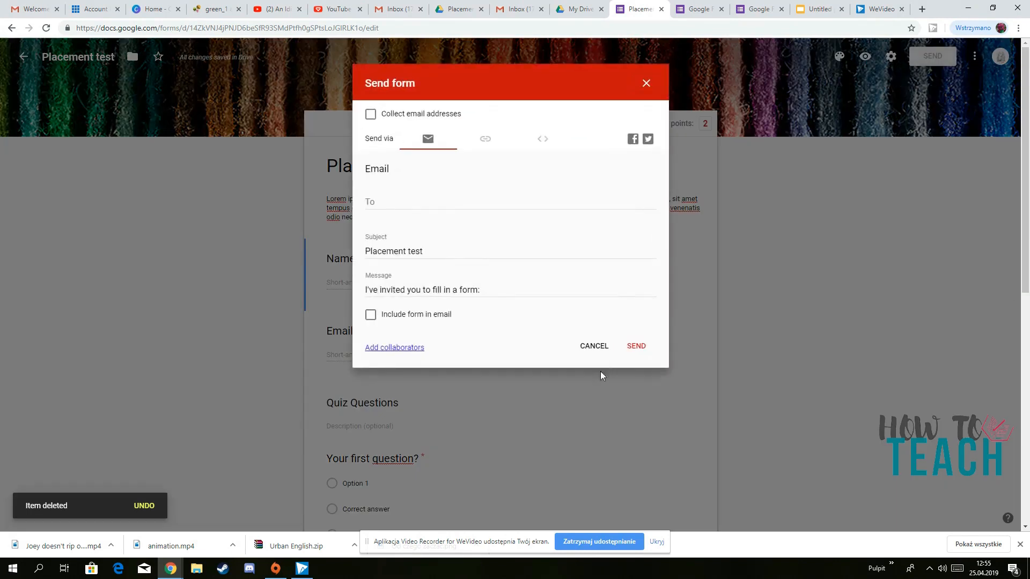
{"action": "left_click", "coordinate": [506, 201]}
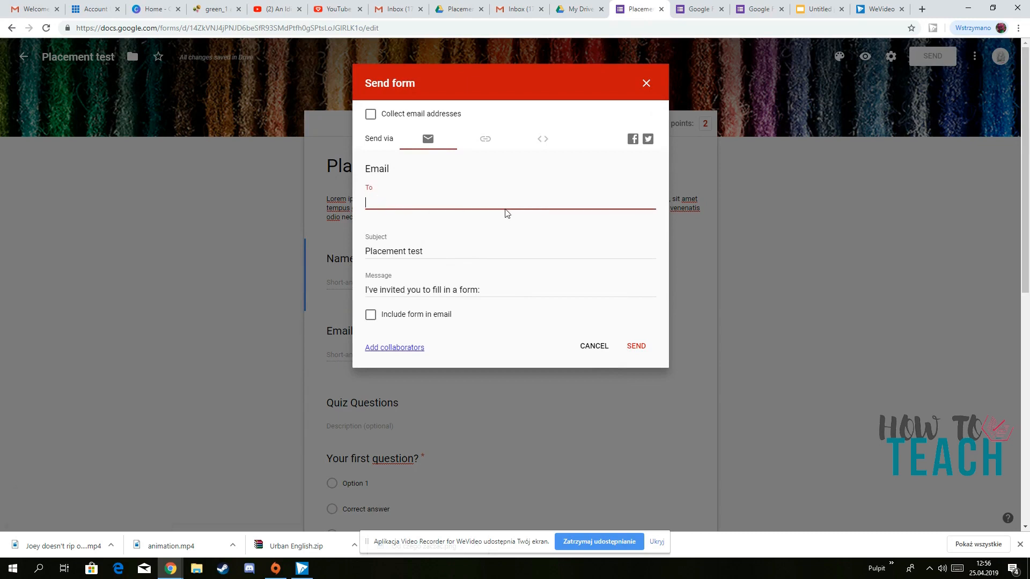
{"action": "left_click", "coordinate": [485, 138]}
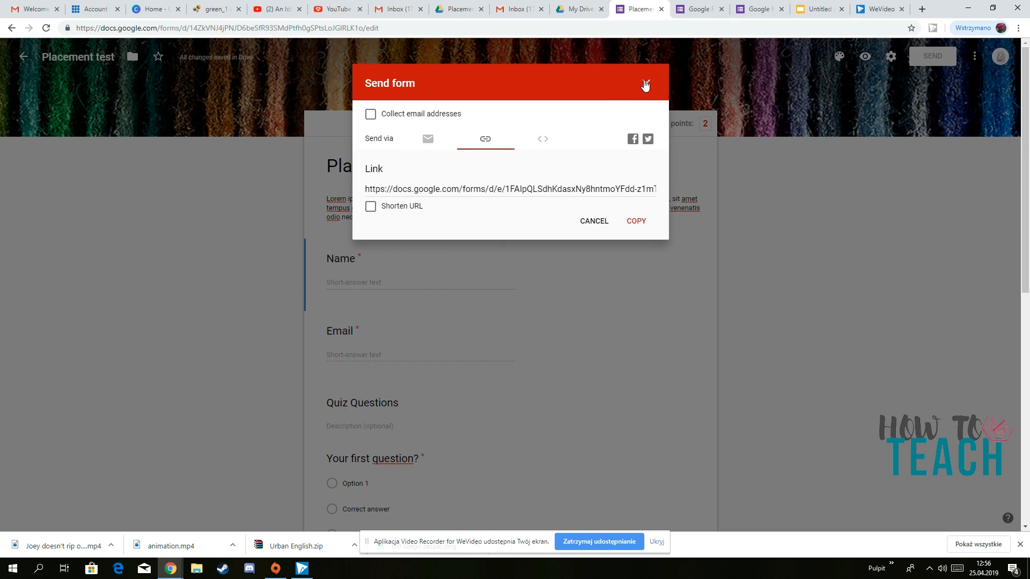
{"action": "left_click", "coordinate": [698, 9]}
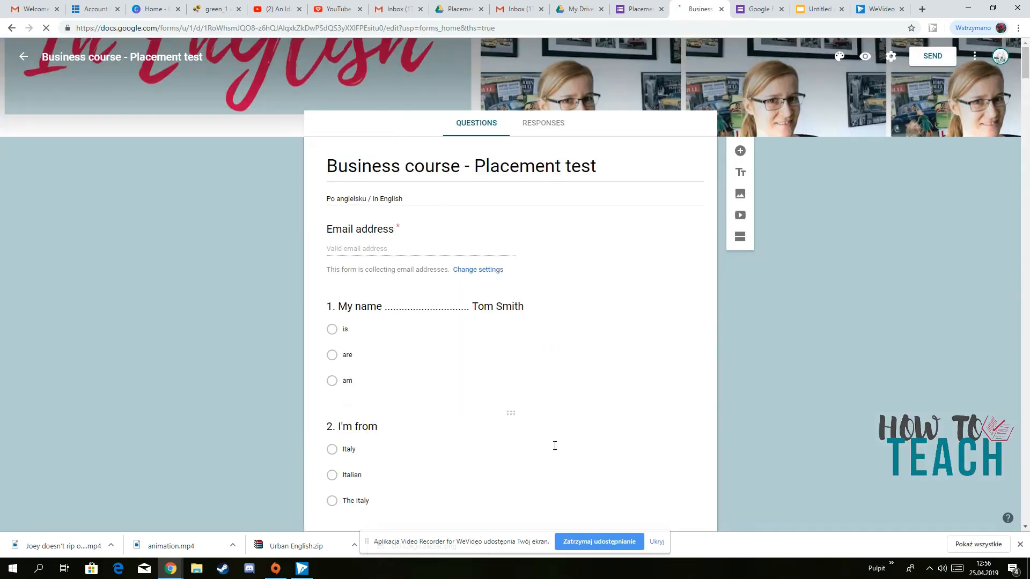
{"action": "scroll", "scroll_direction": "down", "scroll_amount": 3}
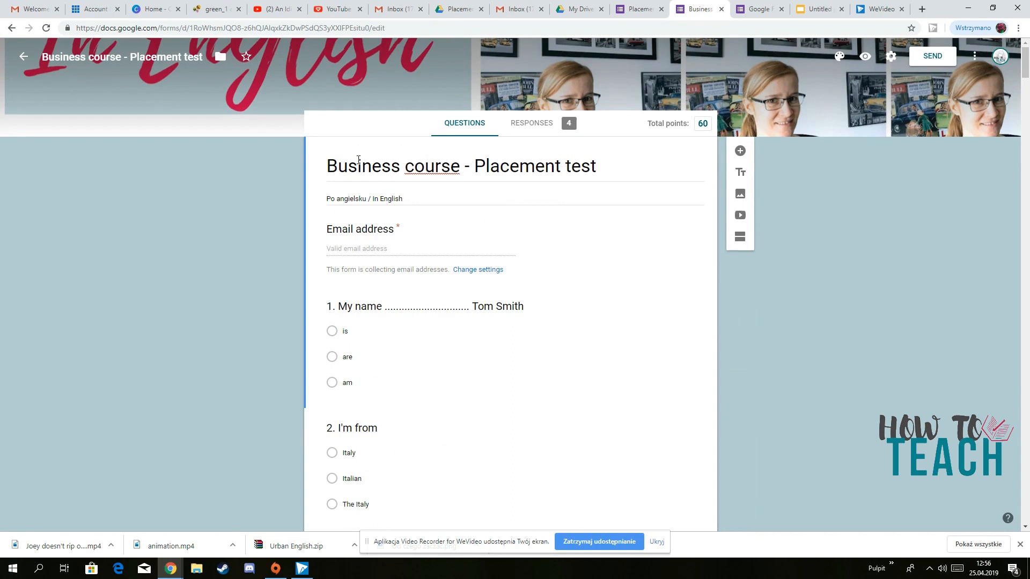
{"action": "mouse_move", "coordinate": [346, 124]}
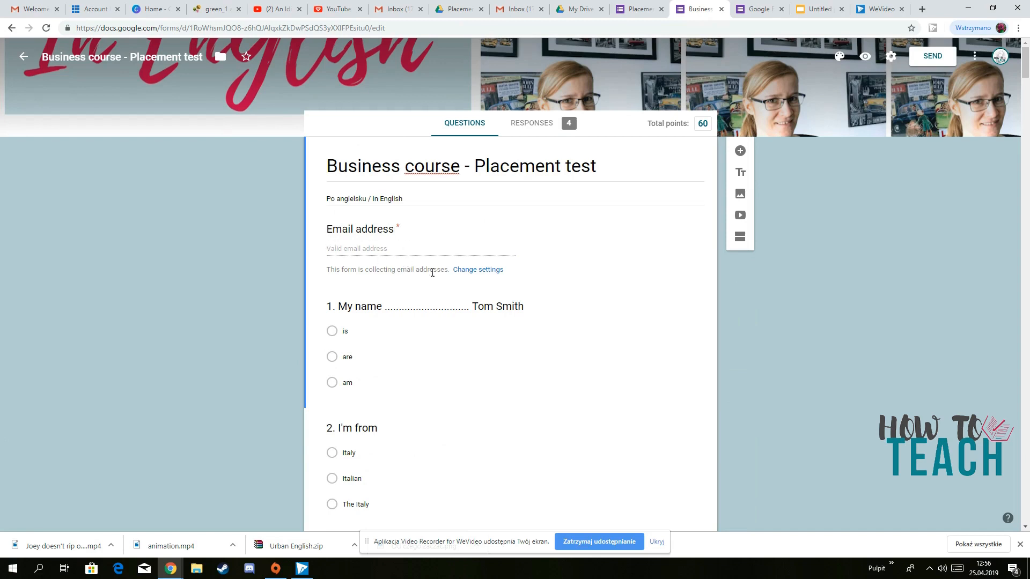
{"action": "scroll", "scroll_direction": "down", "scroll_amount": 3}
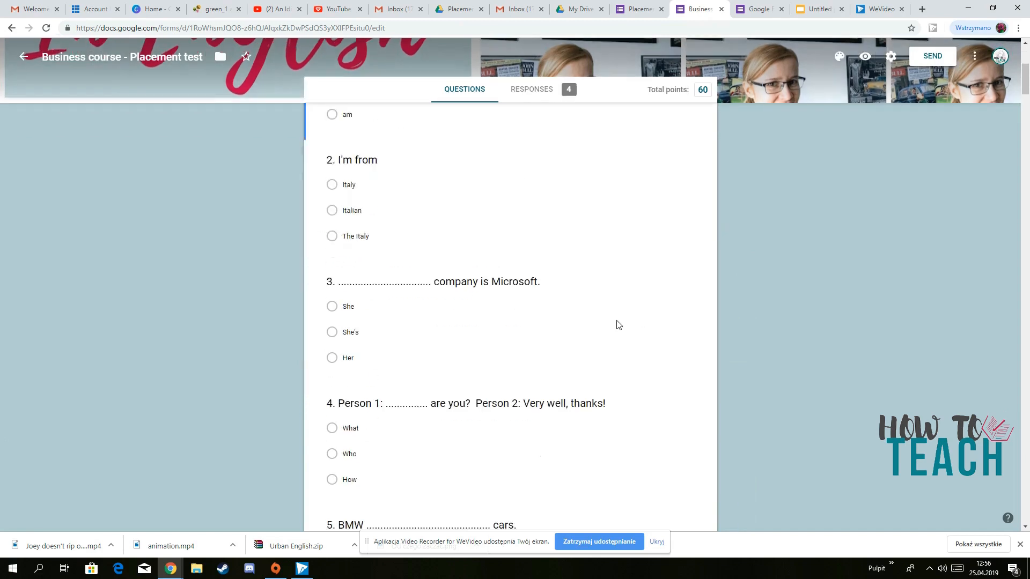
{"action": "left_click", "coordinate": [531, 89]}
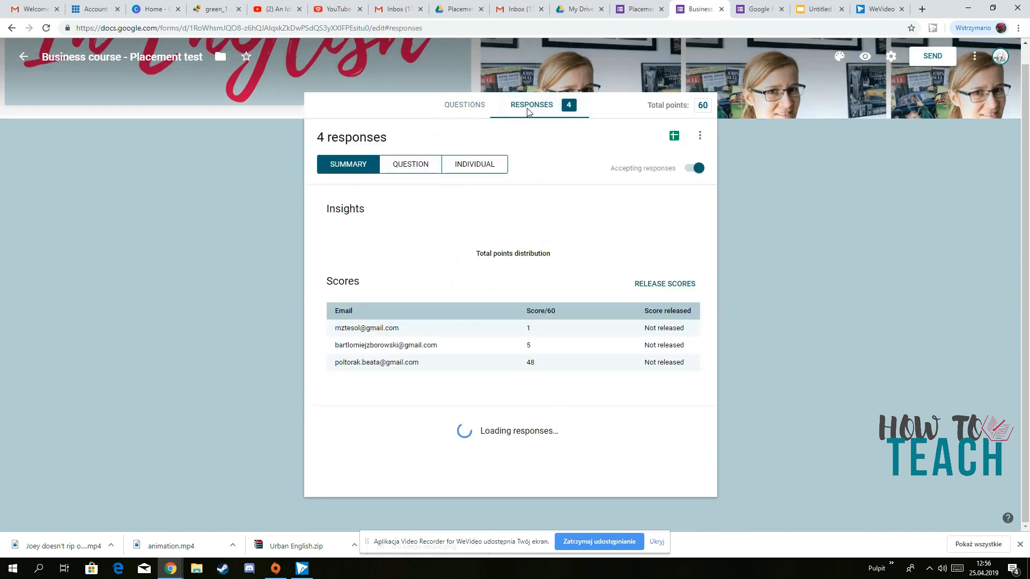
{"action": "scroll", "scroll_direction": "down", "scroll_amount": 3}
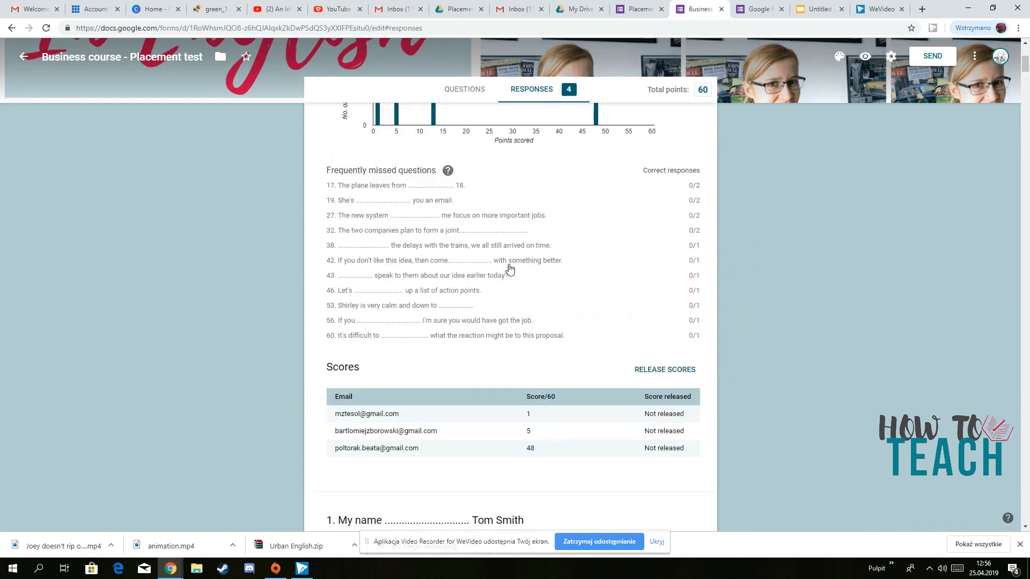
{"action": "left_click", "coordinate": [414, 182]}
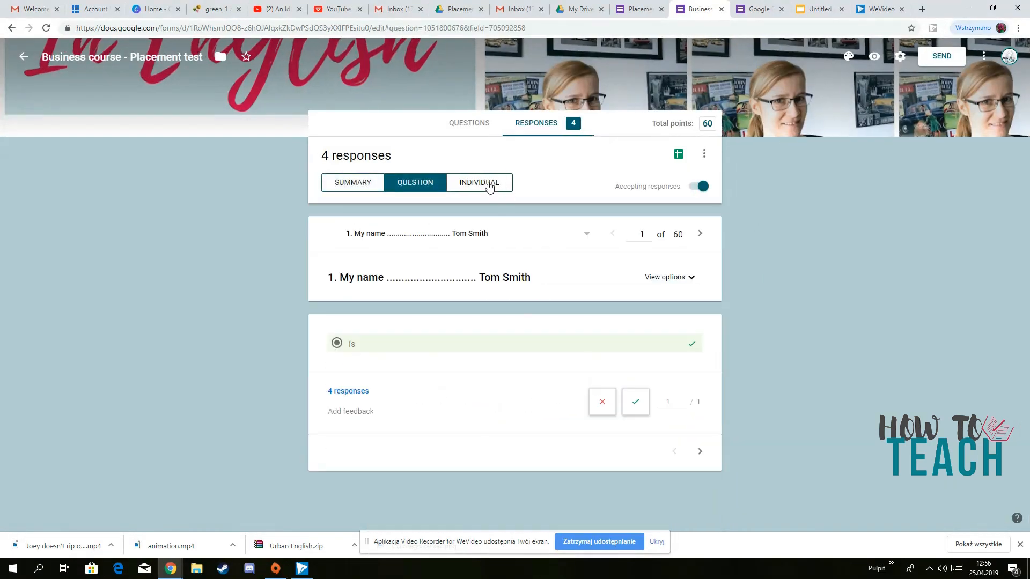
{"action": "left_click", "coordinate": [478, 182]}
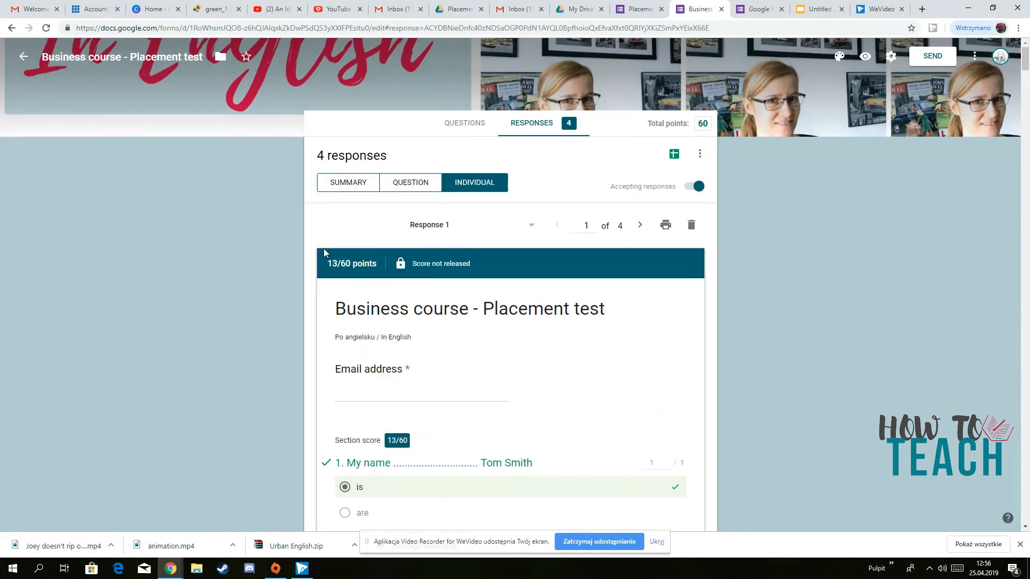
{"action": "left_click", "coordinate": [347, 182]}
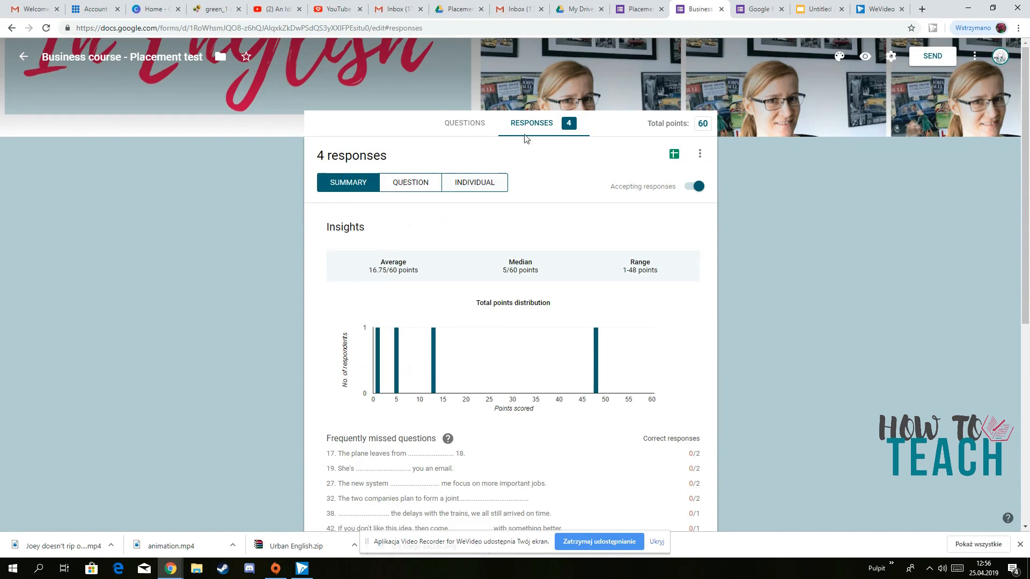
{"action": "left_click", "coordinate": [463, 122]}
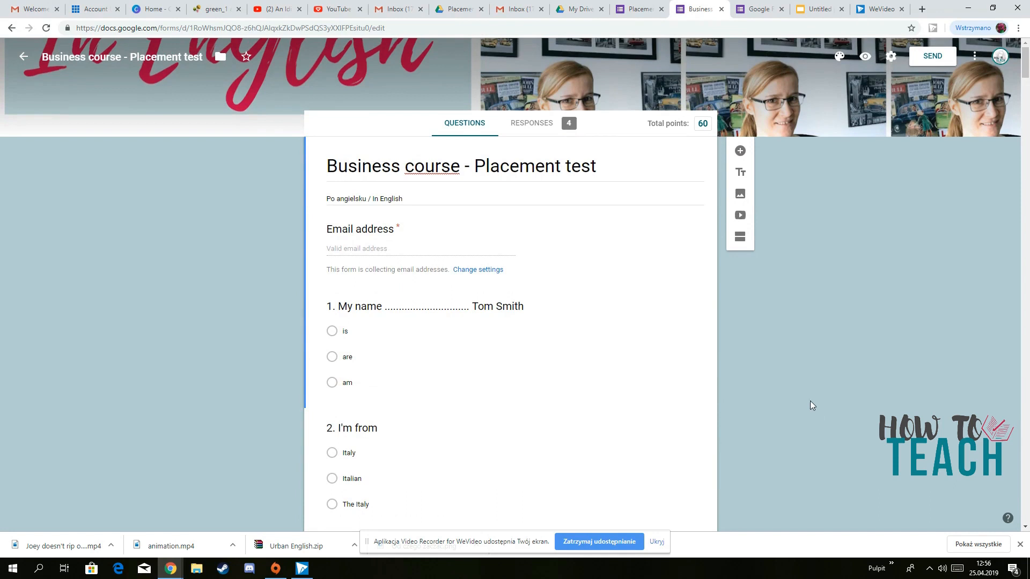
- Return to My Drive and expand New > More to reach Google Forms
{"action": "left_click", "coordinate": [591, 10]}
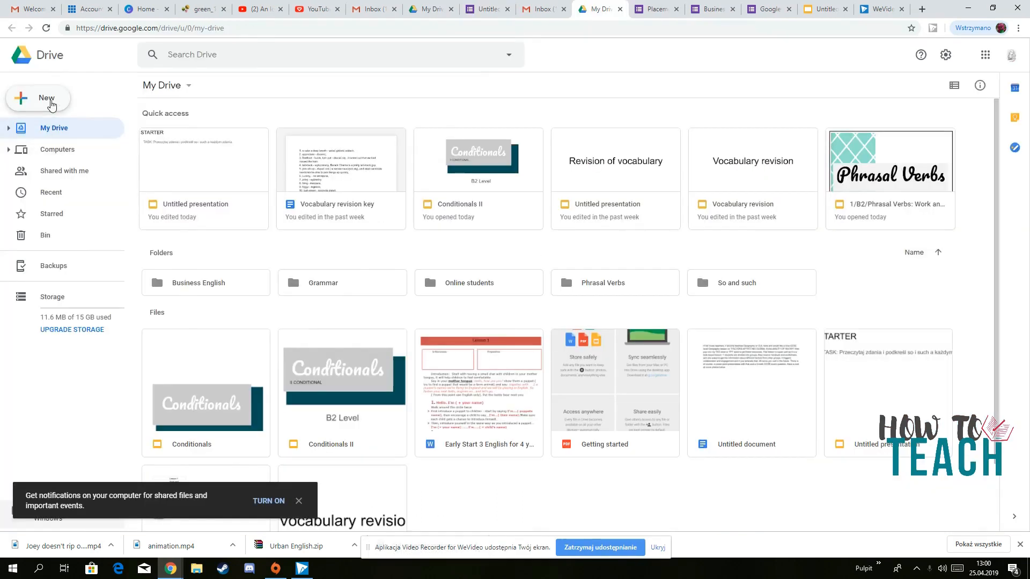
{"action": "left_click", "coordinate": [39, 98]}
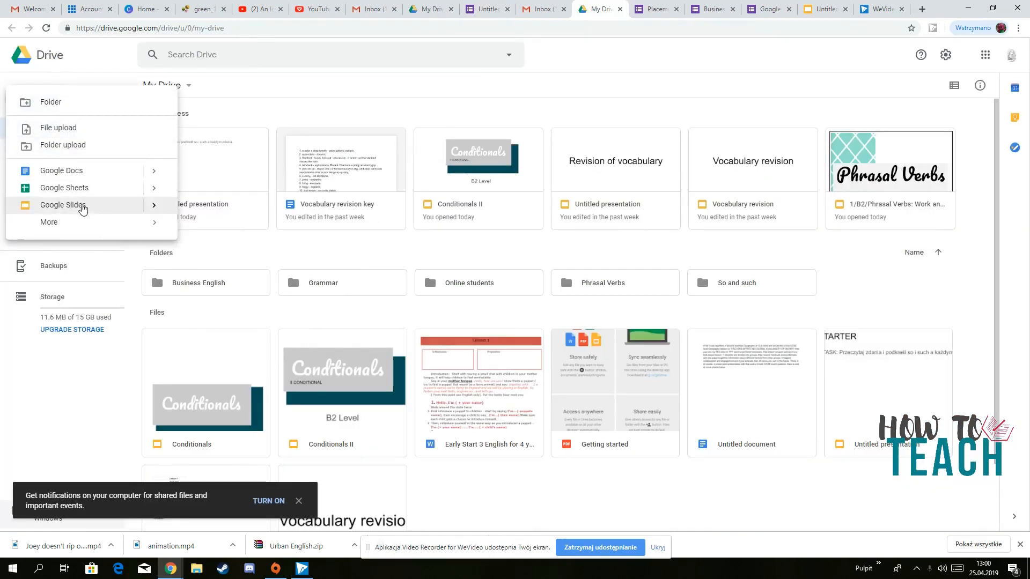
{"action": "left_click", "coordinate": [49, 223]}
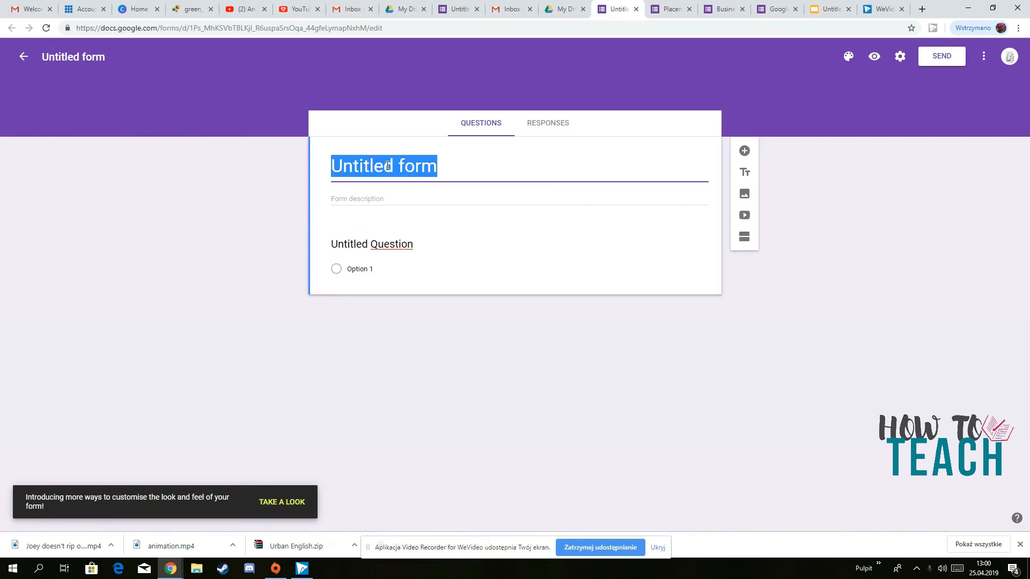
- Title the form 'Present Simple' and name the first question 'Name:'
{"action": "type", "text": "Present Simple"}
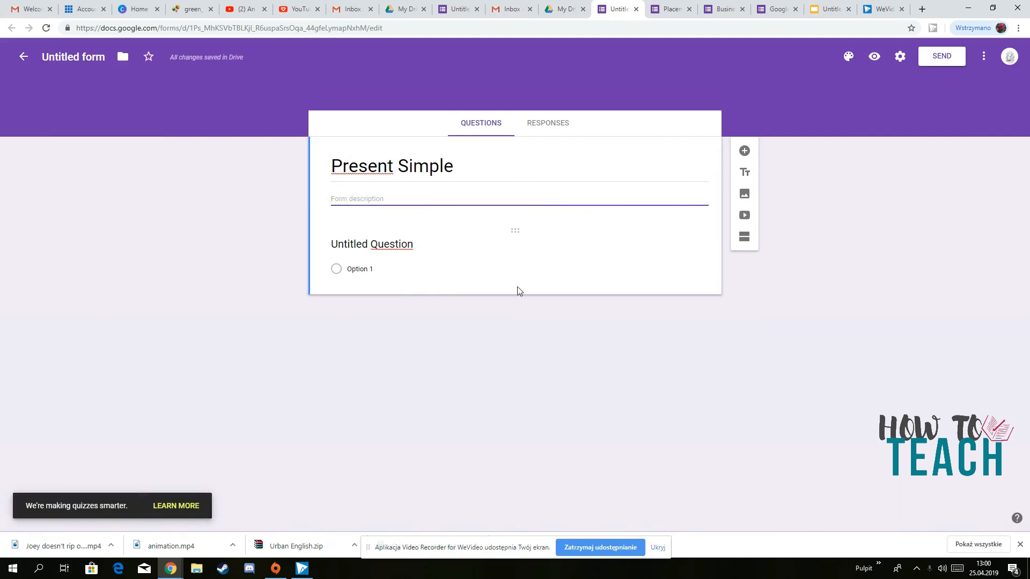
{"action": "left_click", "coordinate": [372, 243]}
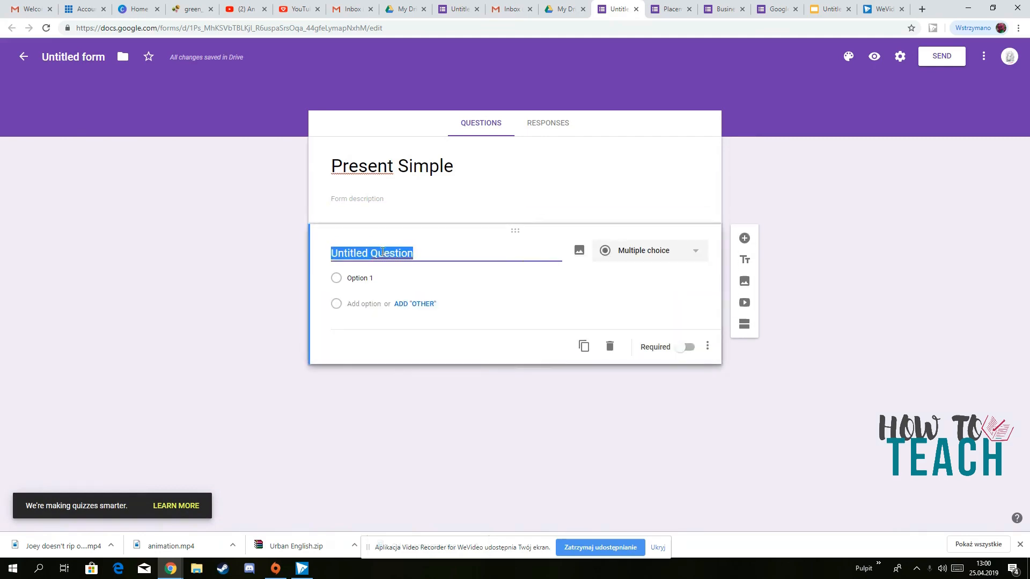
{"action": "type", "text": "Name"}
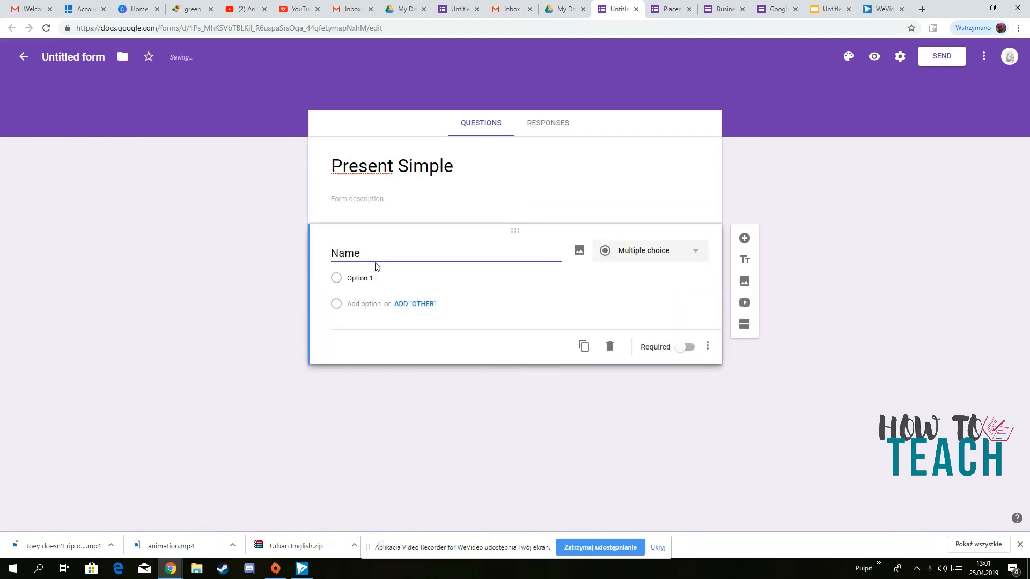
{"action": "left_click", "coordinate": [360, 278]}
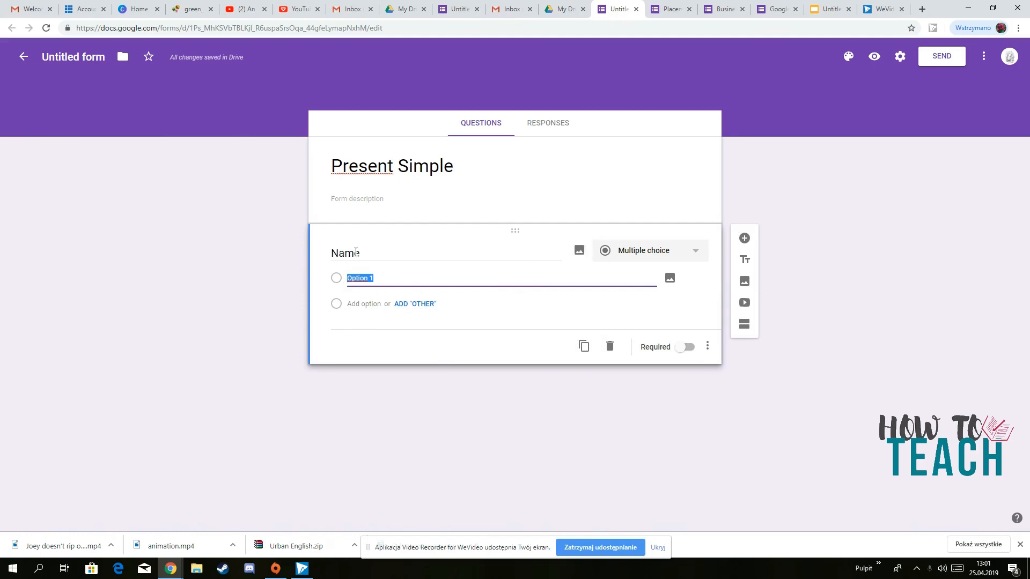
- Change the Name question's type to Short answer
{"action": "left_click", "coordinate": [650, 250]}
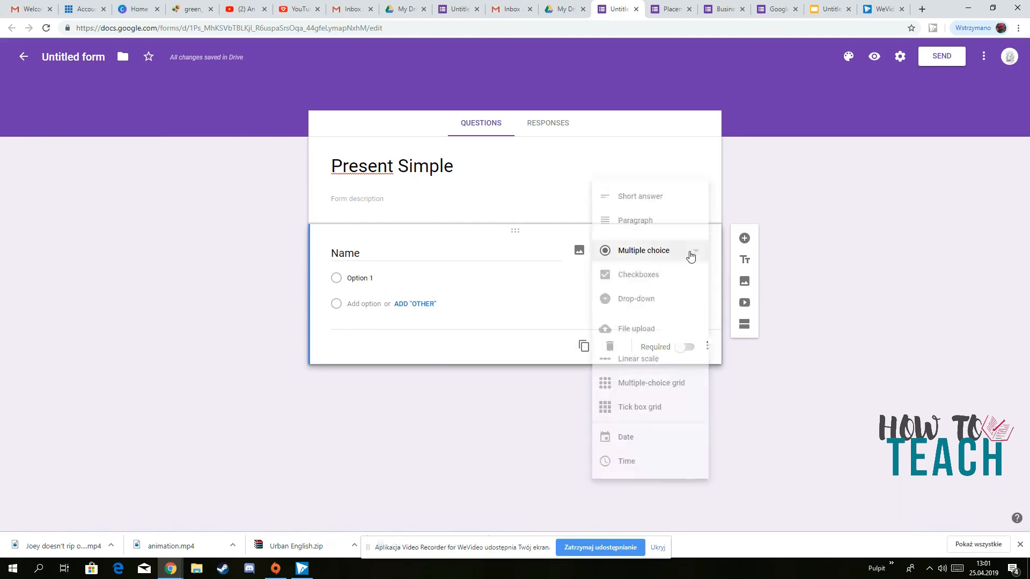
{"action": "left_click", "coordinate": [640, 195]}
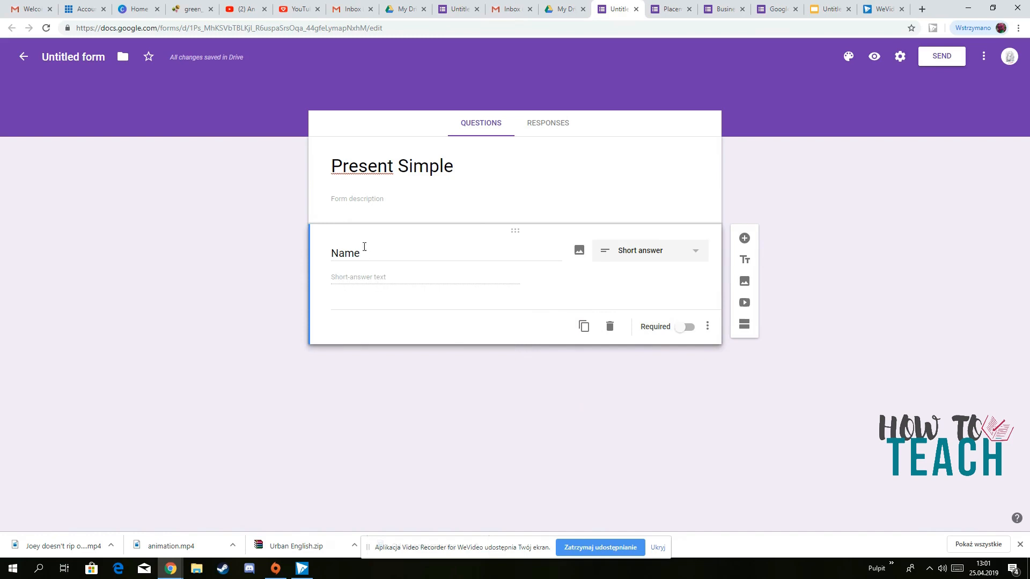
{"action": "left_click", "coordinate": [745, 238]}
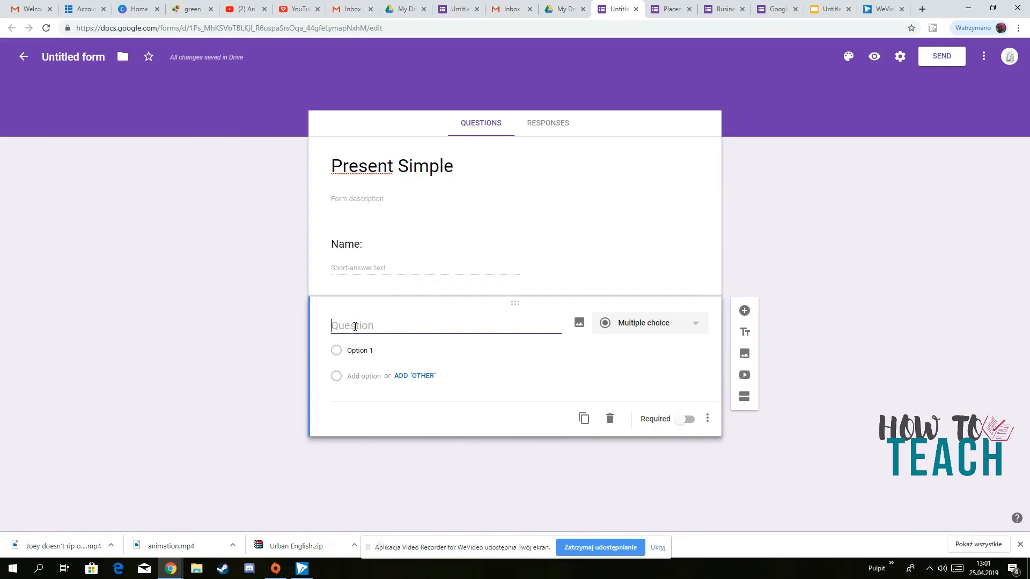
- Write the question 'He........ to work every day' and make drives its first answer
{"action": "type", "text": "He.................... to"}
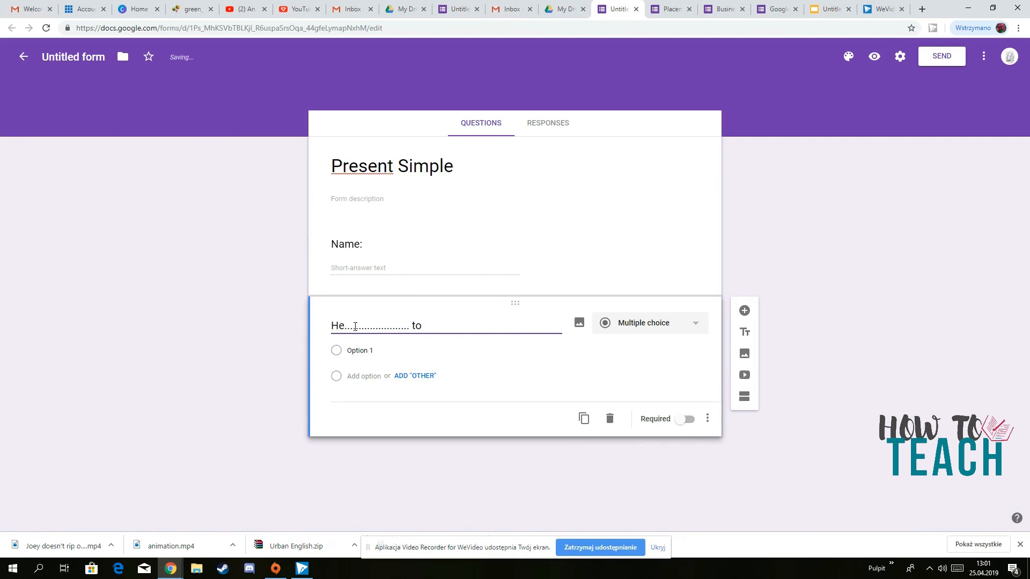
{"action": "type", "text": "sc"}
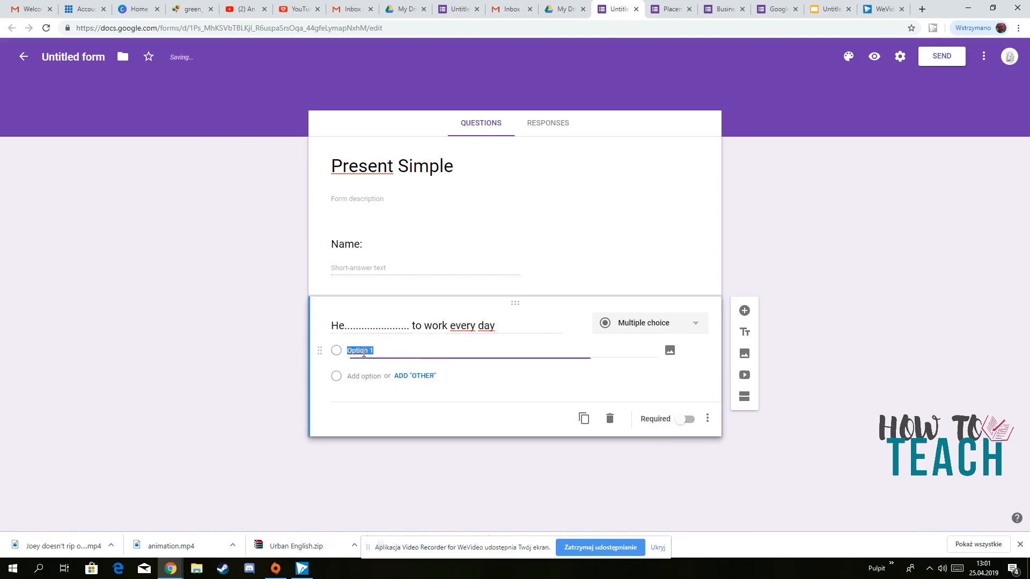
{"action": "key", "text": "Delete"}
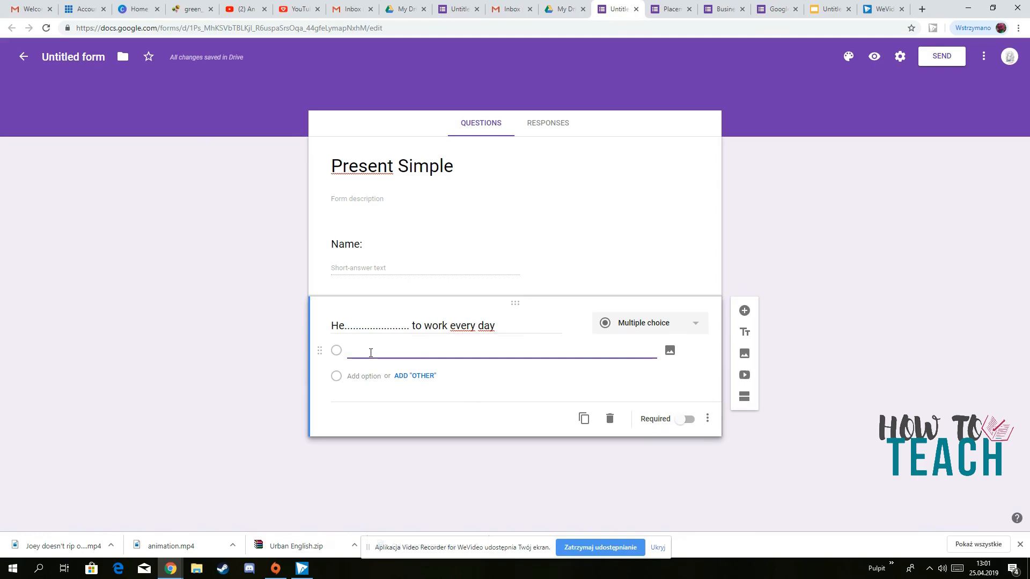
{"action": "type", "text": "drives"}
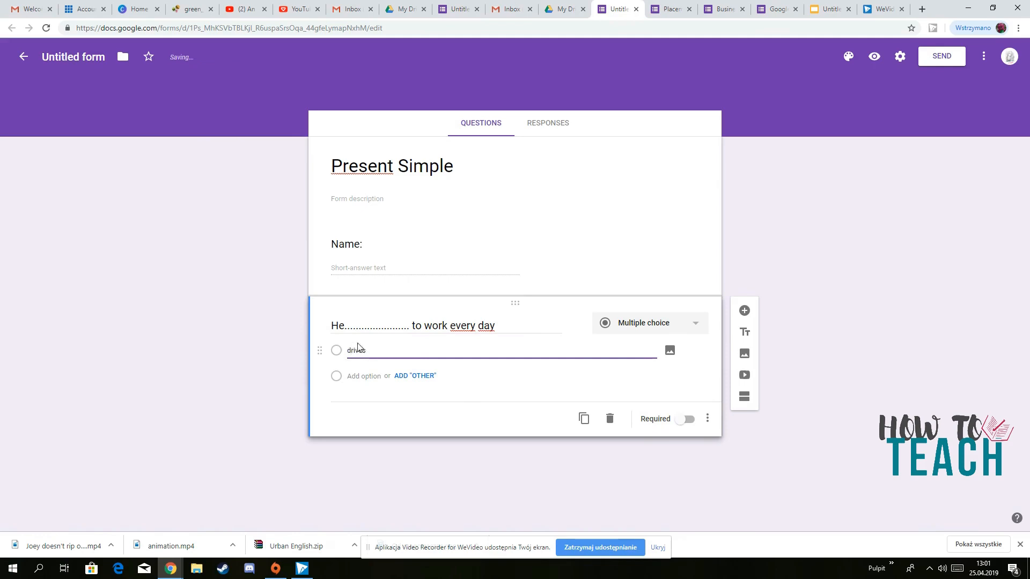
- Add the answer options driving and drive and finish editing the question
{"action": "left_click", "coordinate": [364, 376]}
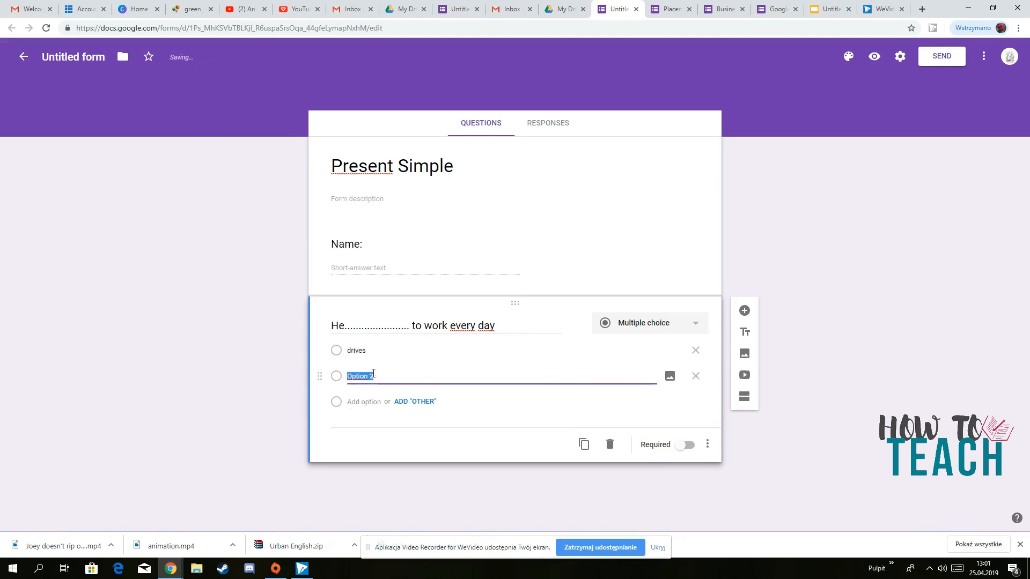
{"action": "type", "text": "driving"}
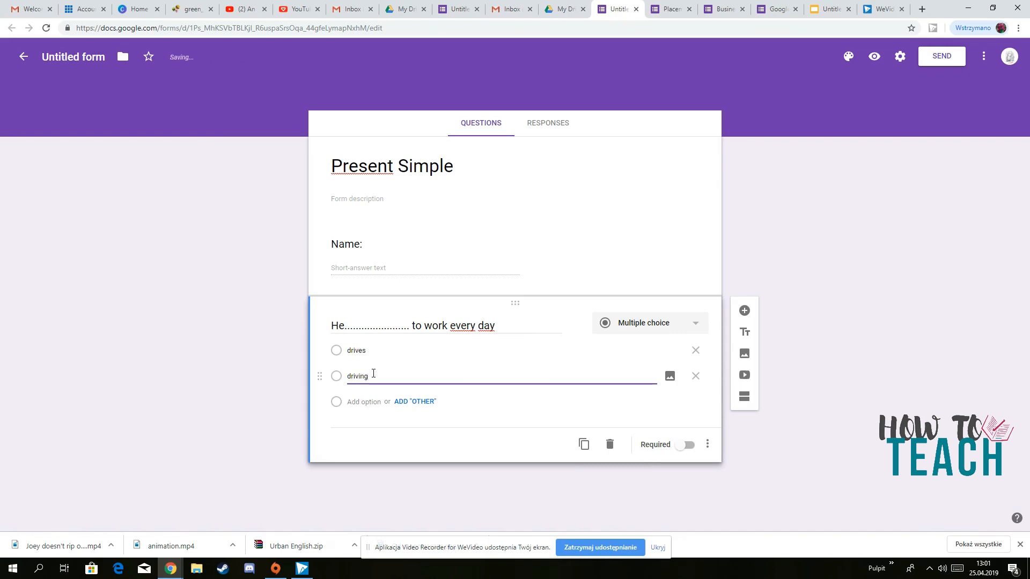
{"action": "left_click", "coordinate": [364, 401]}
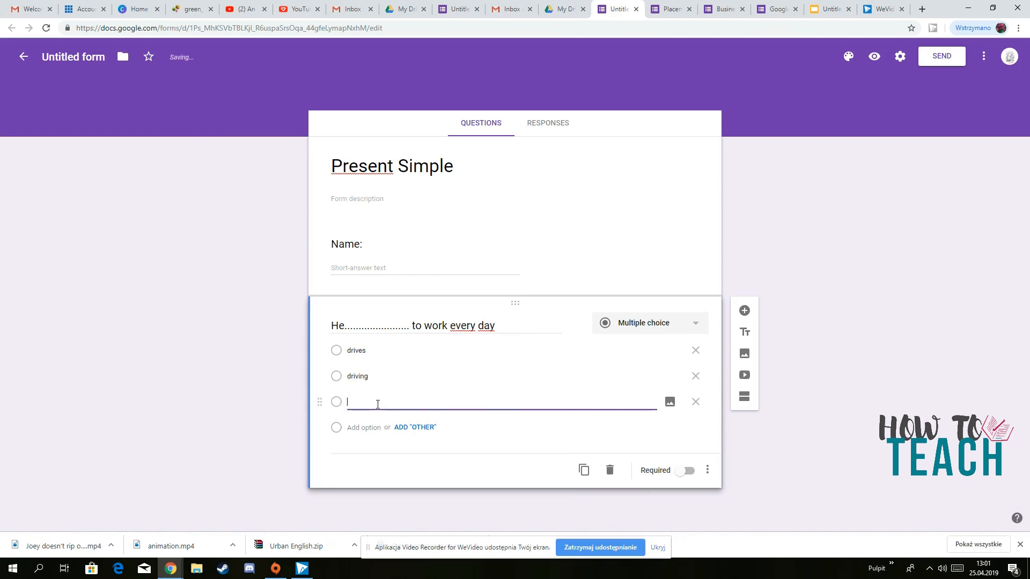
{"action": "type", "text": "drive"}
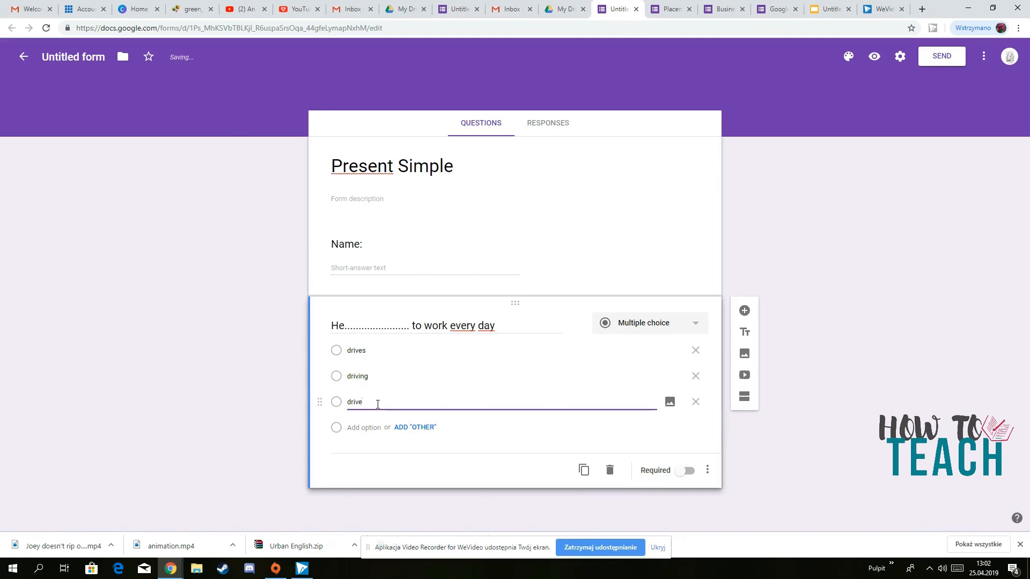
{"action": "left_click", "coordinate": [550, 424]}
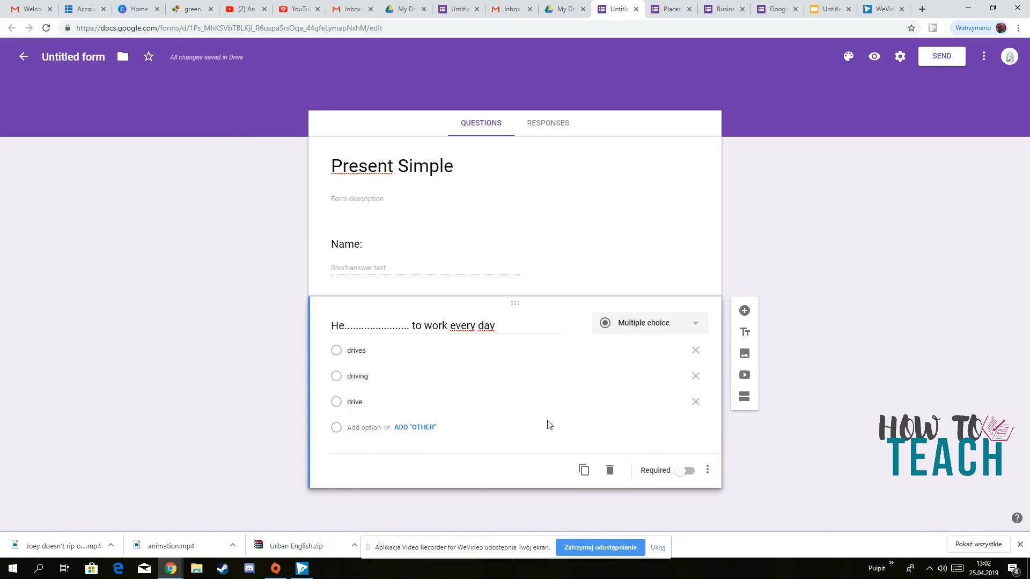
{"action": "left_click", "coordinate": [378, 376]}
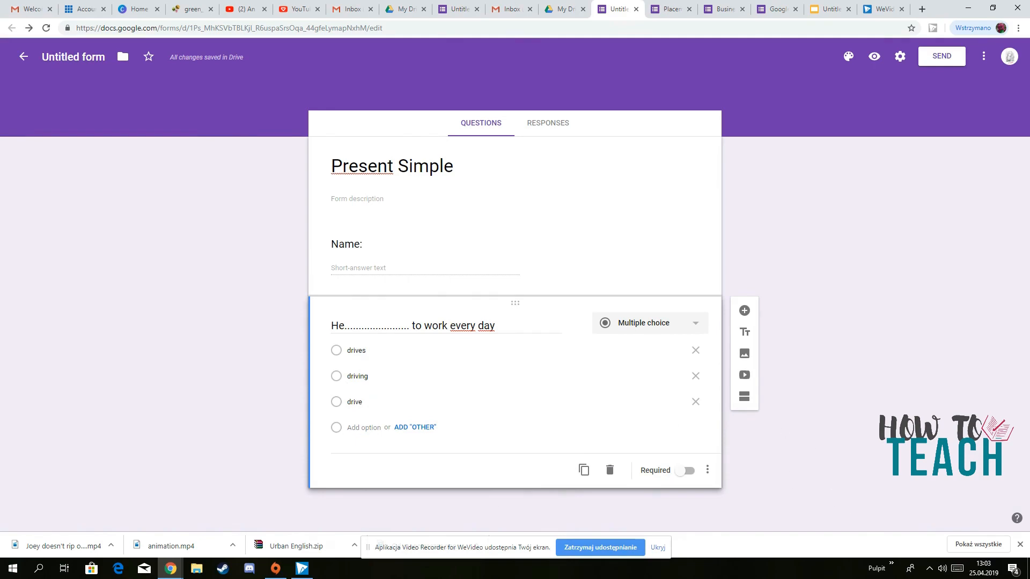
{"action": "mouse_move", "coordinate": [376, 393]}
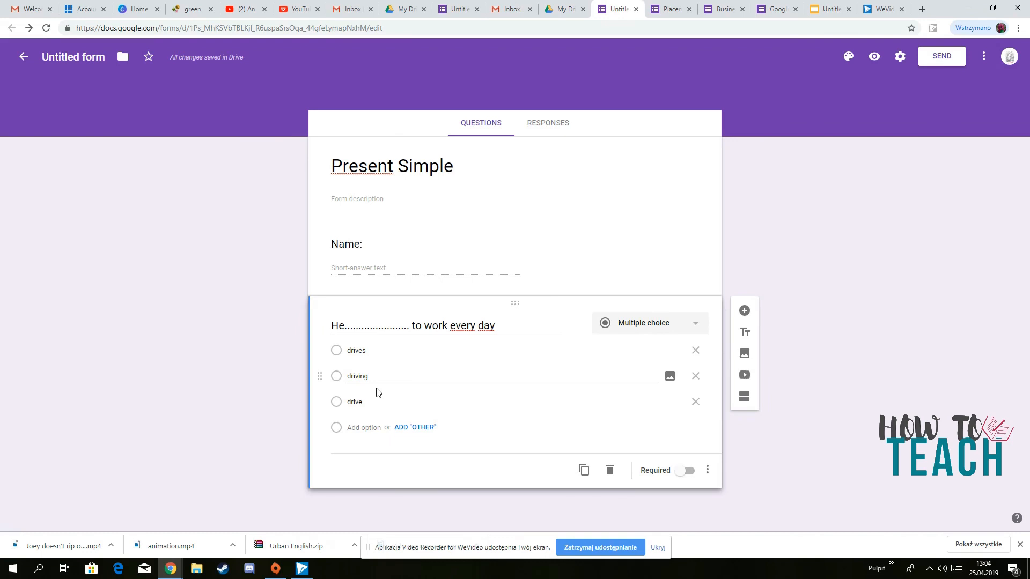
{"action": "mouse_move", "coordinate": [378, 387]}
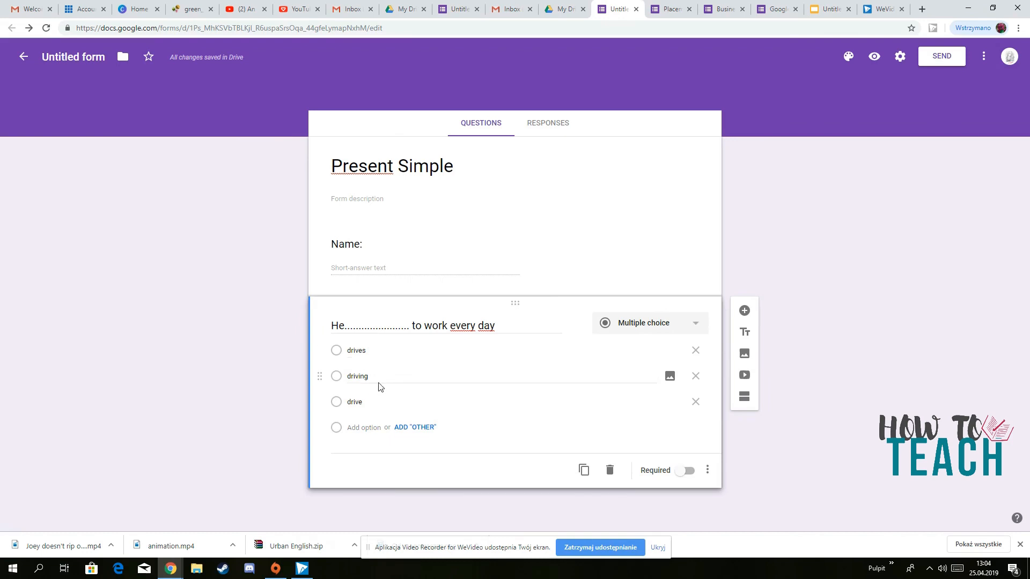
{"action": "mouse_move", "coordinate": [790, 113]}
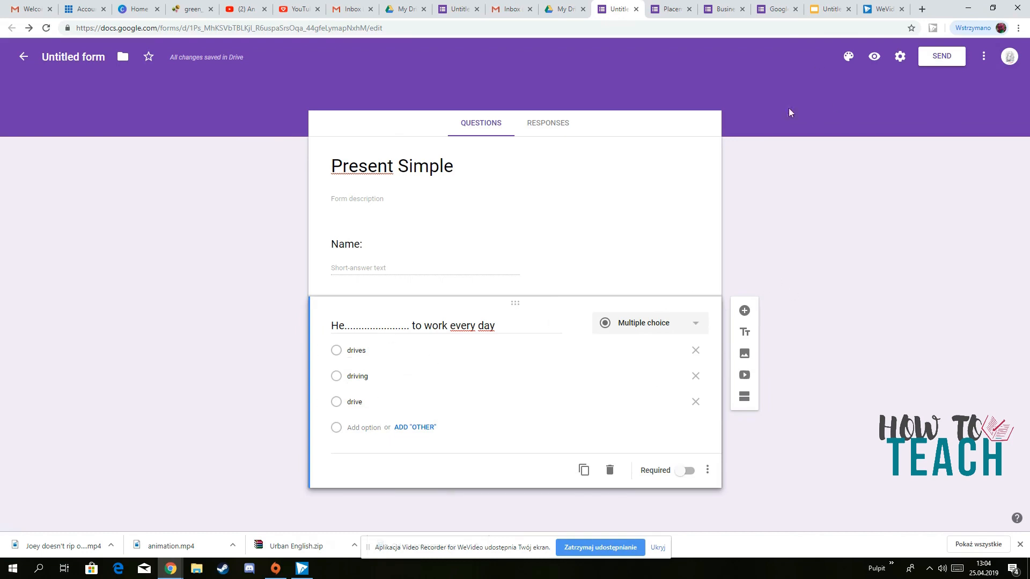
- Enable Make this a quiz in the form's Quizzes settings and save
{"action": "left_click", "coordinate": [900, 57]}
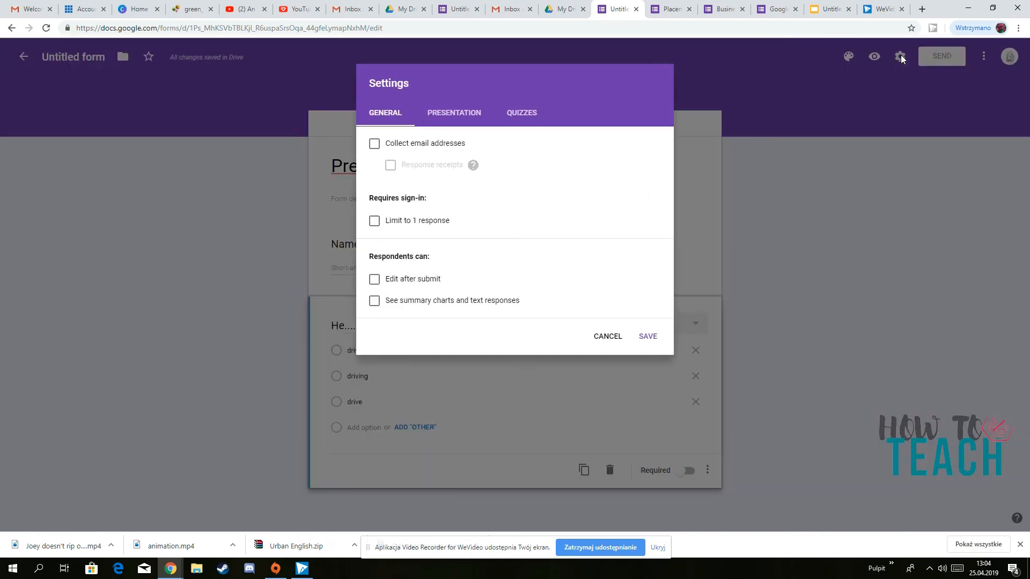
{"action": "left_click", "coordinate": [521, 113]}
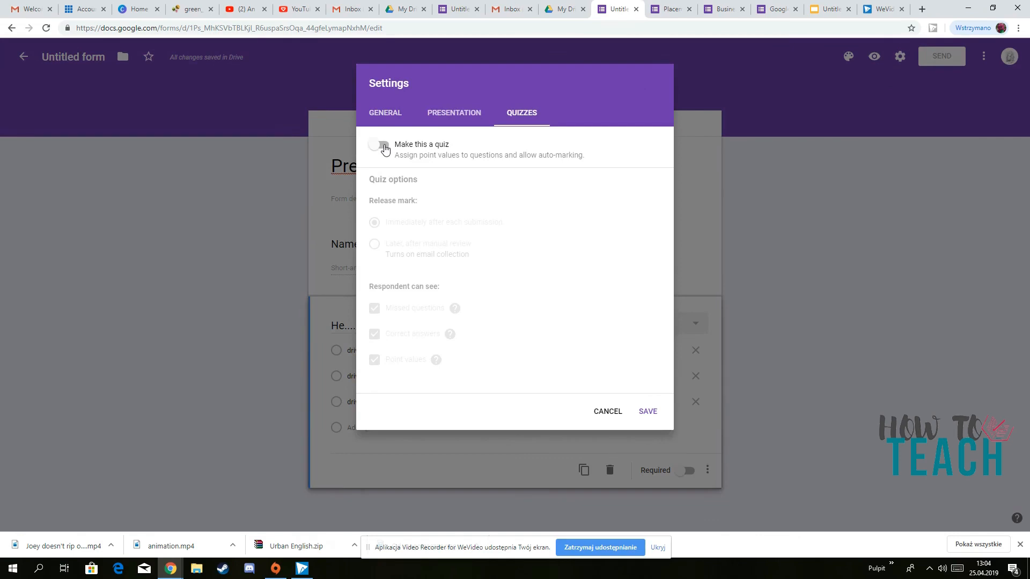
{"action": "left_click", "coordinate": [380, 145]}
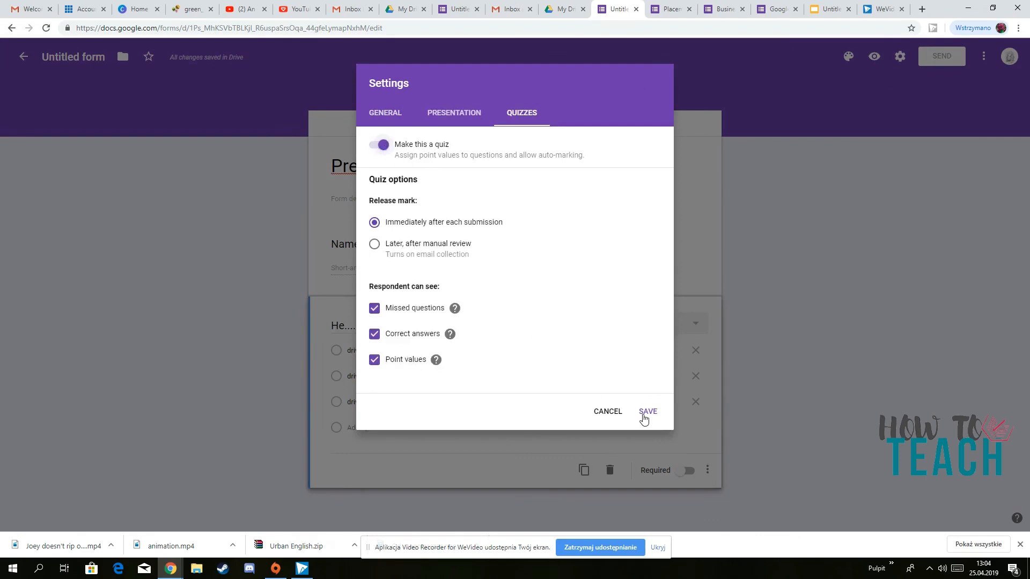
{"action": "left_click", "coordinate": [646, 412]}
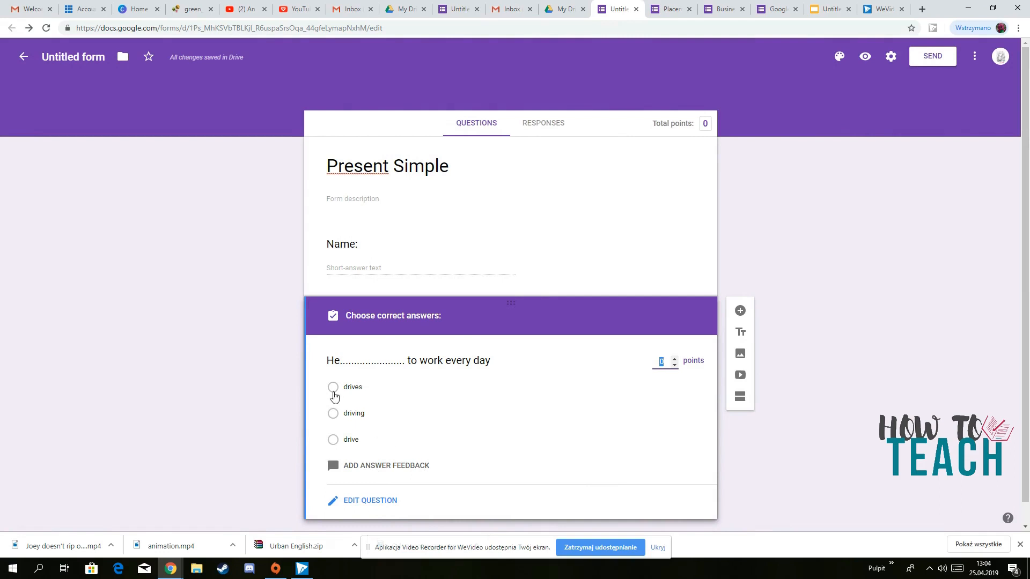
- Mark drives as the correct answer worth 1 point
{"action": "left_click", "coordinate": [333, 387]}
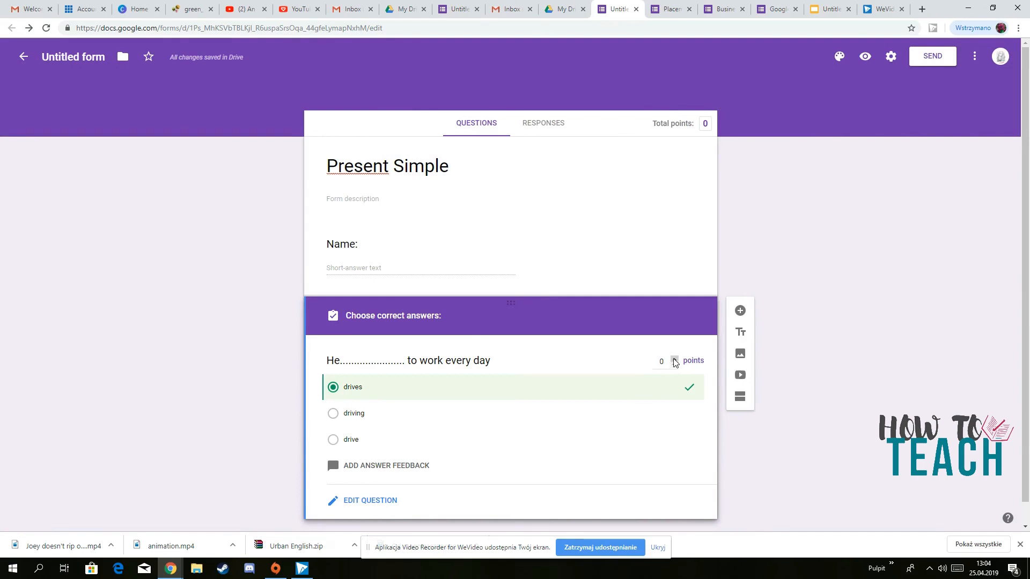
{"action": "left_click", "coordinate": [674, 357]}
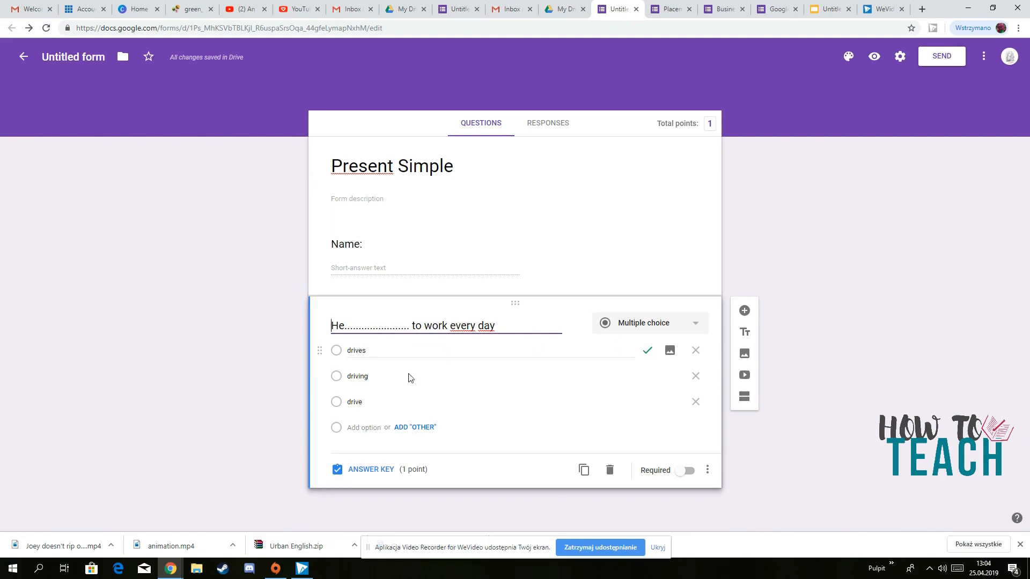
- Add a new question reading '........ he get up on Sundays?'
{"action": "left_click", "coordinate": [745, 310]}
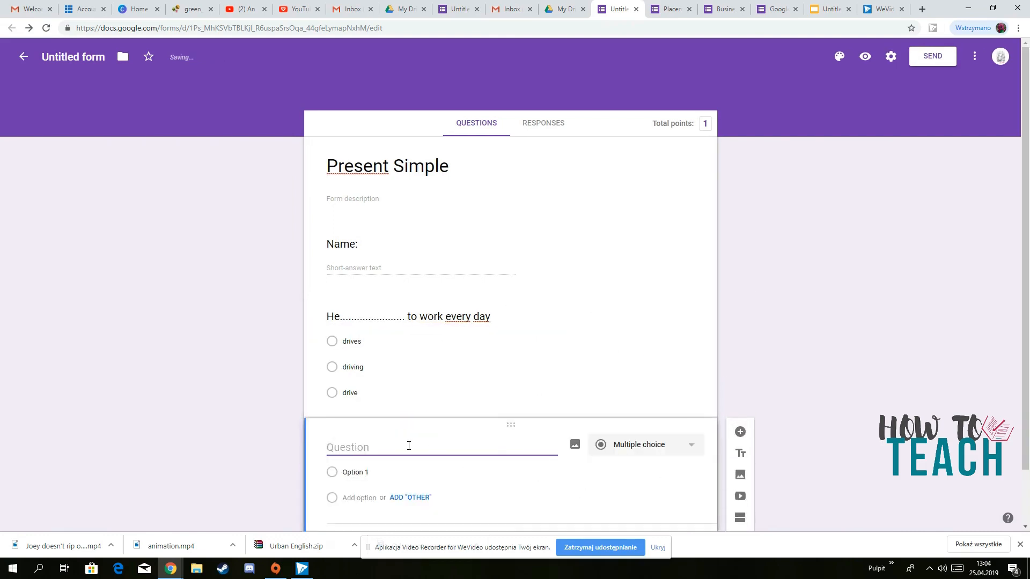
{"action": "type", "text": "............."}
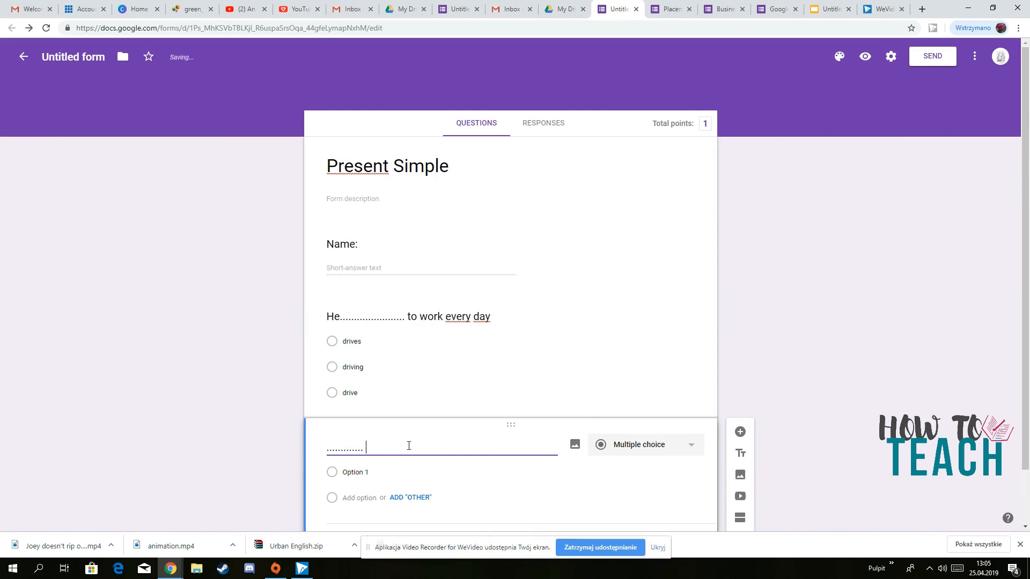
{"action": "type", "text": "he get up on"}
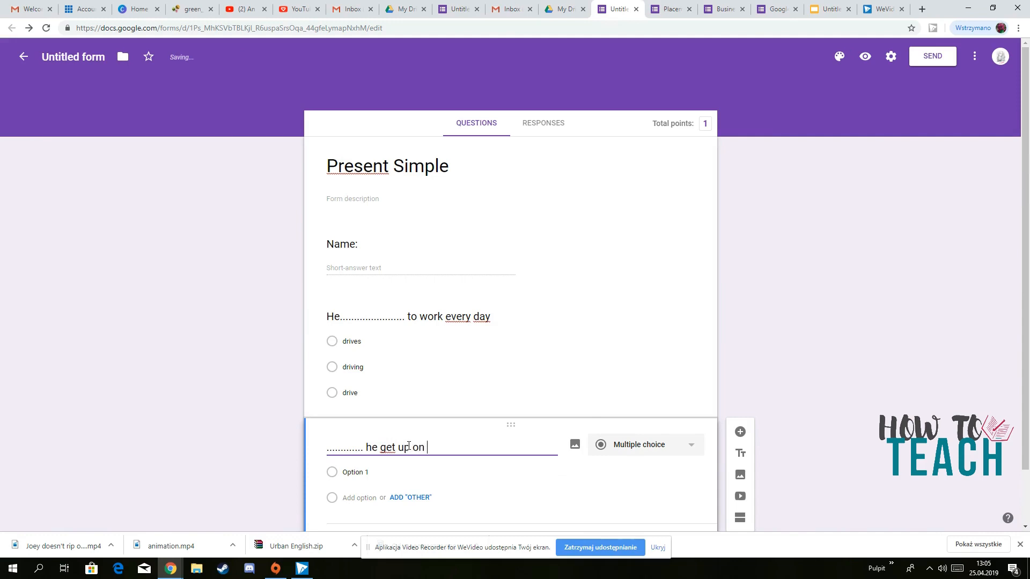
{"action": "type", "text": "Sundays?"}
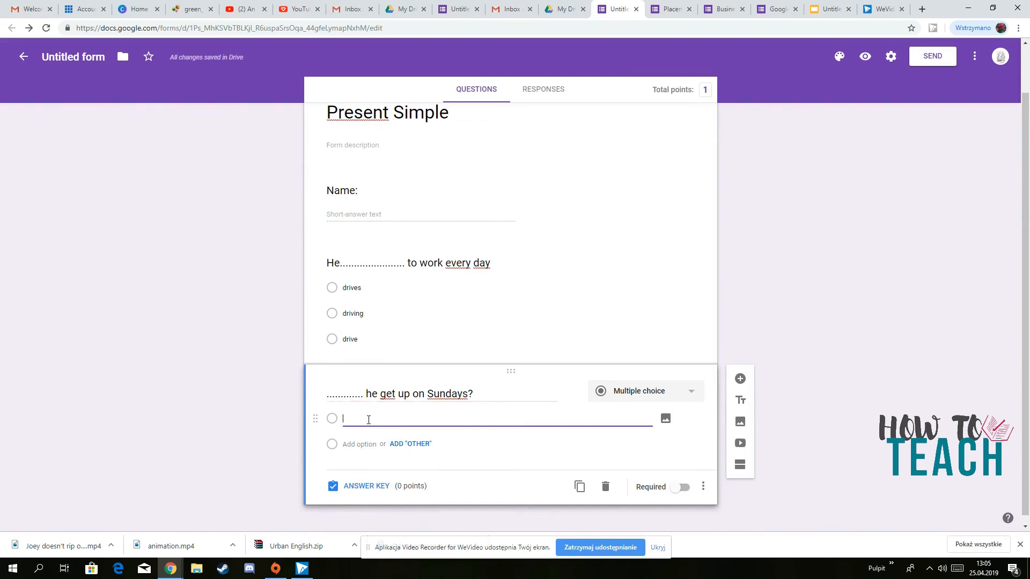
- Enter the answers What time do, When is and What time does
{"action": "type", "text": "What"}
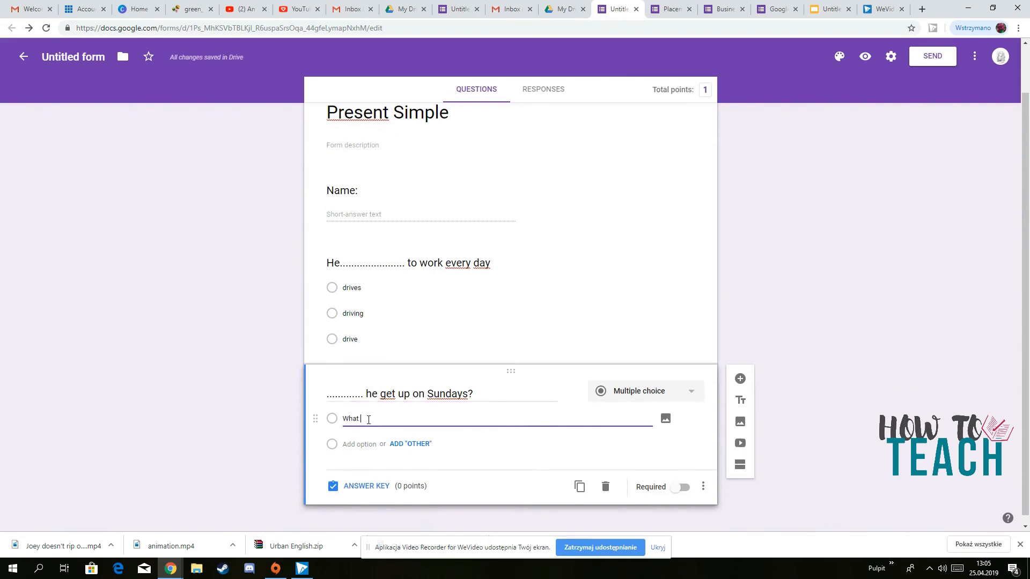
{"action": "type", "text": "time"}
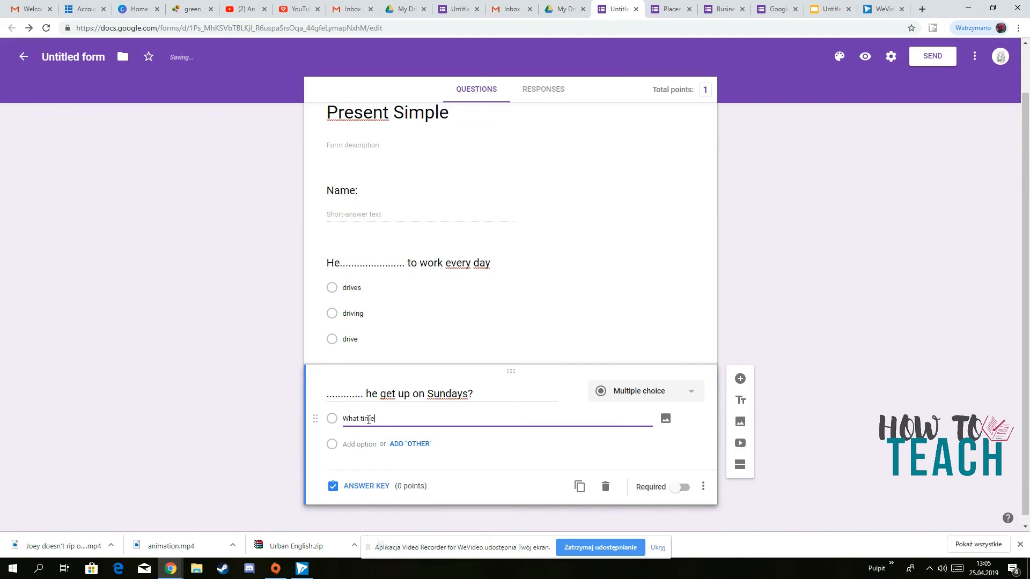
{"action": "type", "text": "do"}
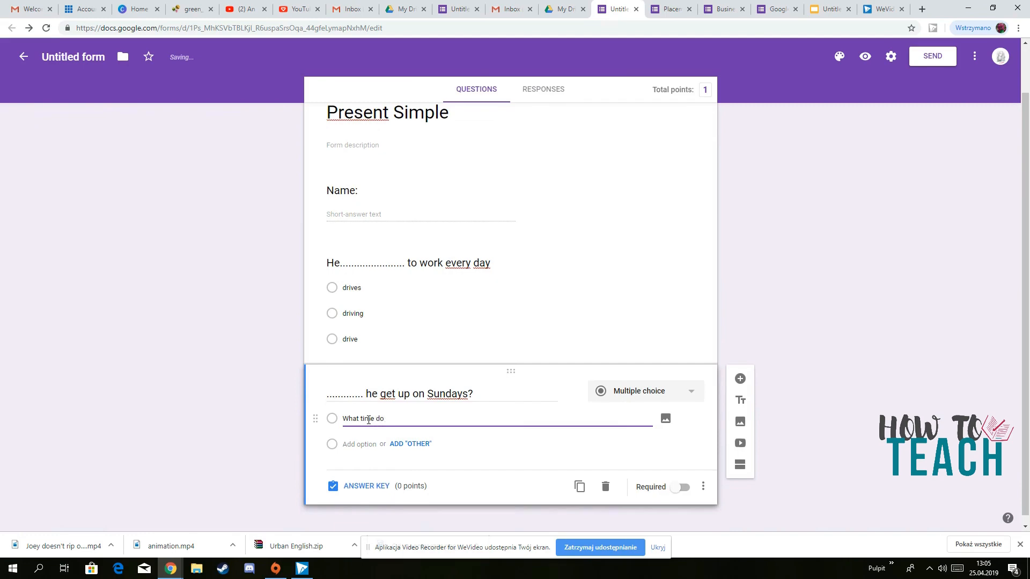
{"action": "left_click", "coordinate": [359, 444]}
{"action": "type", "text": "When is"}
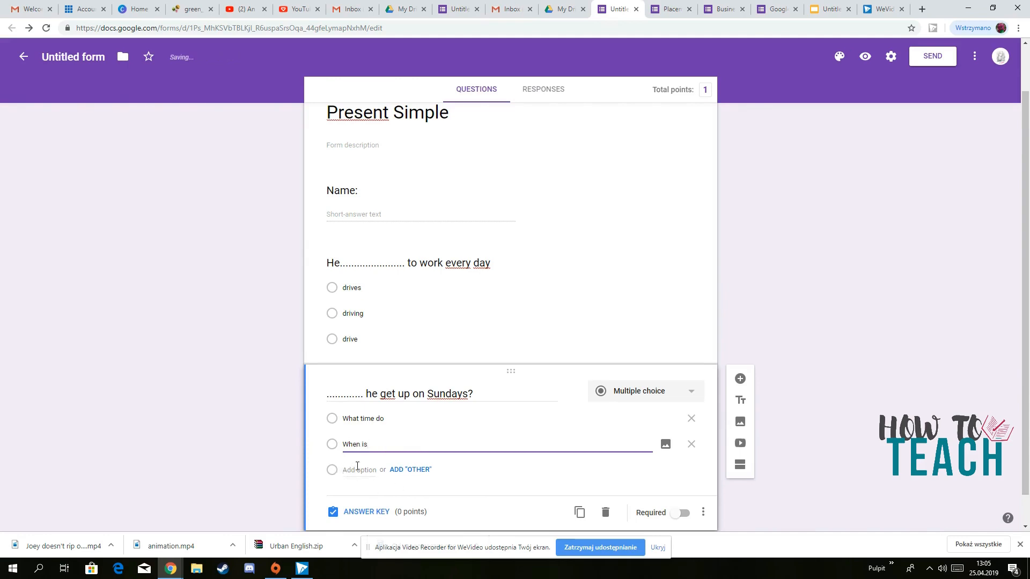
{"action": "left_click", "coordinate": [359, 468]}
{"action": "type", "text": "What time does"}
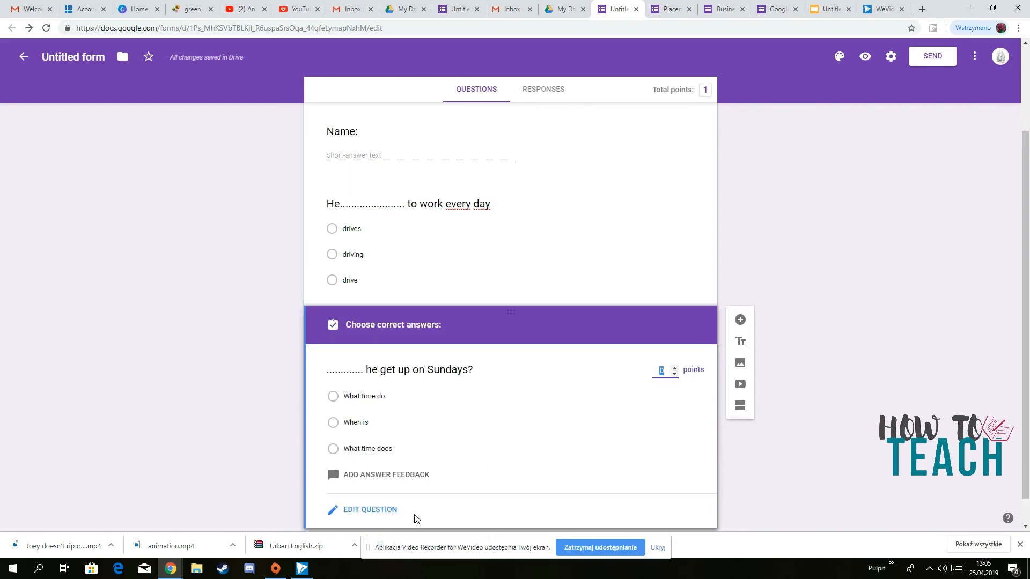
{"action": "mouse_move", "coordinate": [329, 459]}
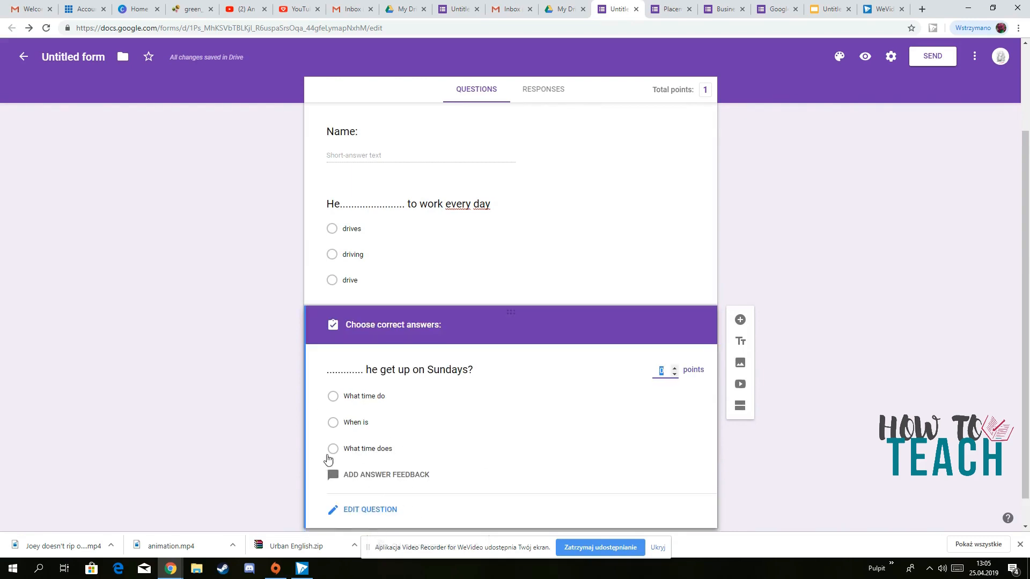
- Mark What time does as the correct answer worth 1 point
{"action": "left_click", "coordinate": [333, 448]}
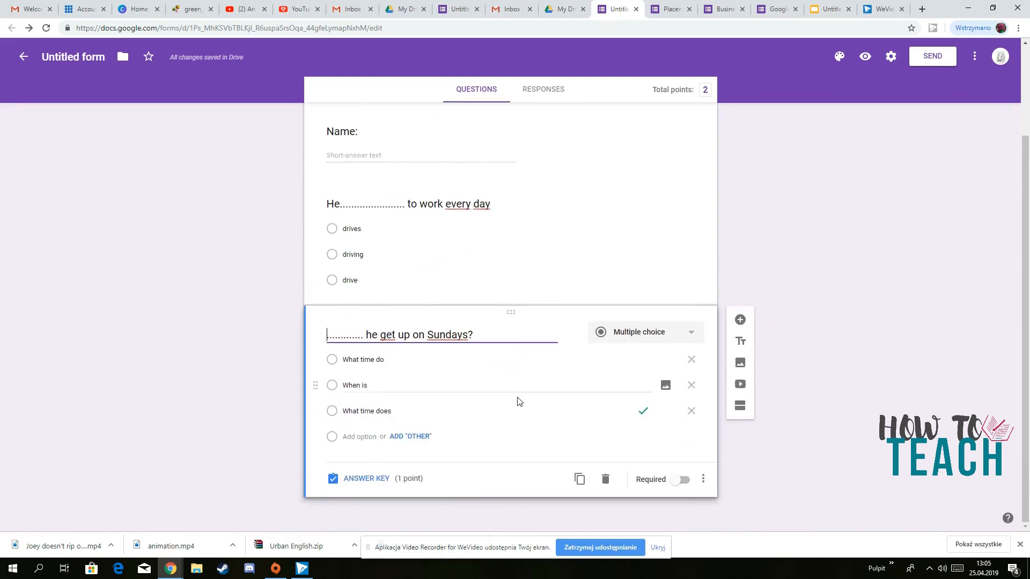
{"action": "left_click", "coordinate": [644, 332]}
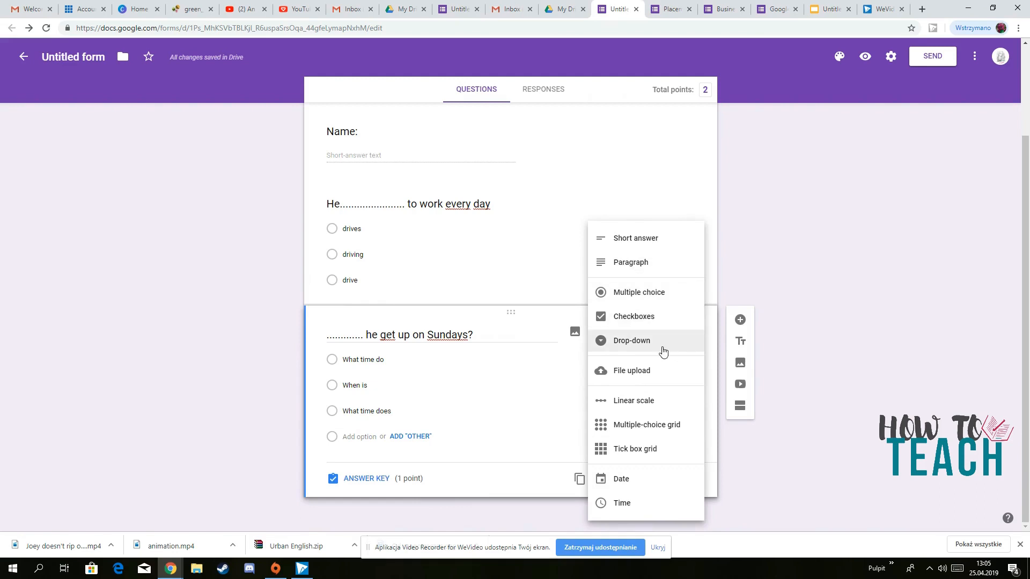
{"action": "mouse_move", "coordinate": [661, 346]}
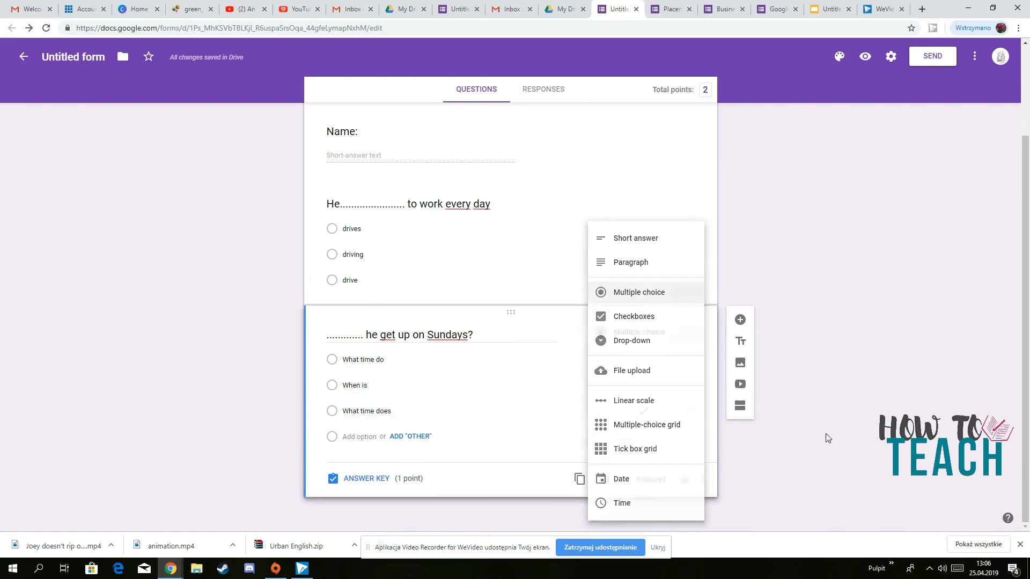
{"action": "left_click", "coordinate": [637, 291]}
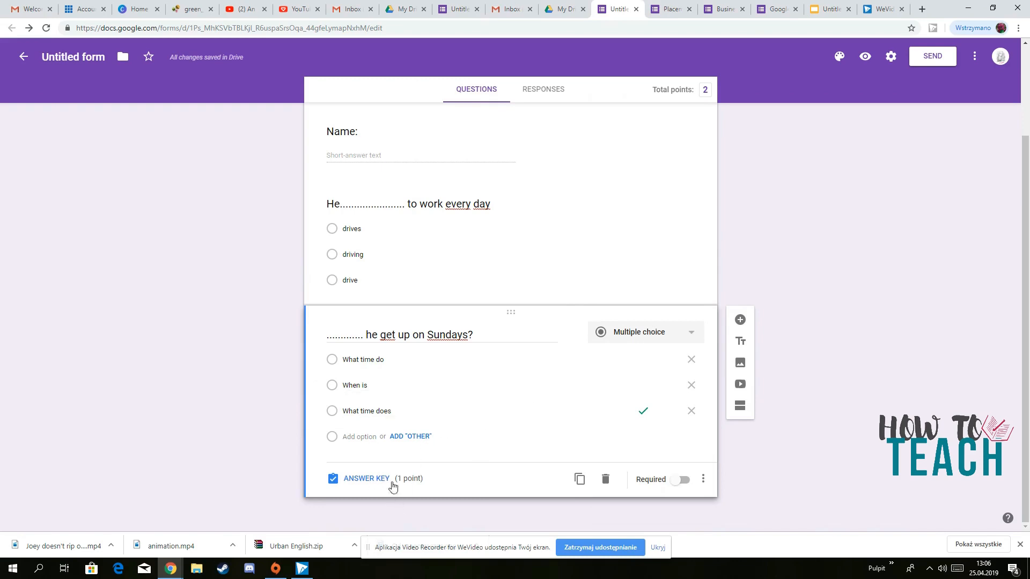
{"action": "mouse_move", "coordinate": [442, 470]}
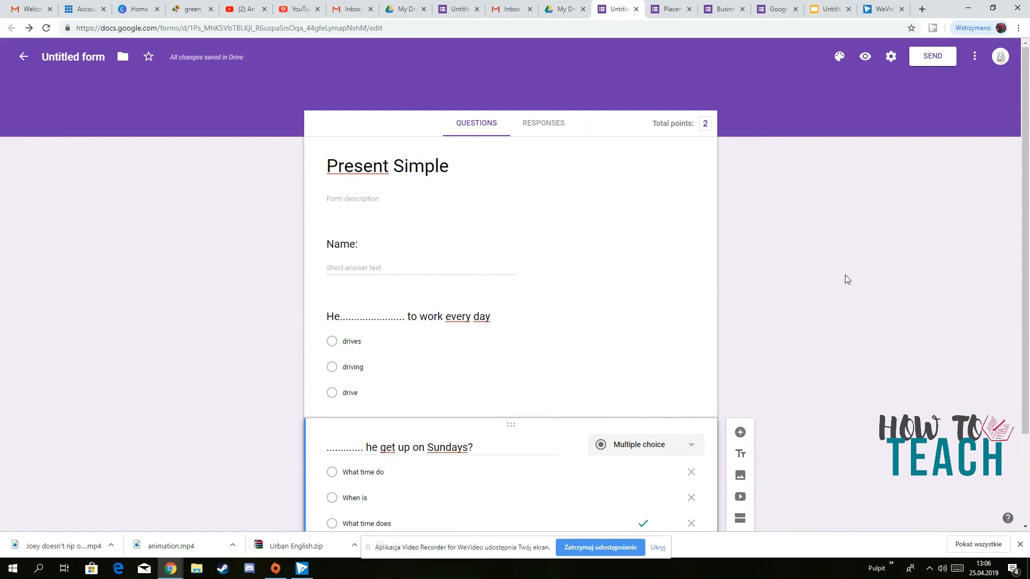
{"action": "mouse_move", "coordinate": [932, 56]}
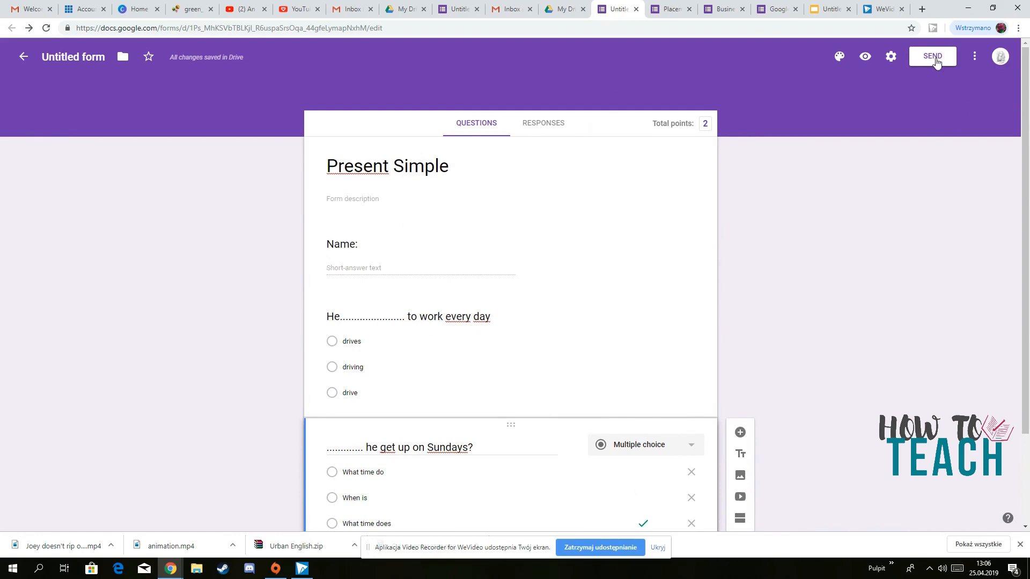
{"action": "left_click", "coordinate": [931, 57]}
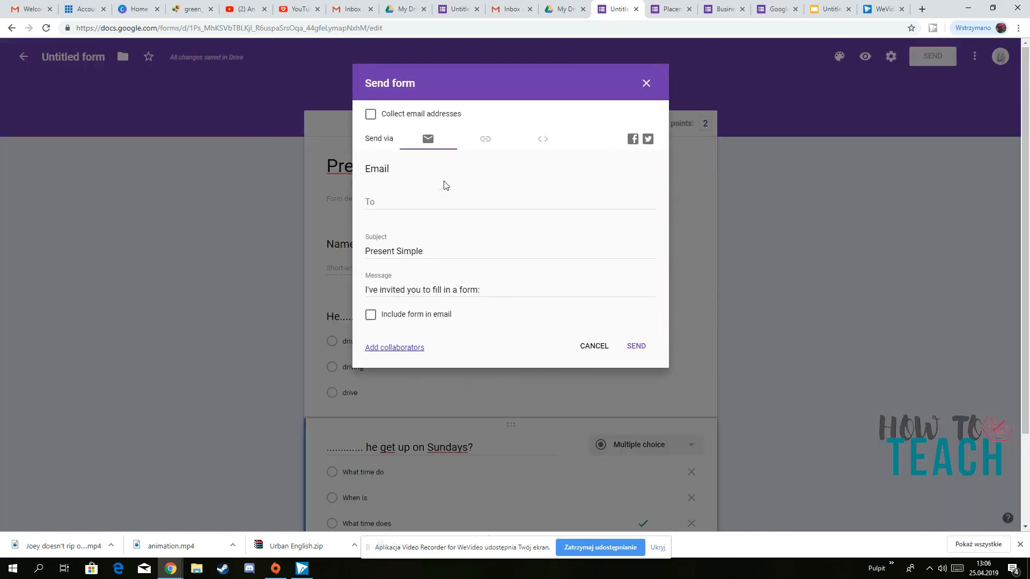
{"action": "left_click", "coordinate": [508, 203]}
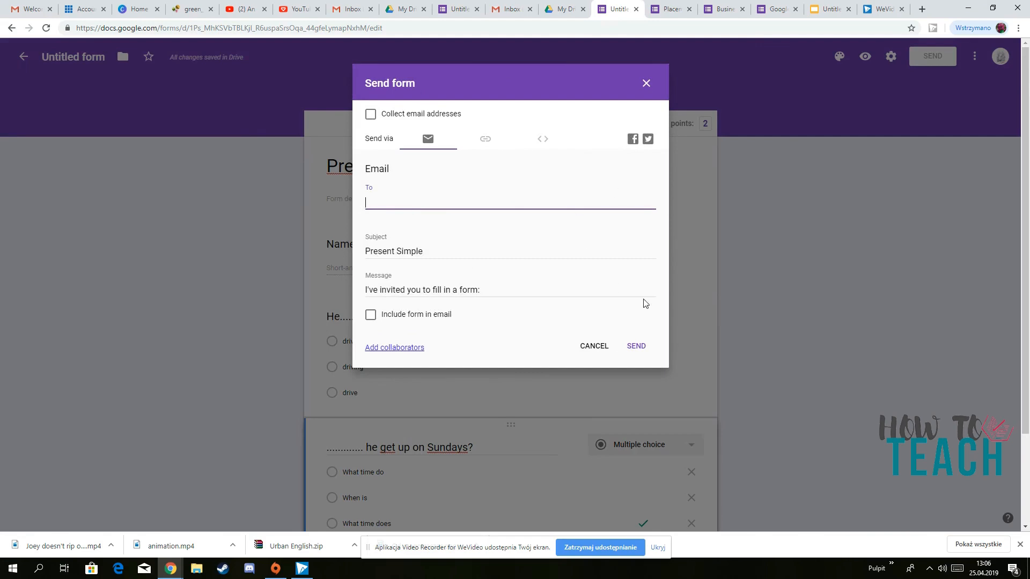
{"action": "mouse_move", "coordinate": [698, 388]}
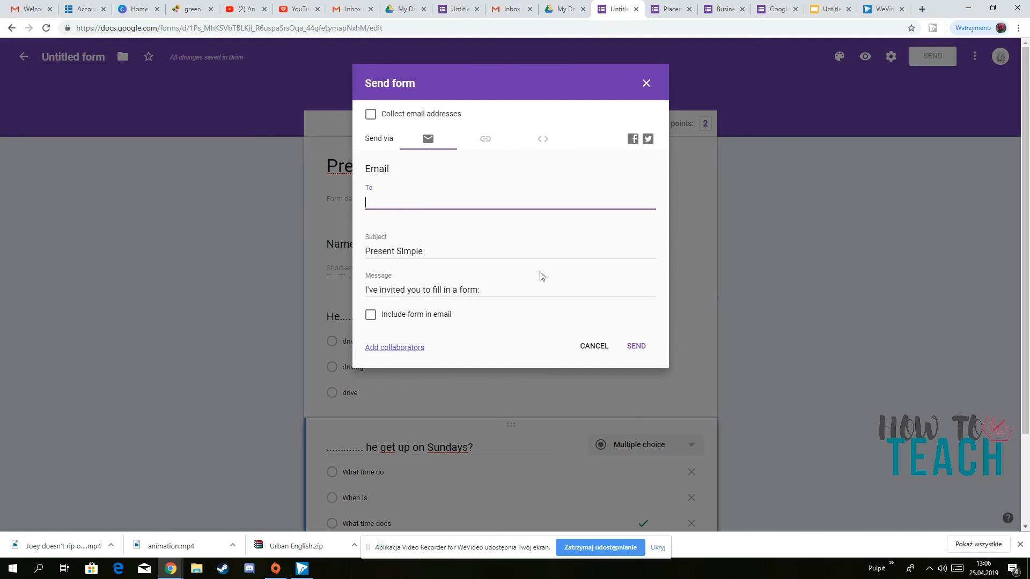
{"action": "left_click", "coordinate": [635, 345]}
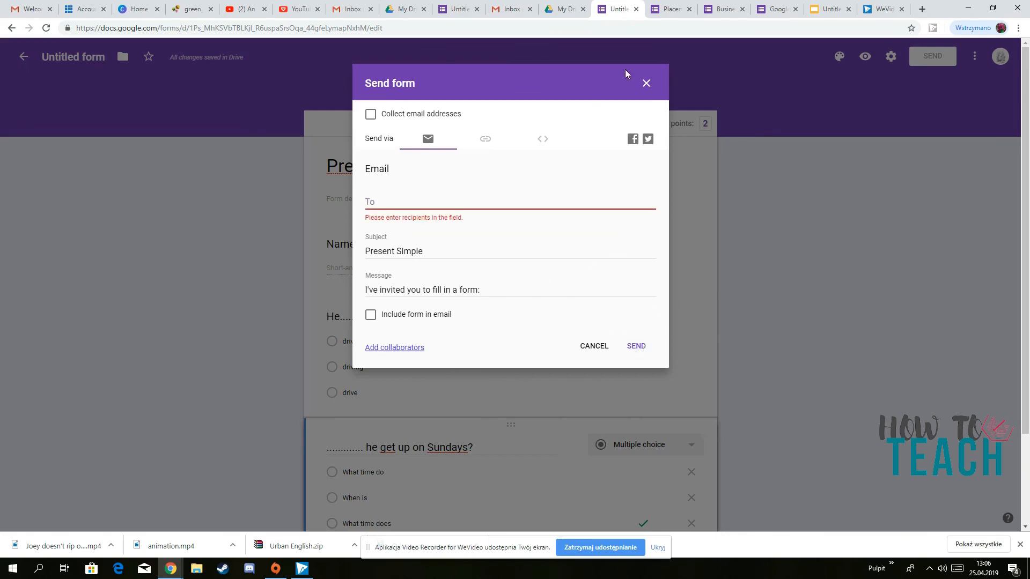
{"action": "left_click", "coordinate": [646, 82]}
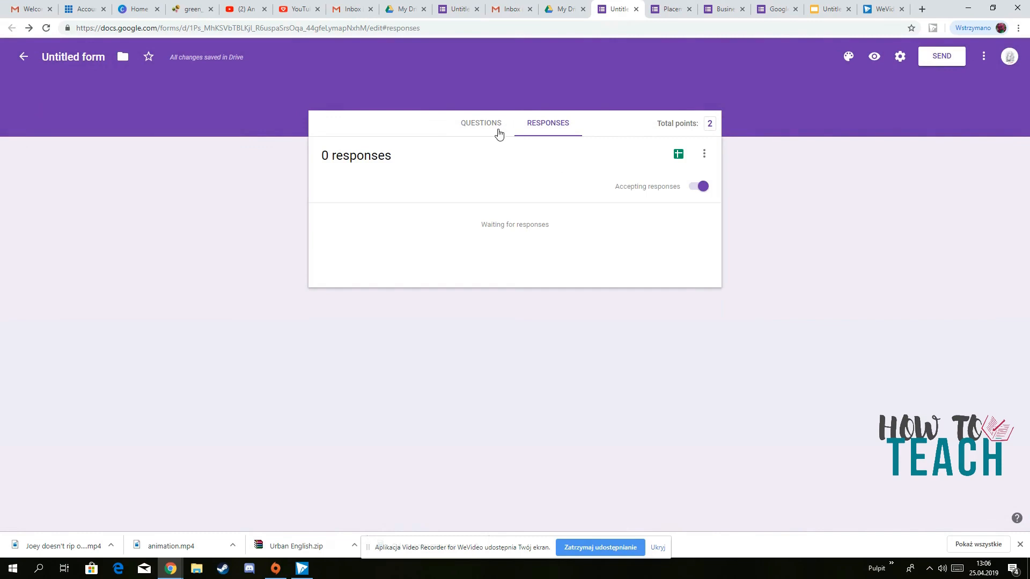
{"action": "mouse_move", "coordinate": [489, 123]}
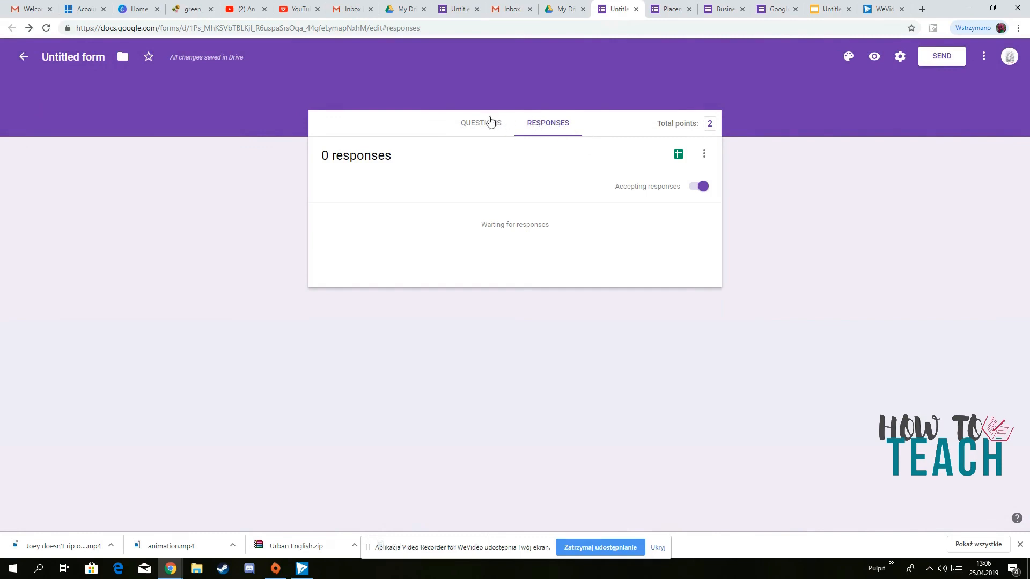
{"action": "mouse_move", "coordinate": [589, 157]}
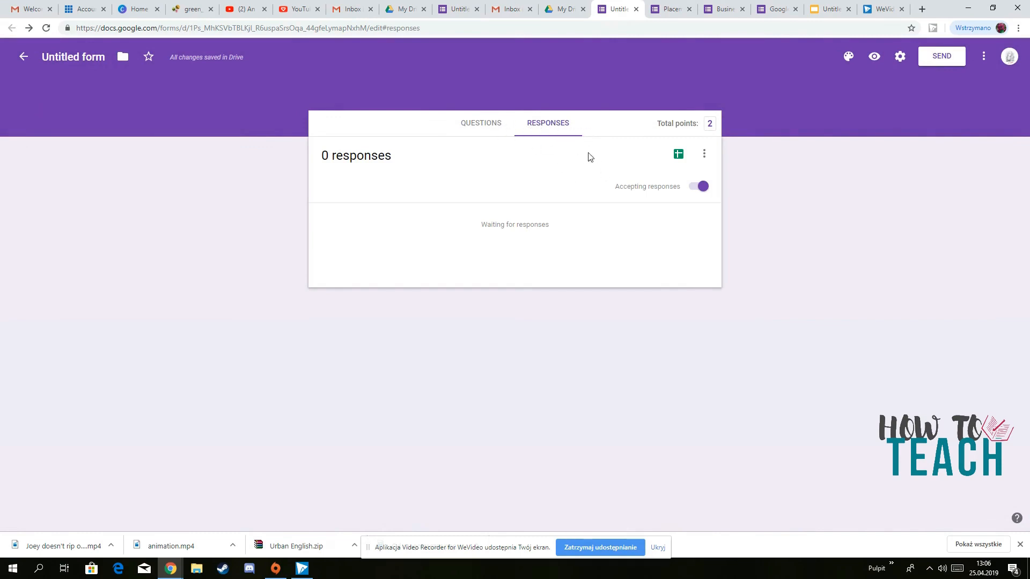
{"action": "mouse_move", "coordinate": [416, 80]}
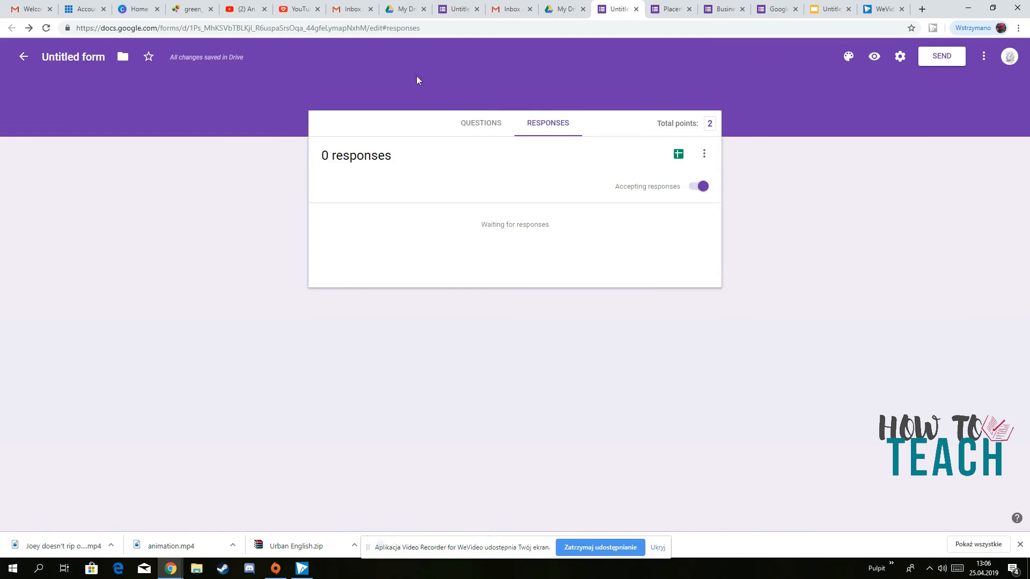
{"action": "mouse_move", "coordinate": [481, 125]}
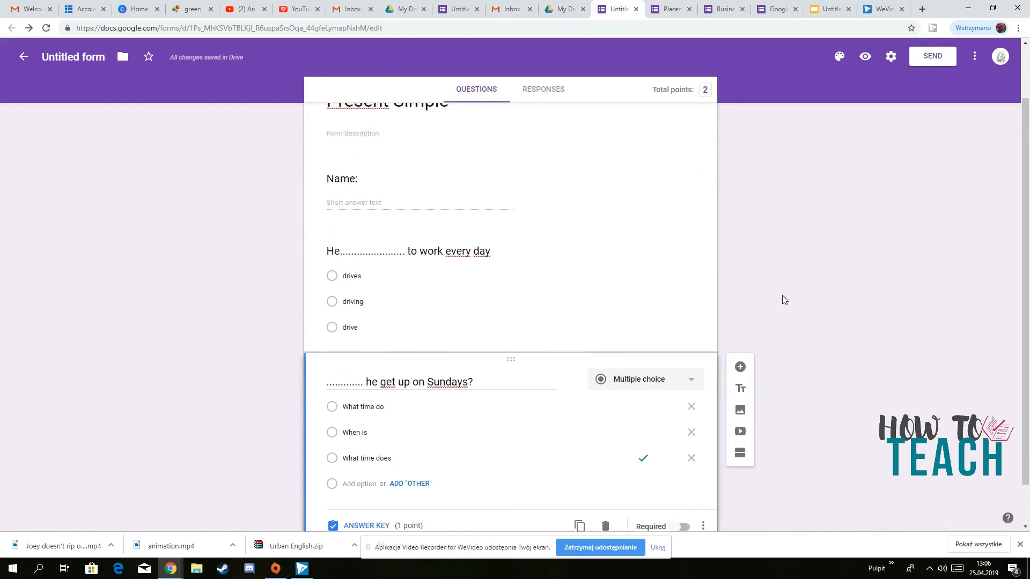
{"action": "scroll", "scroll_direction": "down", "scroll_amount": 3}
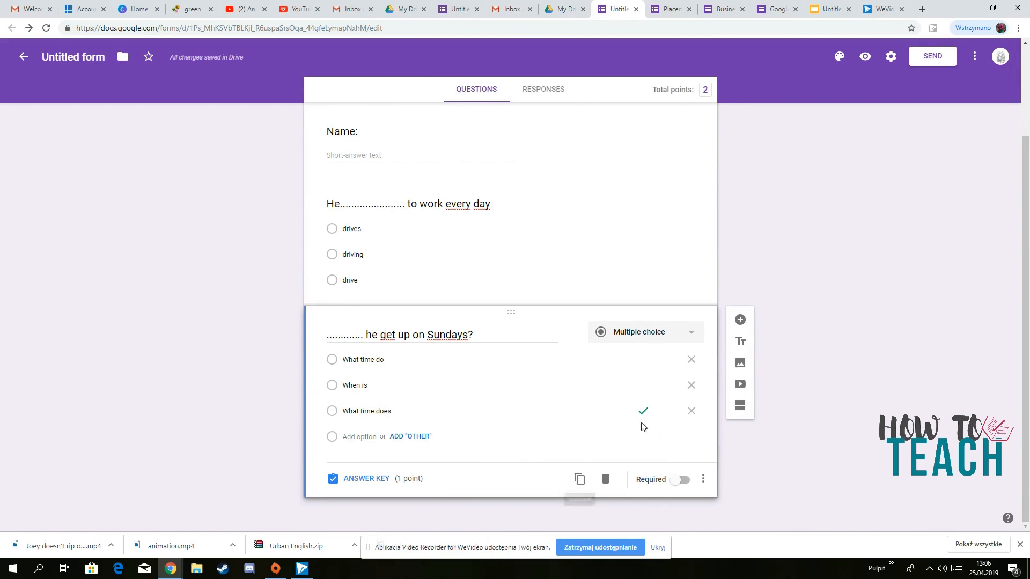
{"action": "mouse_move", "coordinate": [668, 411]}
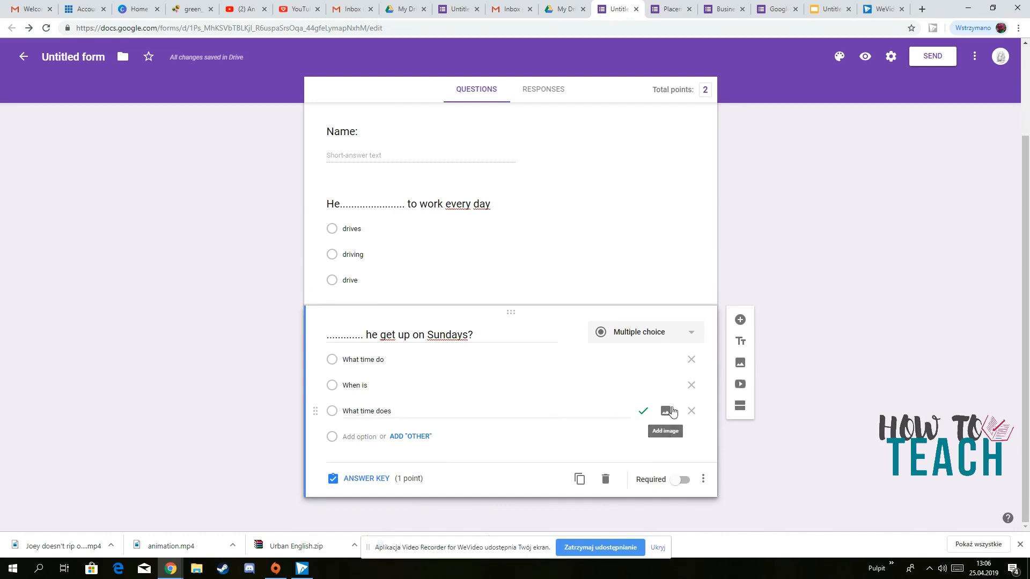
{"action": "mouse_move", "coordinate": [528, 451]}
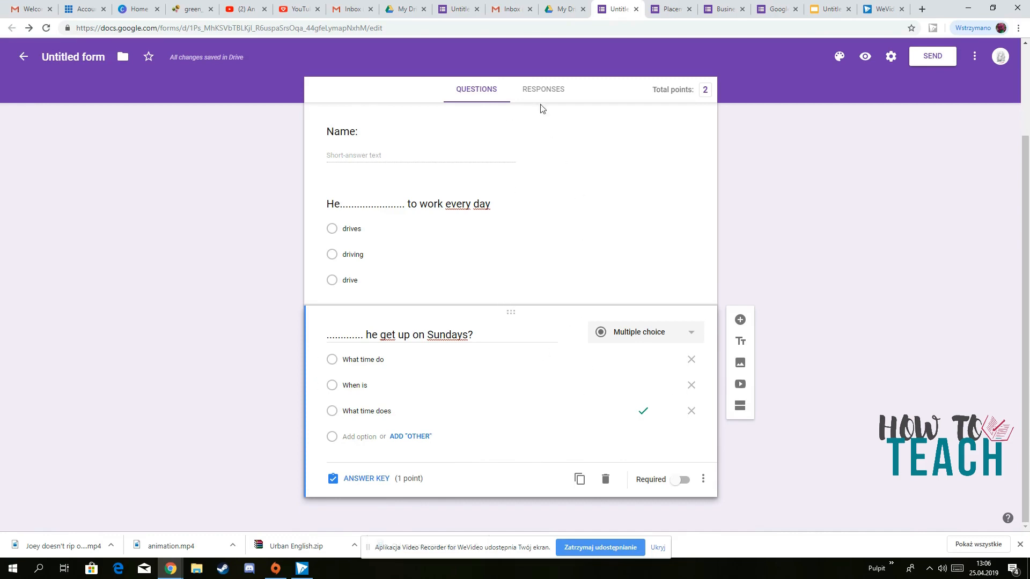
{"action": "mouse_move", "coordinate": [553, 103]}
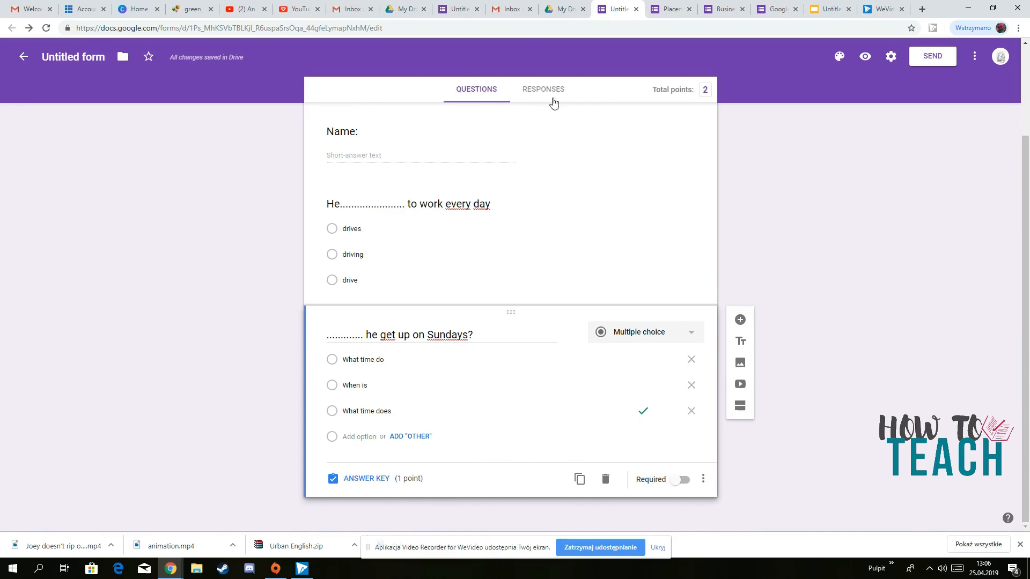
{"action": "mouse_move", "coordinate": [845, 458]}
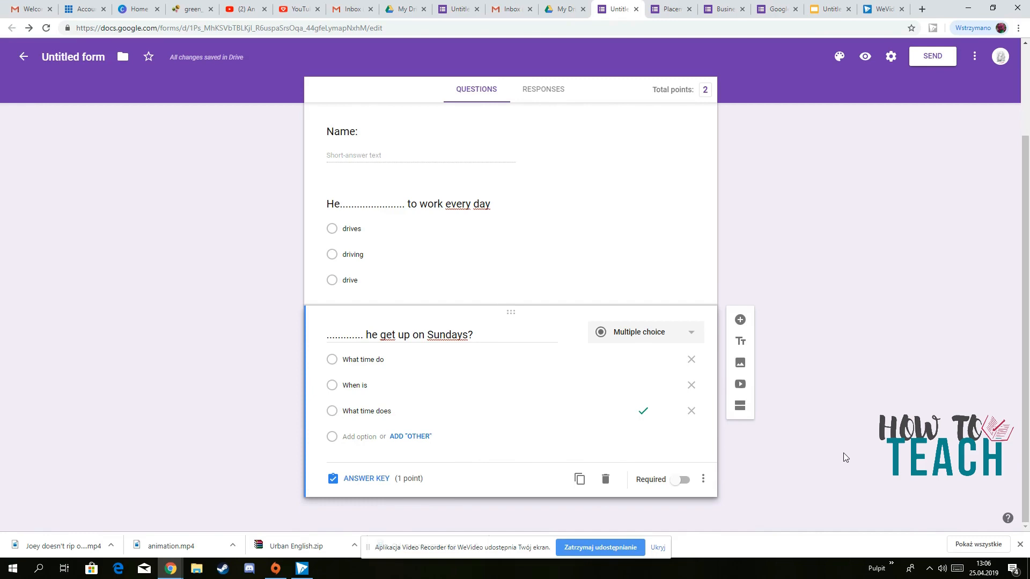
{"action": "mouse_move", "coordinate": [850, 458]}
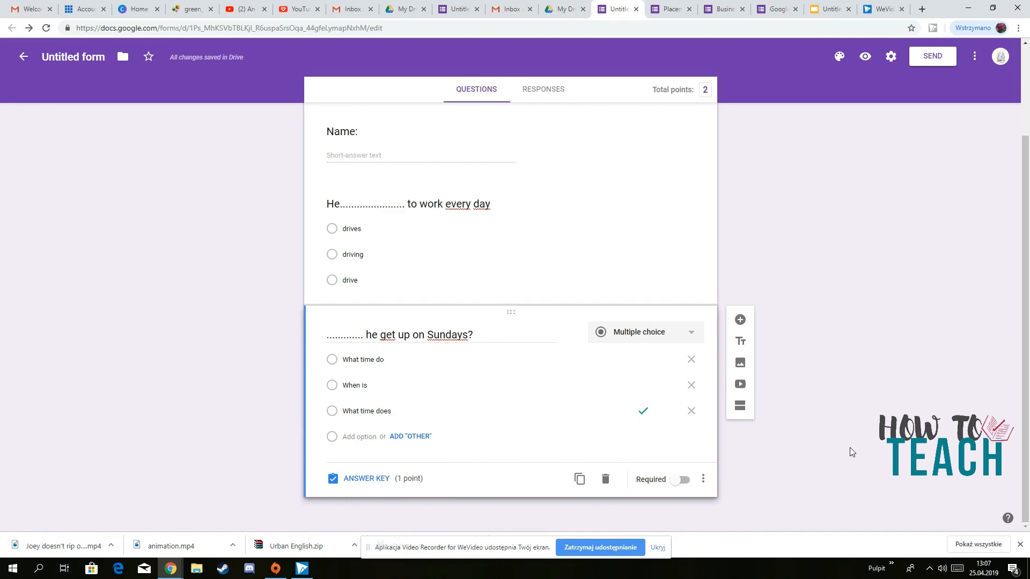
{"action": "mouse_move", "coordinate": [848, 448]}
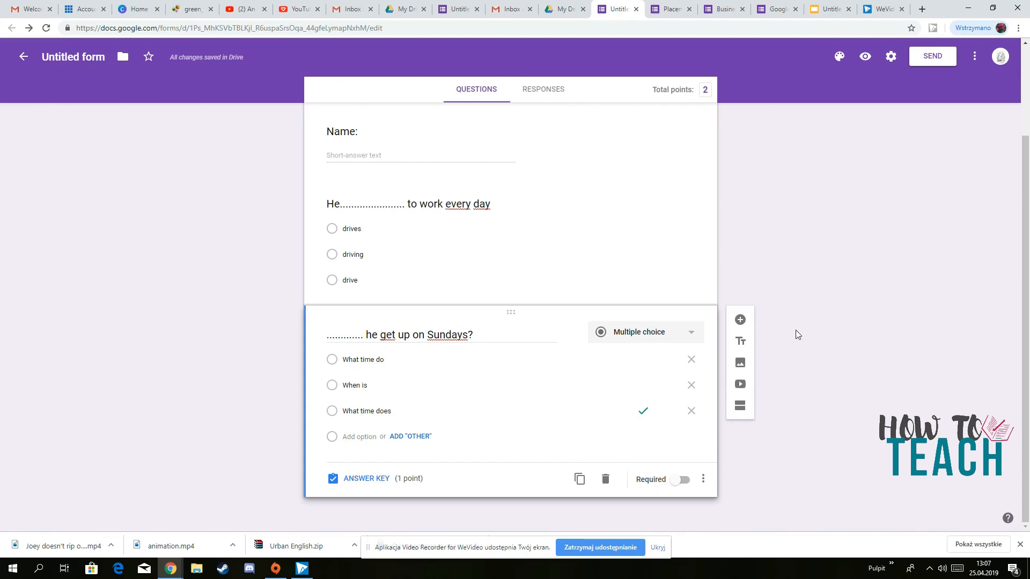
{"action": "mouse_move", "coordinate": [788, 465]}
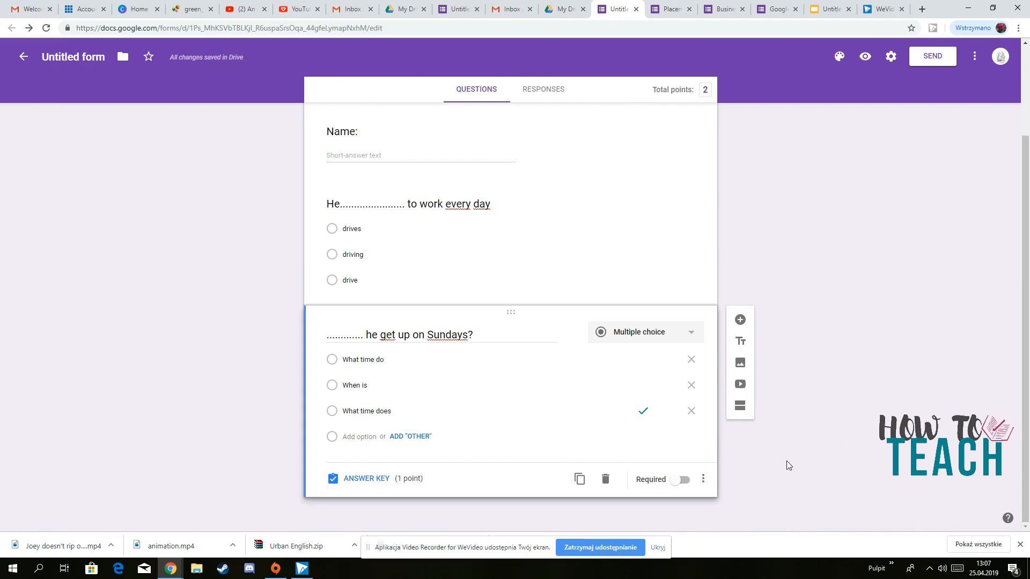
{"action": "mouse_move", "coordinate": [837, 394]}
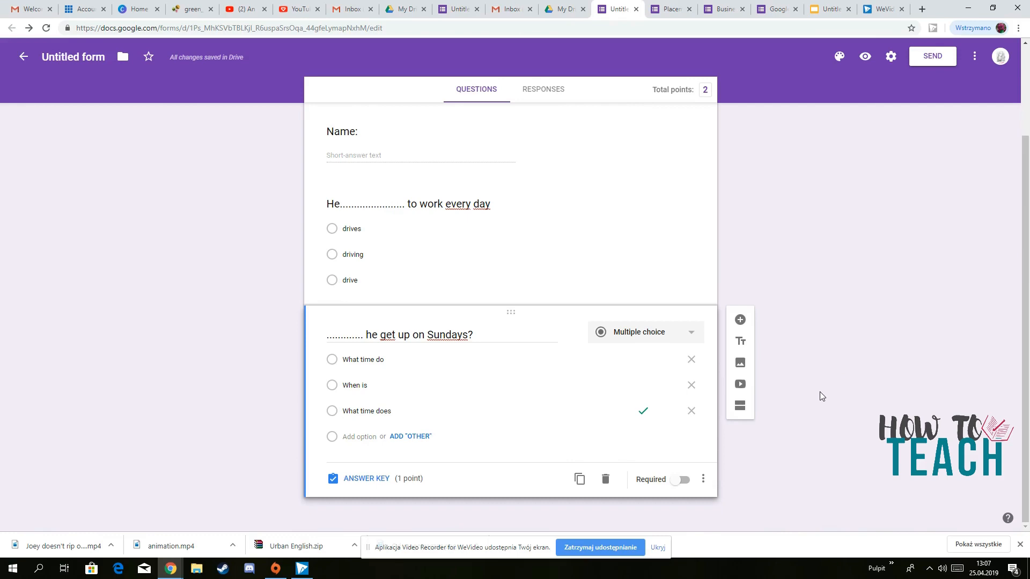
{"action": "mouse_move", "coordinate": [819, 394]}
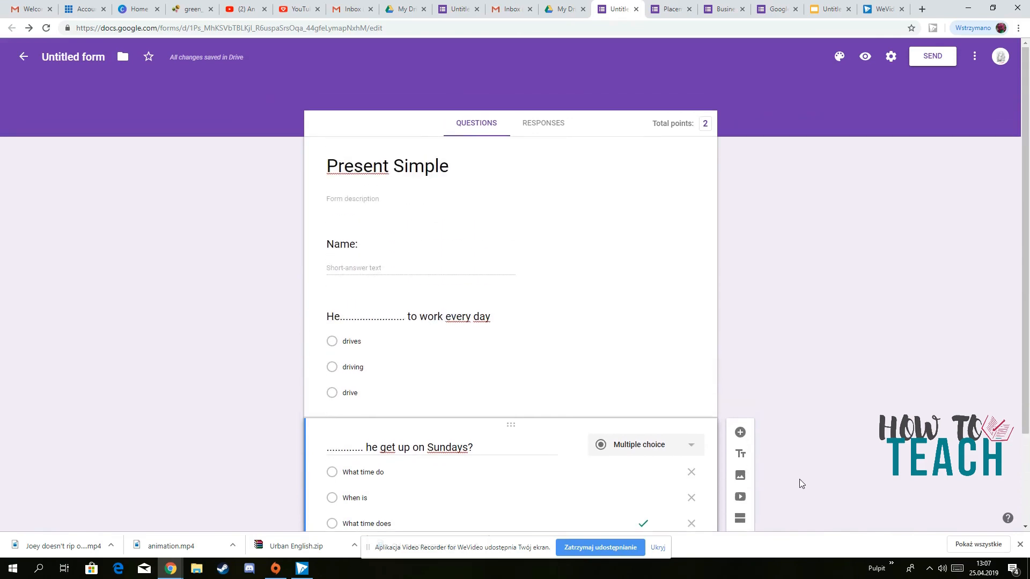
{"action": "mouse_move", "coordinate": [786, 423]}
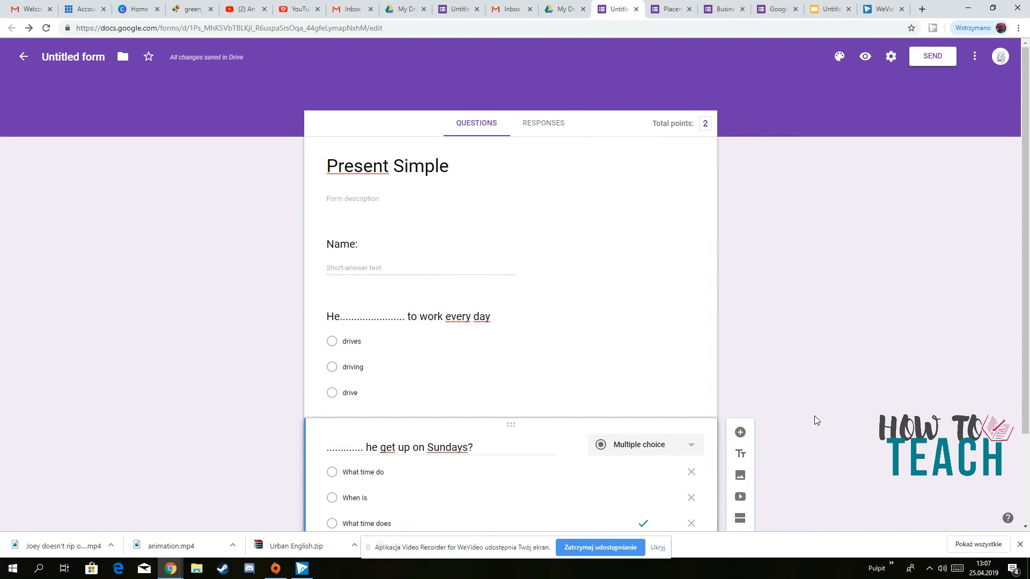
{"action": "mouse_move", "coordinate": [837, 424]}
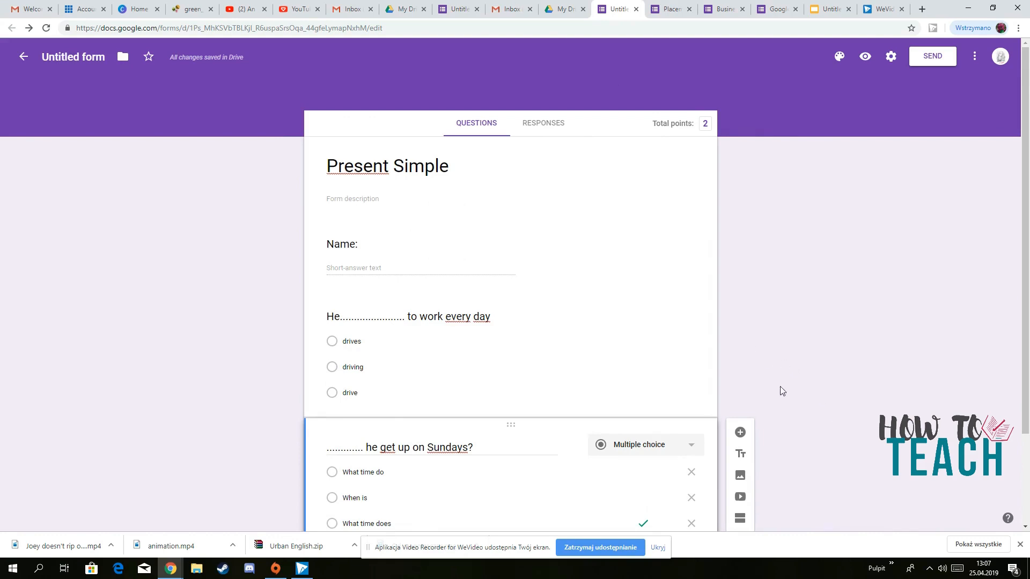
{"action": "mouse_move", "coordinate": [761, 316]}
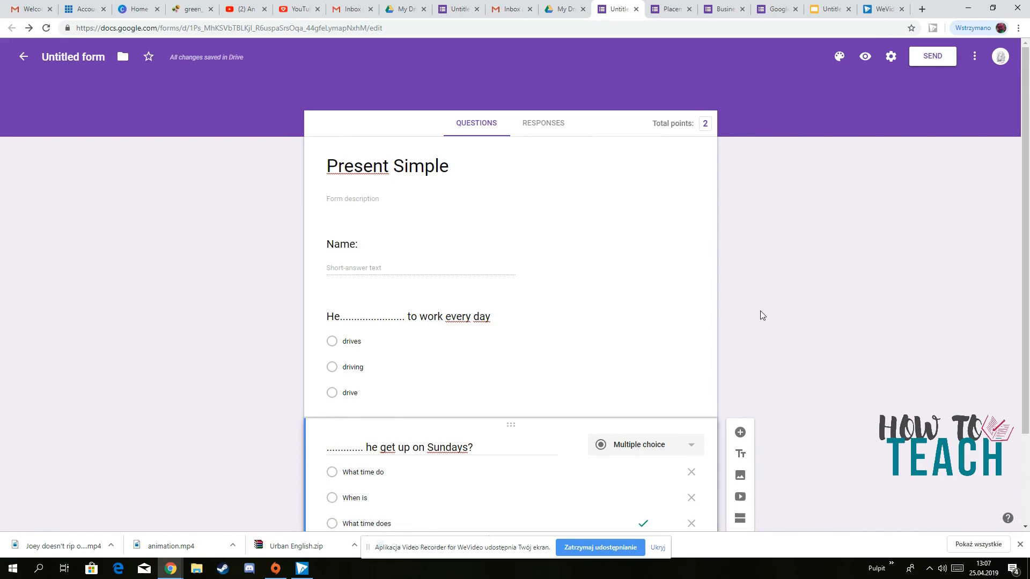
{"action": "mouse_move", "coordinate": [756, 312]}
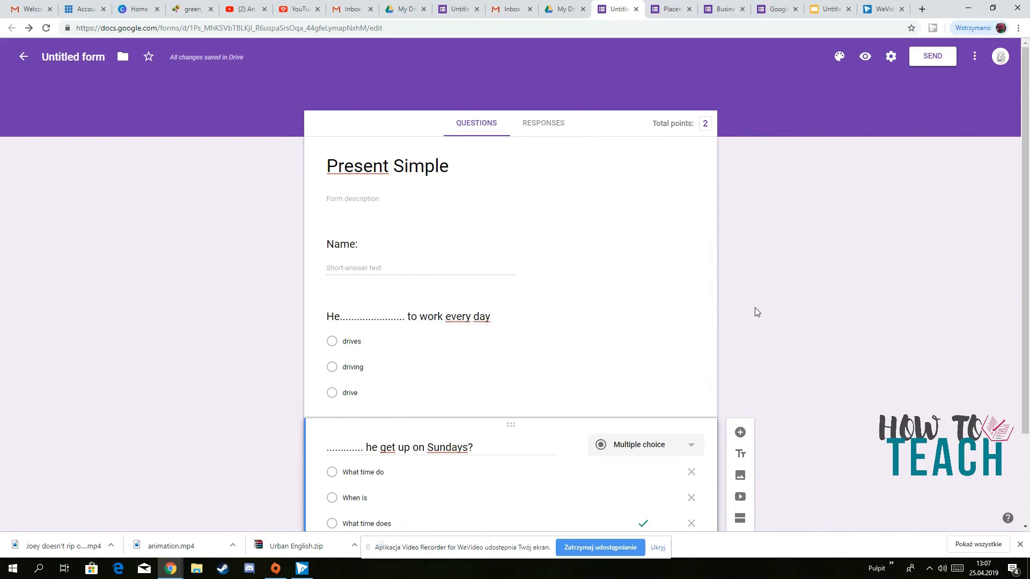